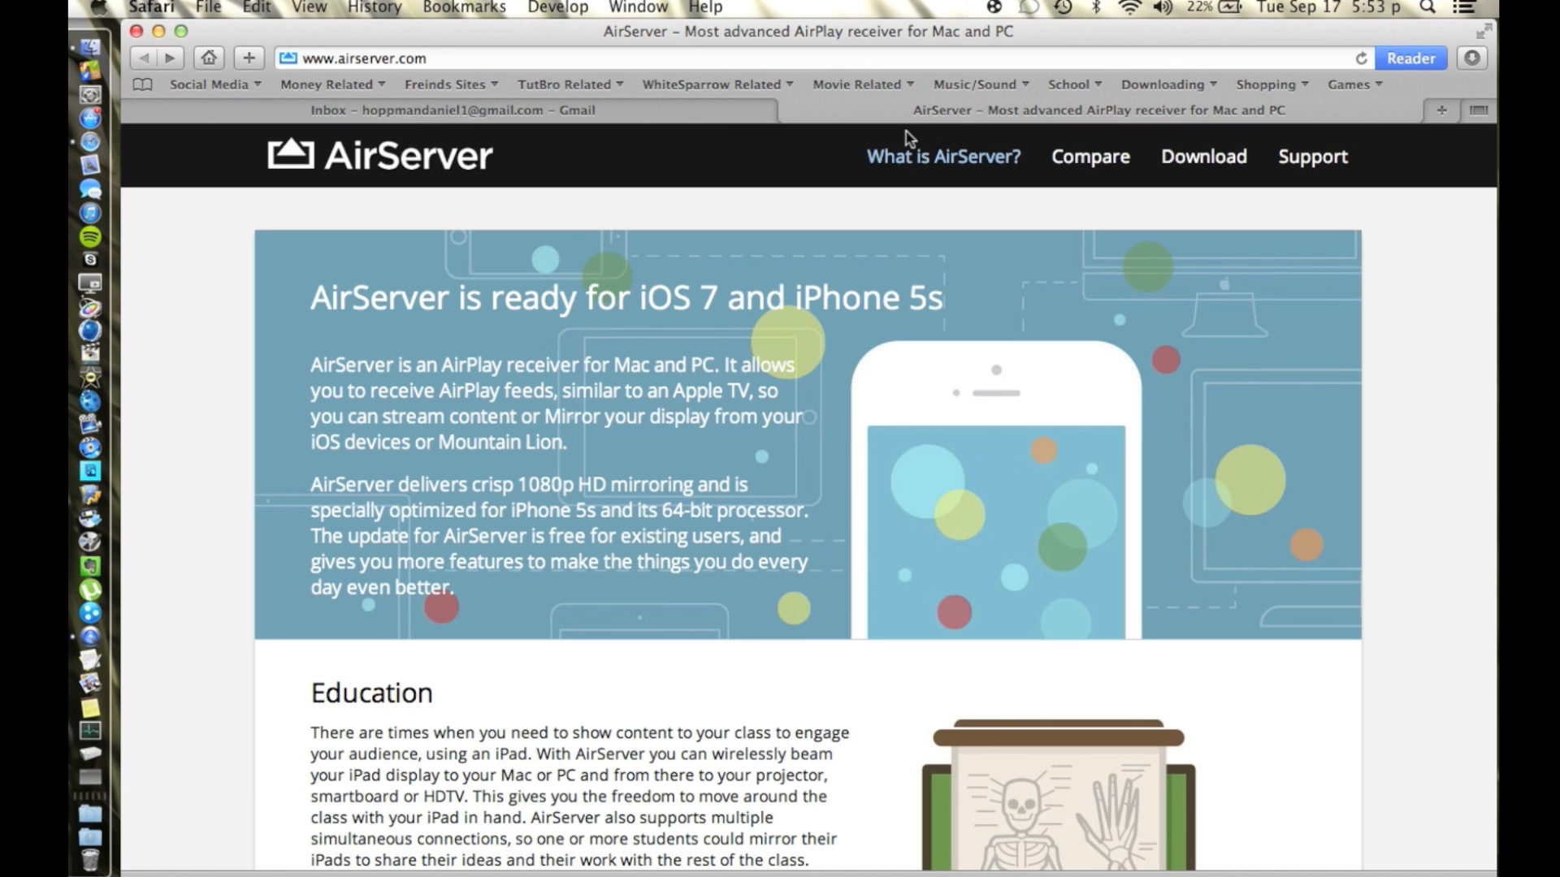
mouse_move(1202, 156)
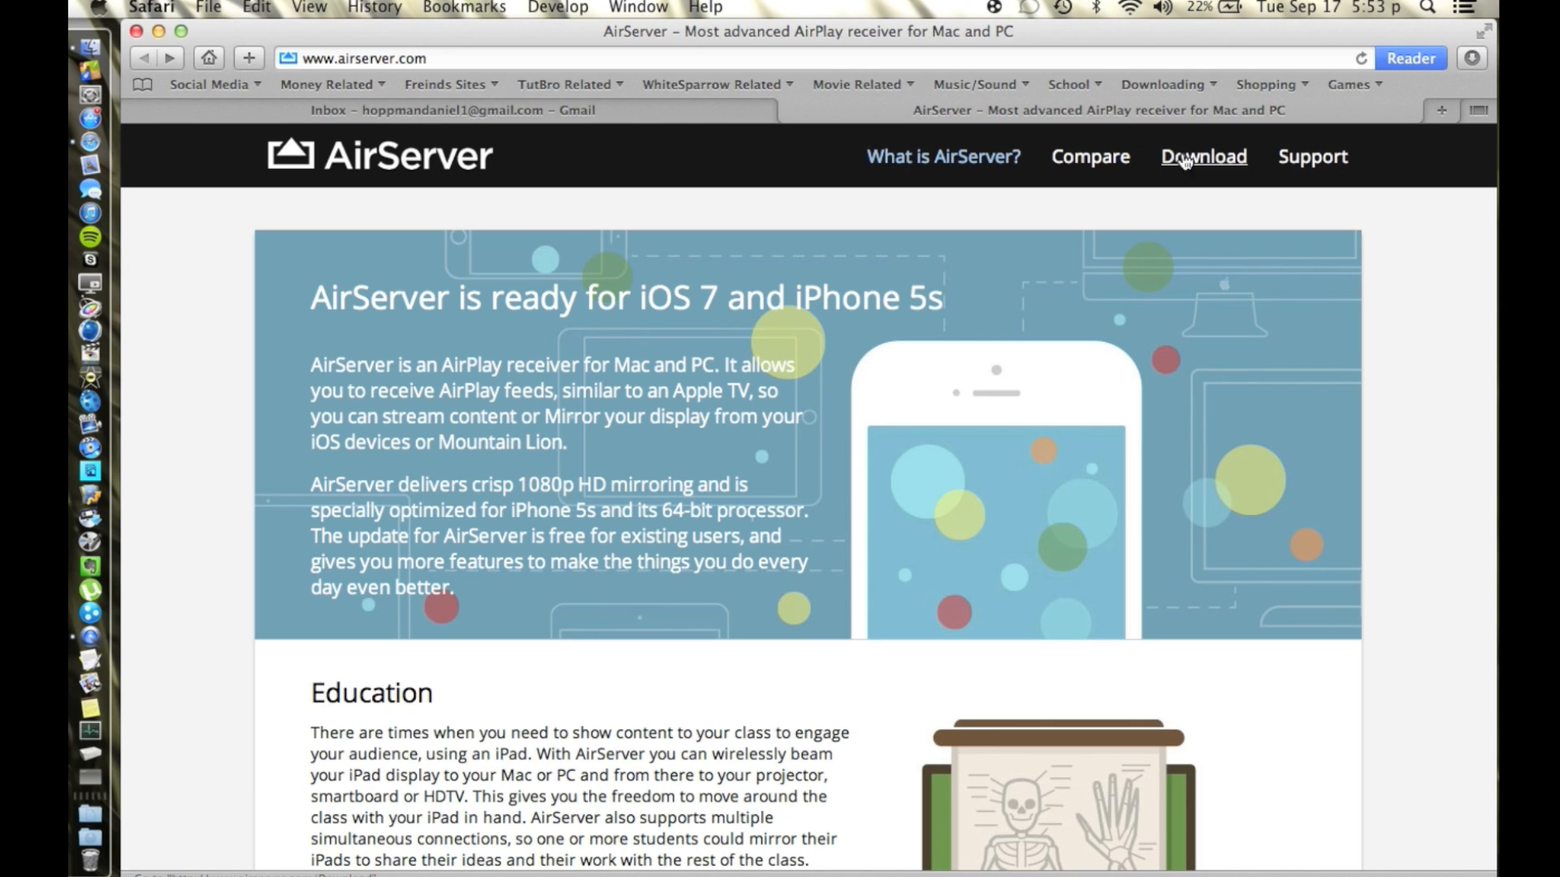
Step: Go to the AirServer Download page and review the Mac and PC licence options
left_click(1202, 156)
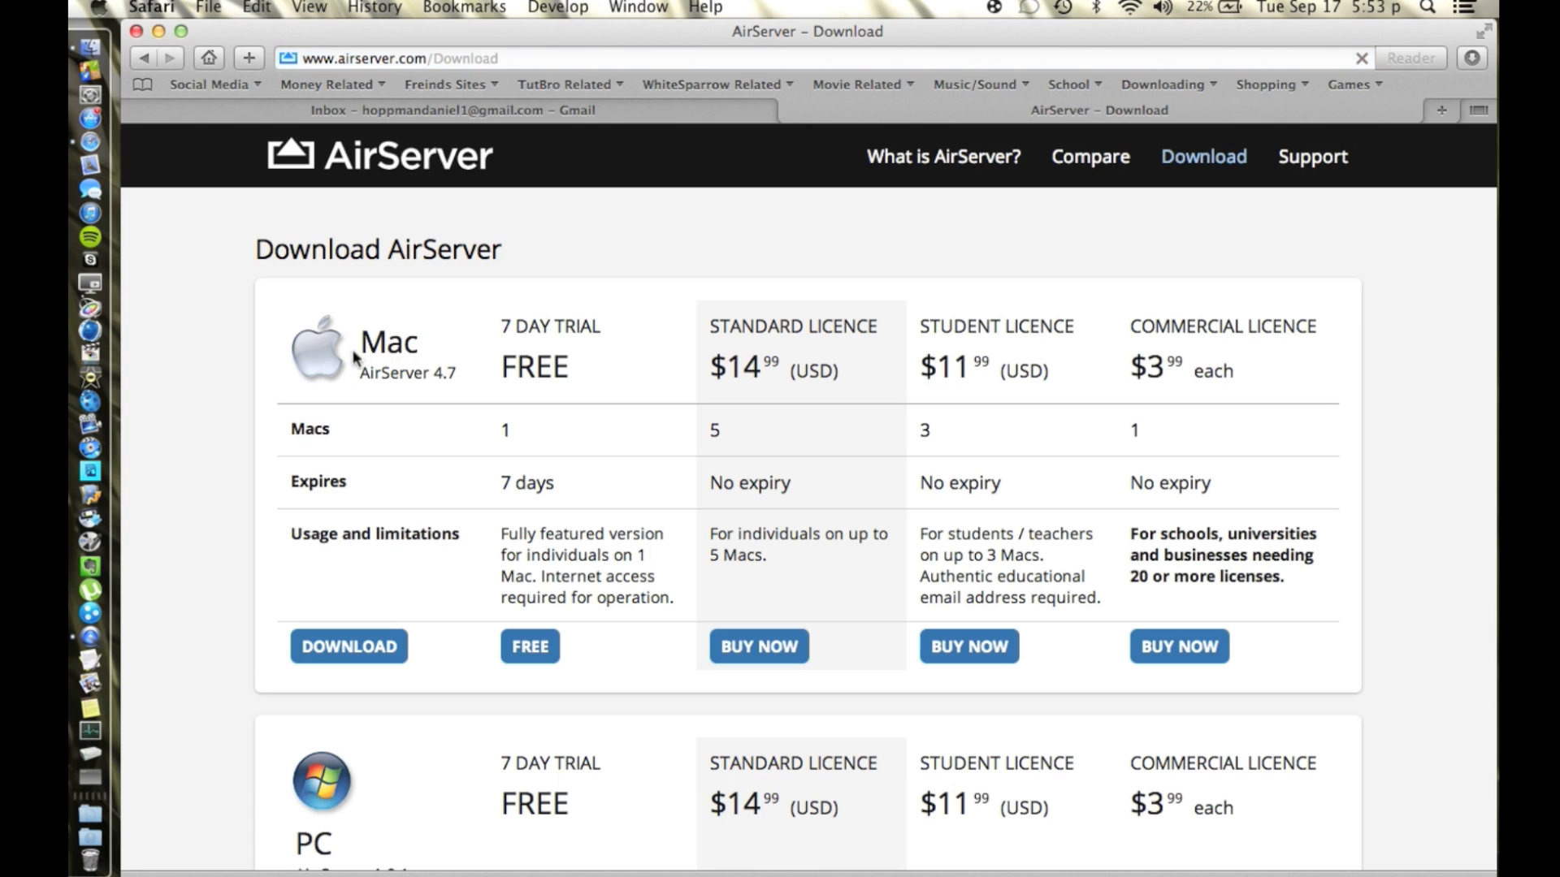
scroll("down", 3)
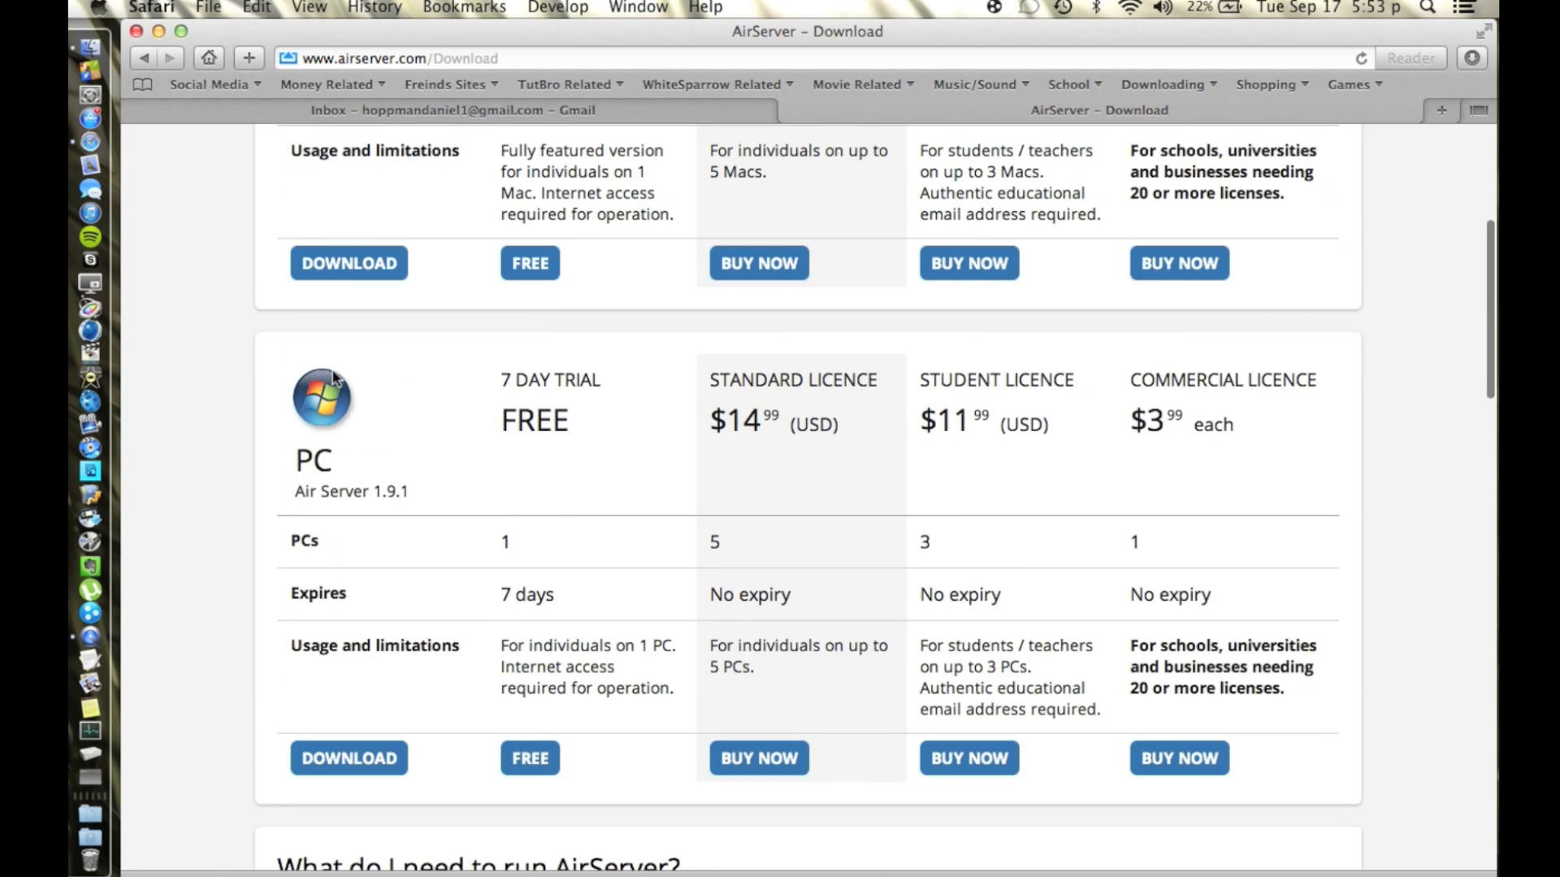
scroll("up", 3)
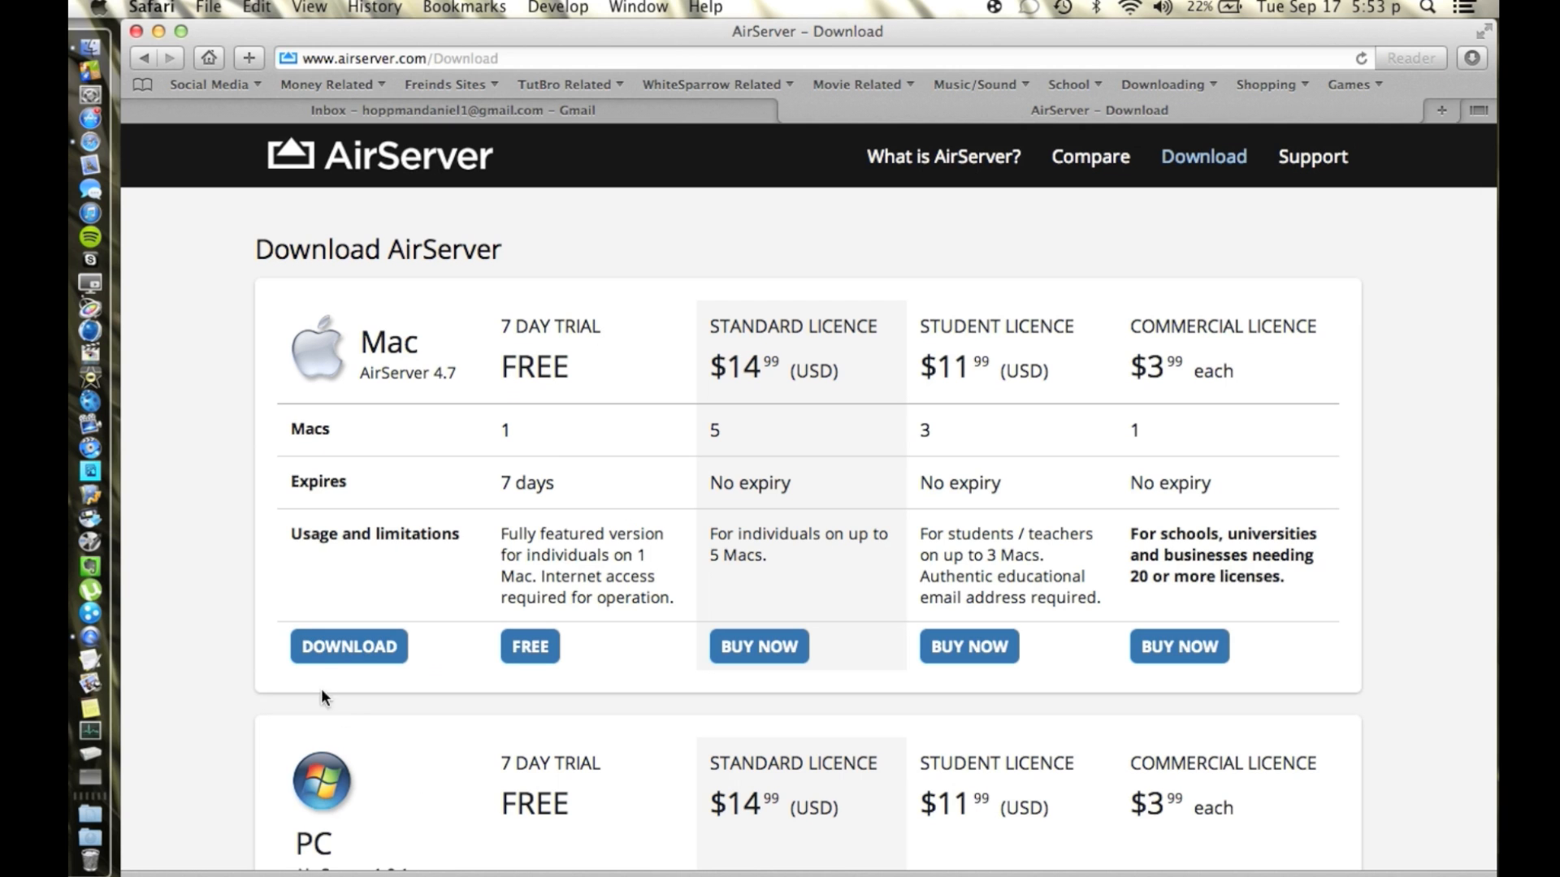
Step: Start the Mac trial and fill in first name, last name and the Gmail address twice
left_click(530, 646)
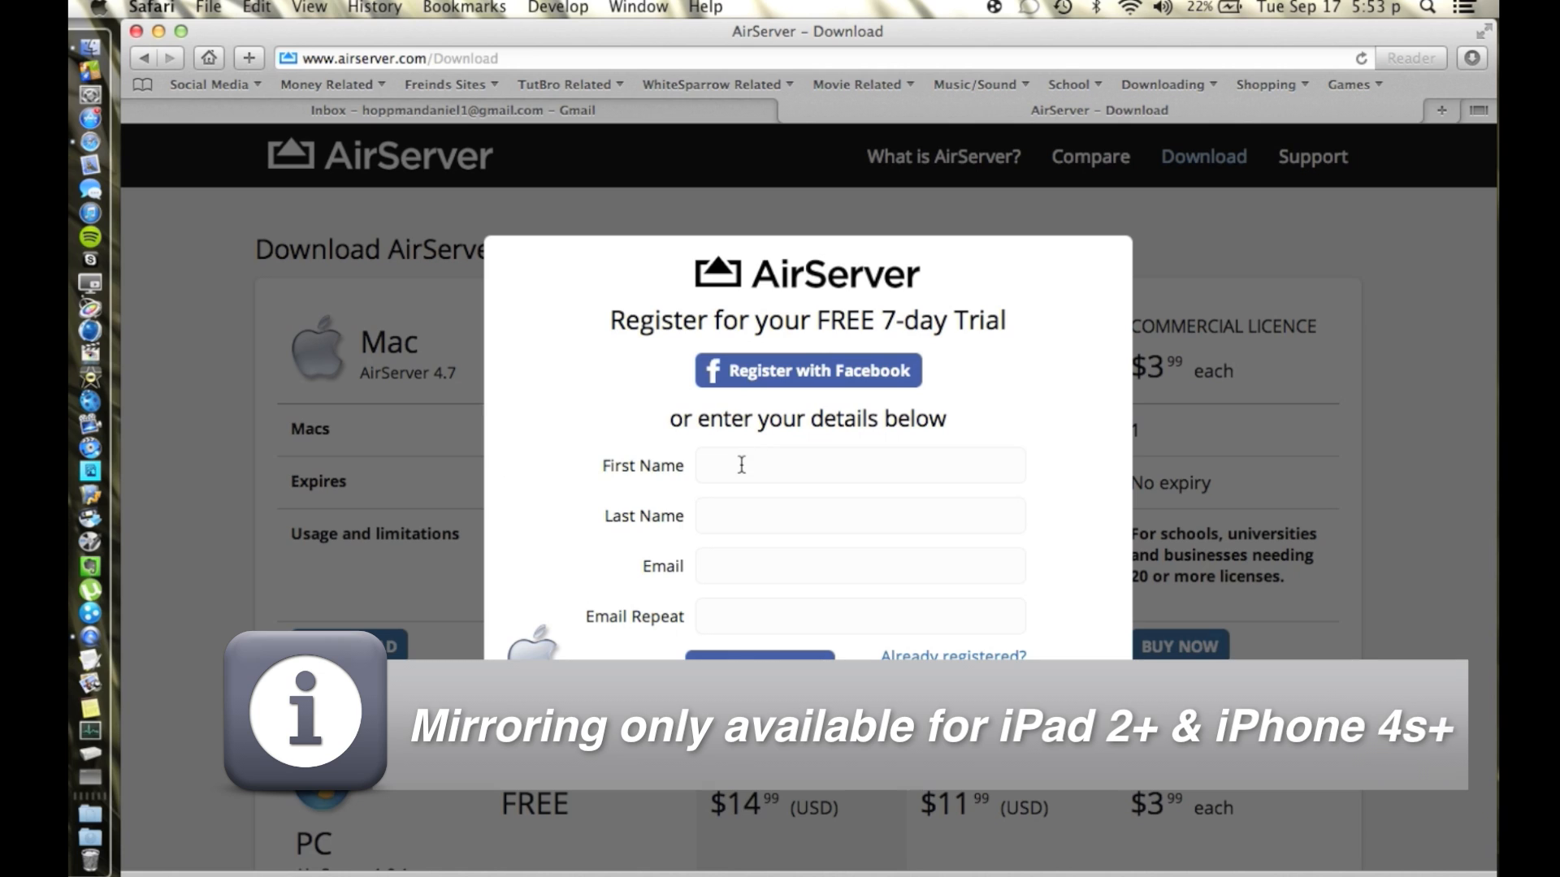
left_click(858, 464)
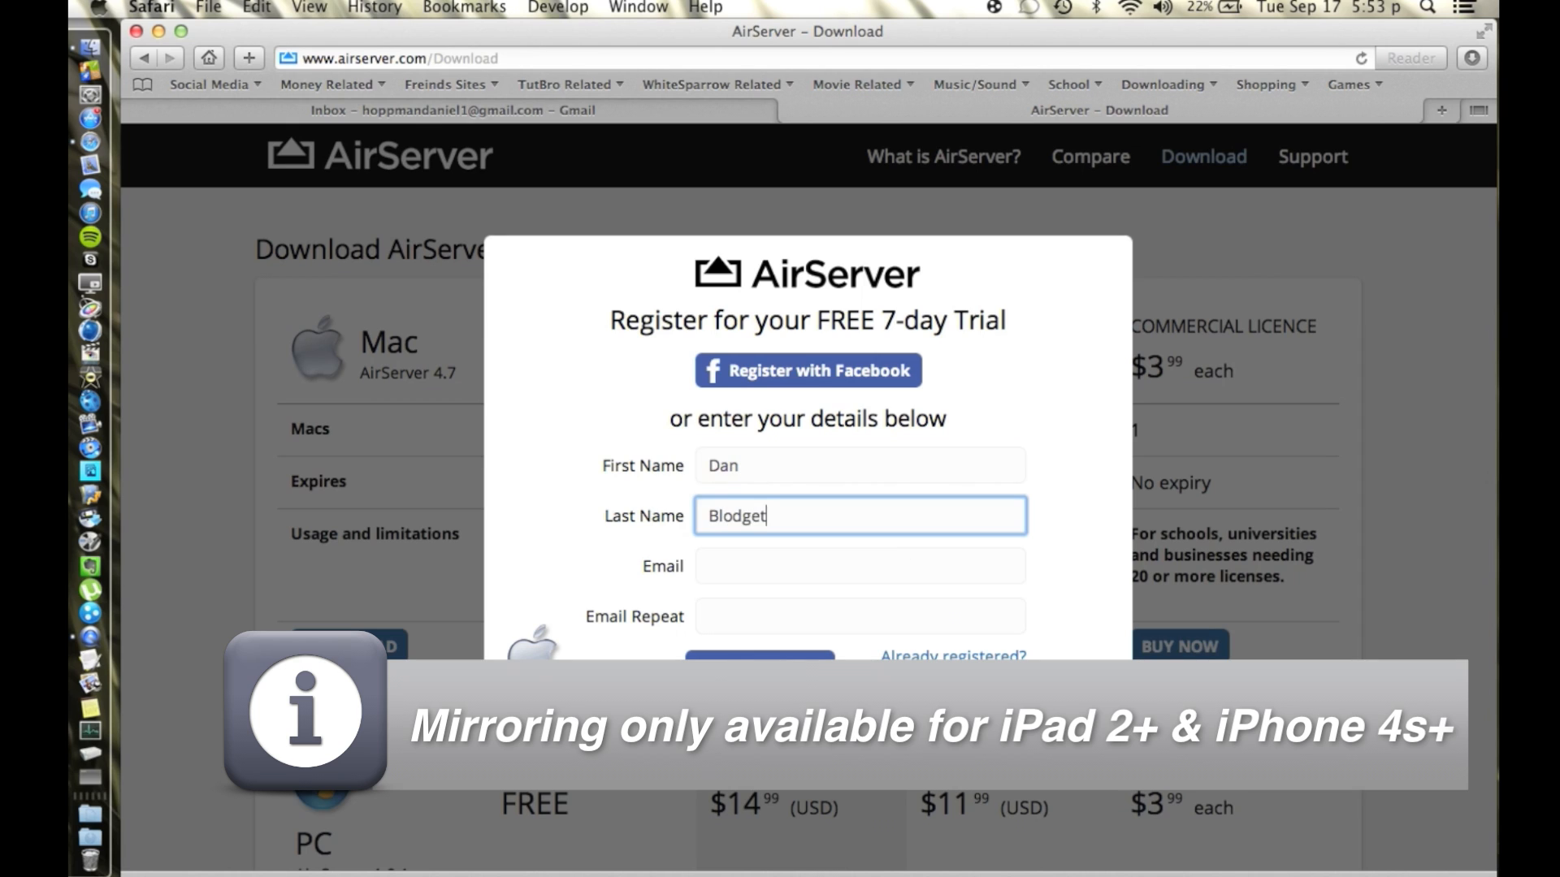
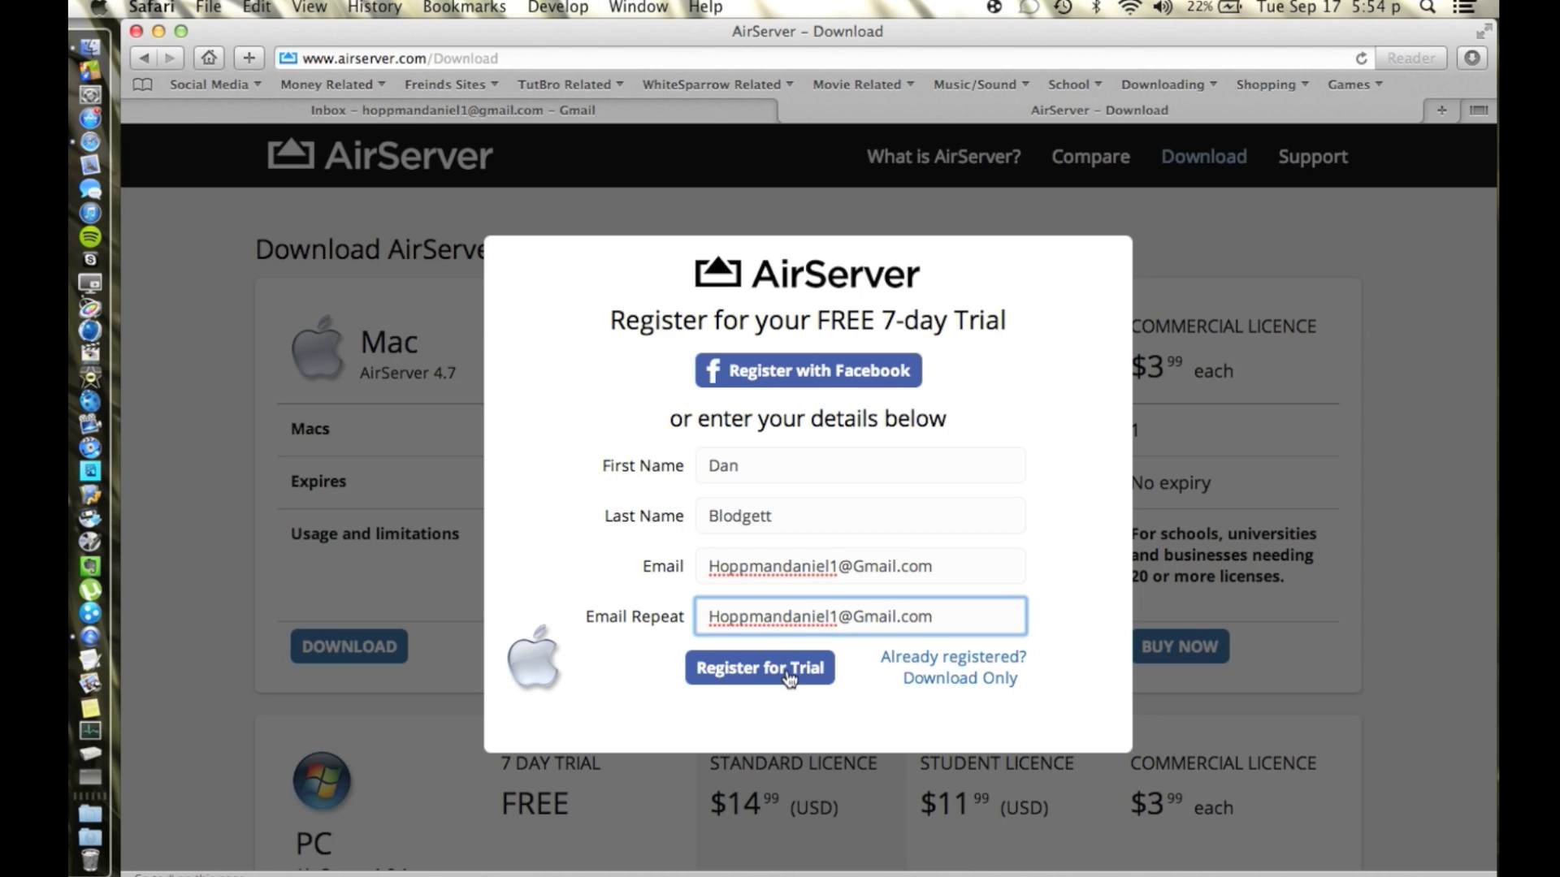
Step: Submit the registration so the trial confirmation email is sent
left_click(759, 668)
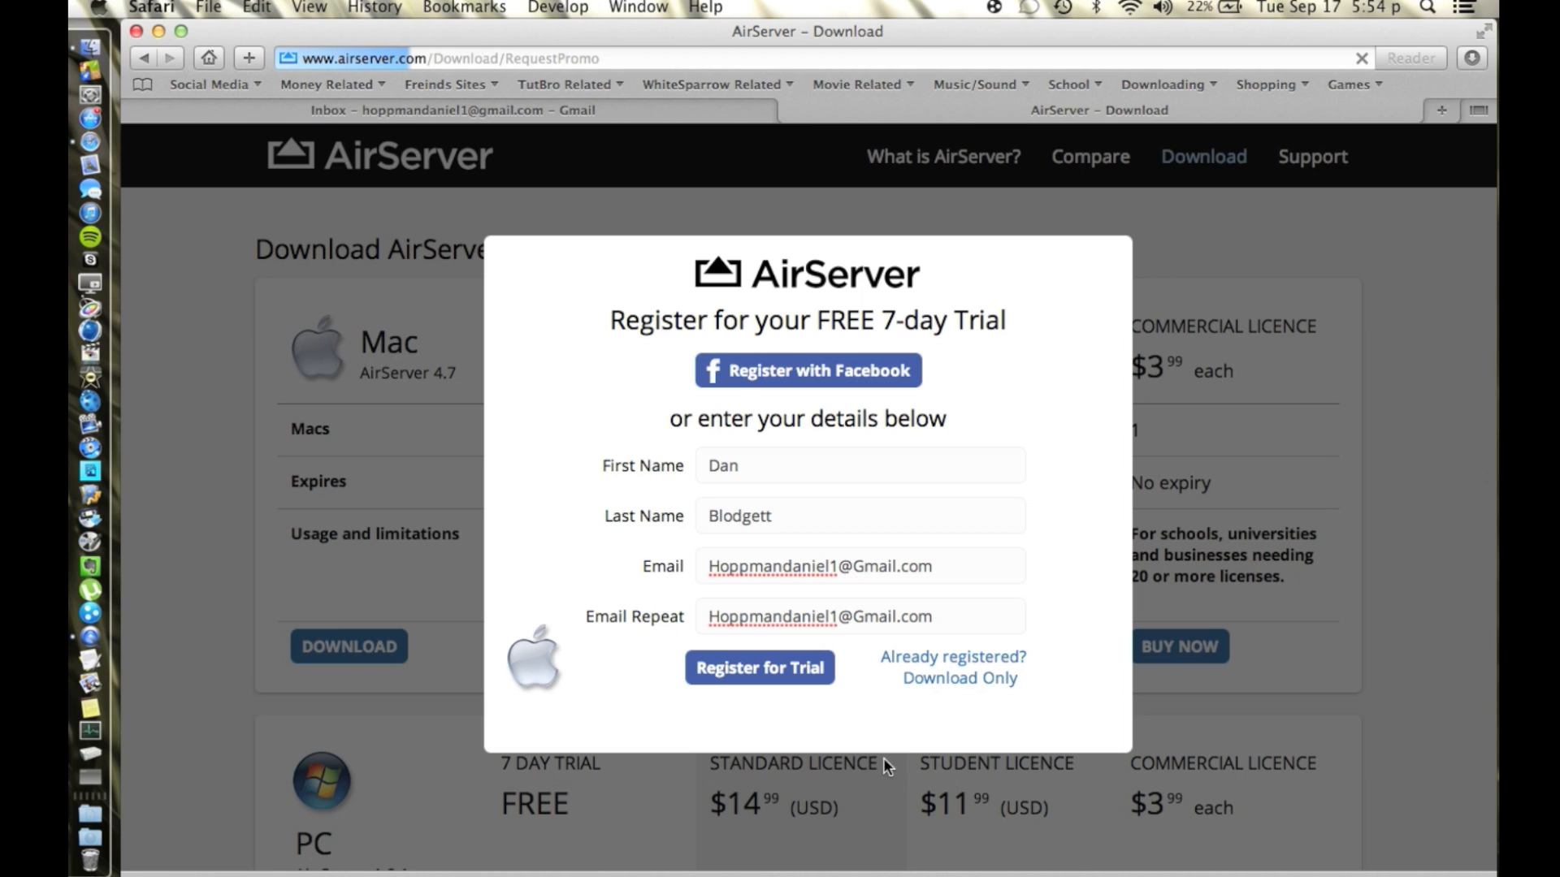
left_click(759, 667)
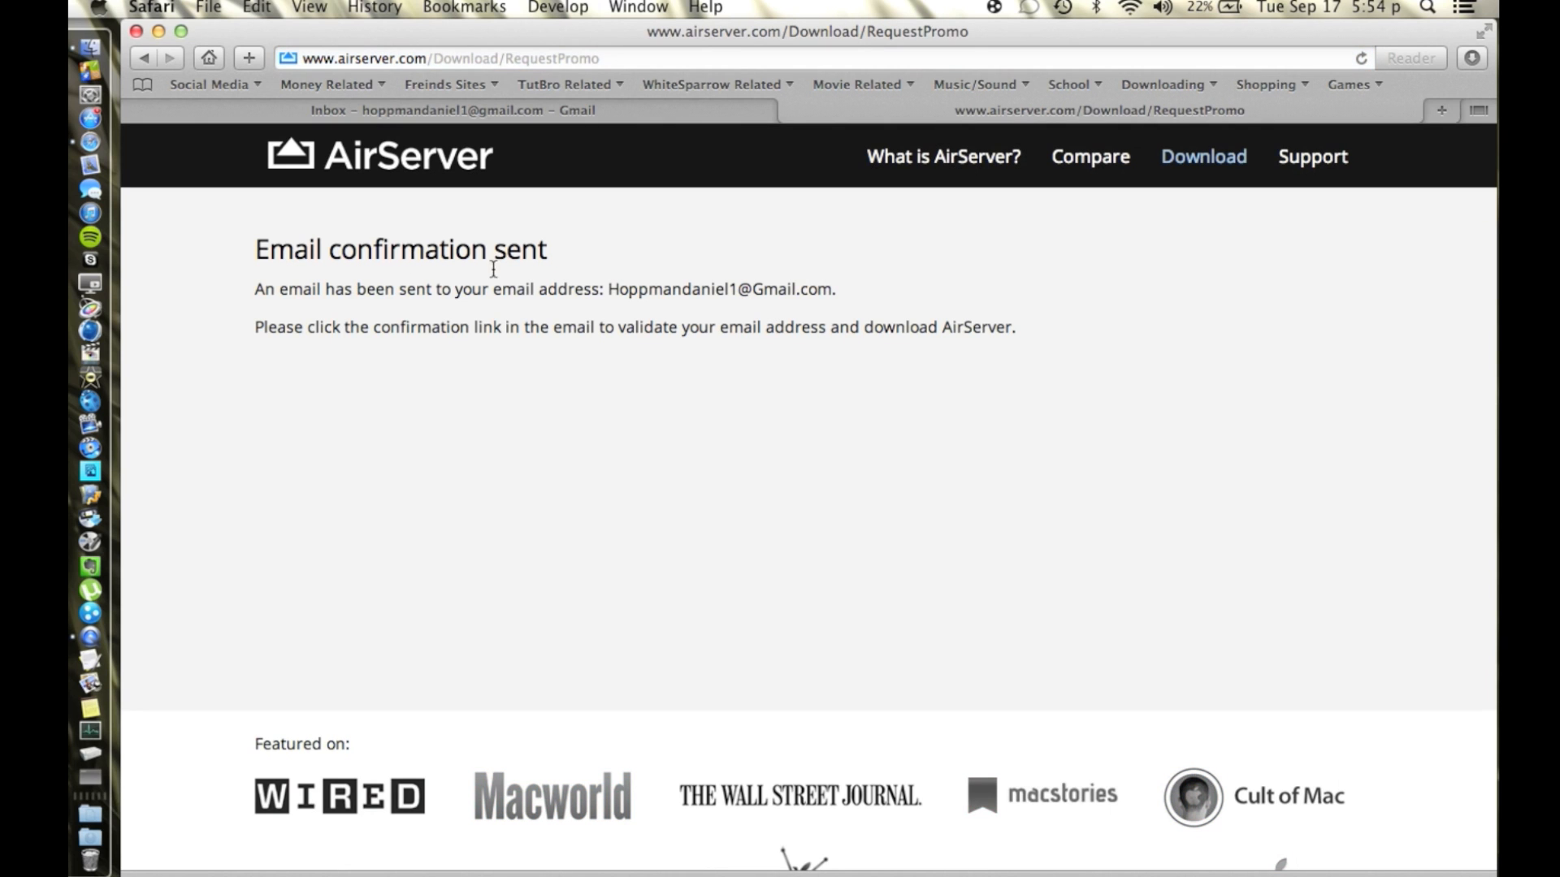
Step: In Gmail, read the 'AirServer: Confirmation link' email and follow its confirmation URL
left_click(453, 109)
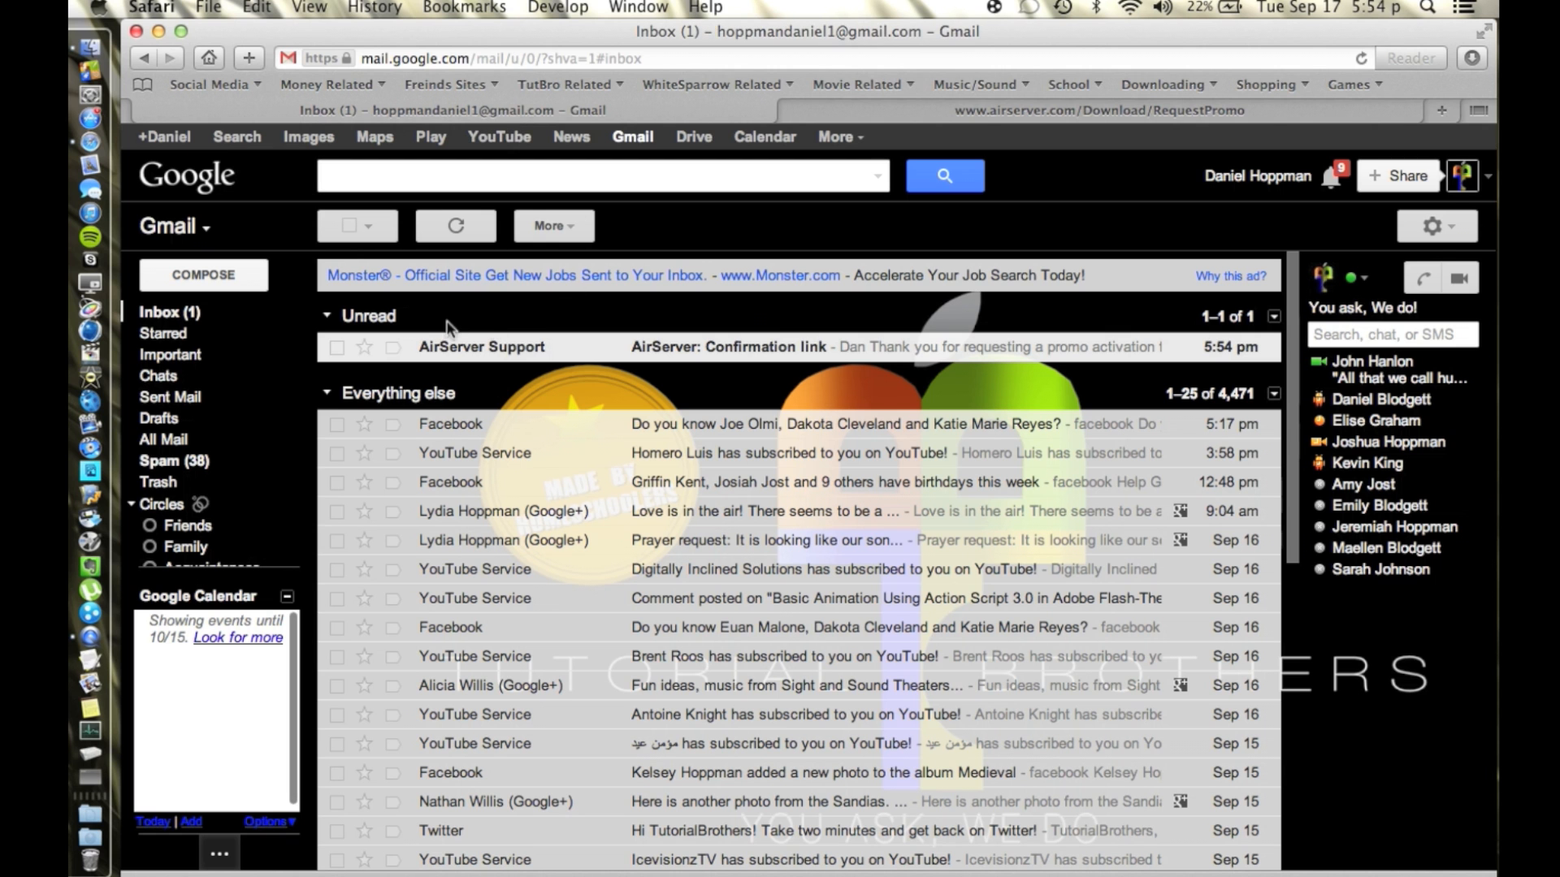
mouse_move(651, 356)
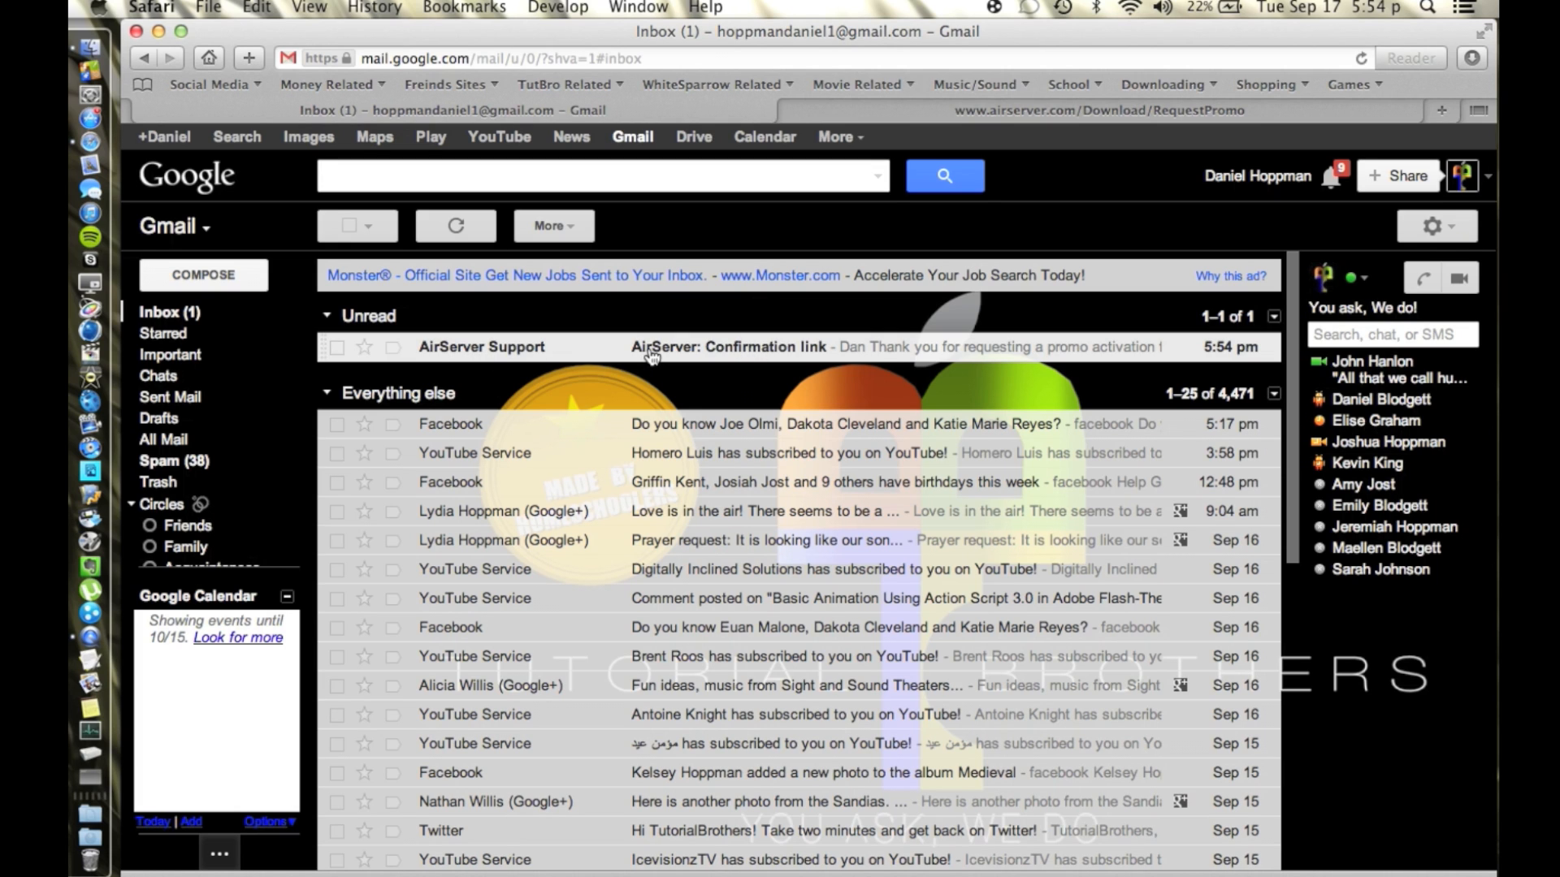
left_click(728, 346)
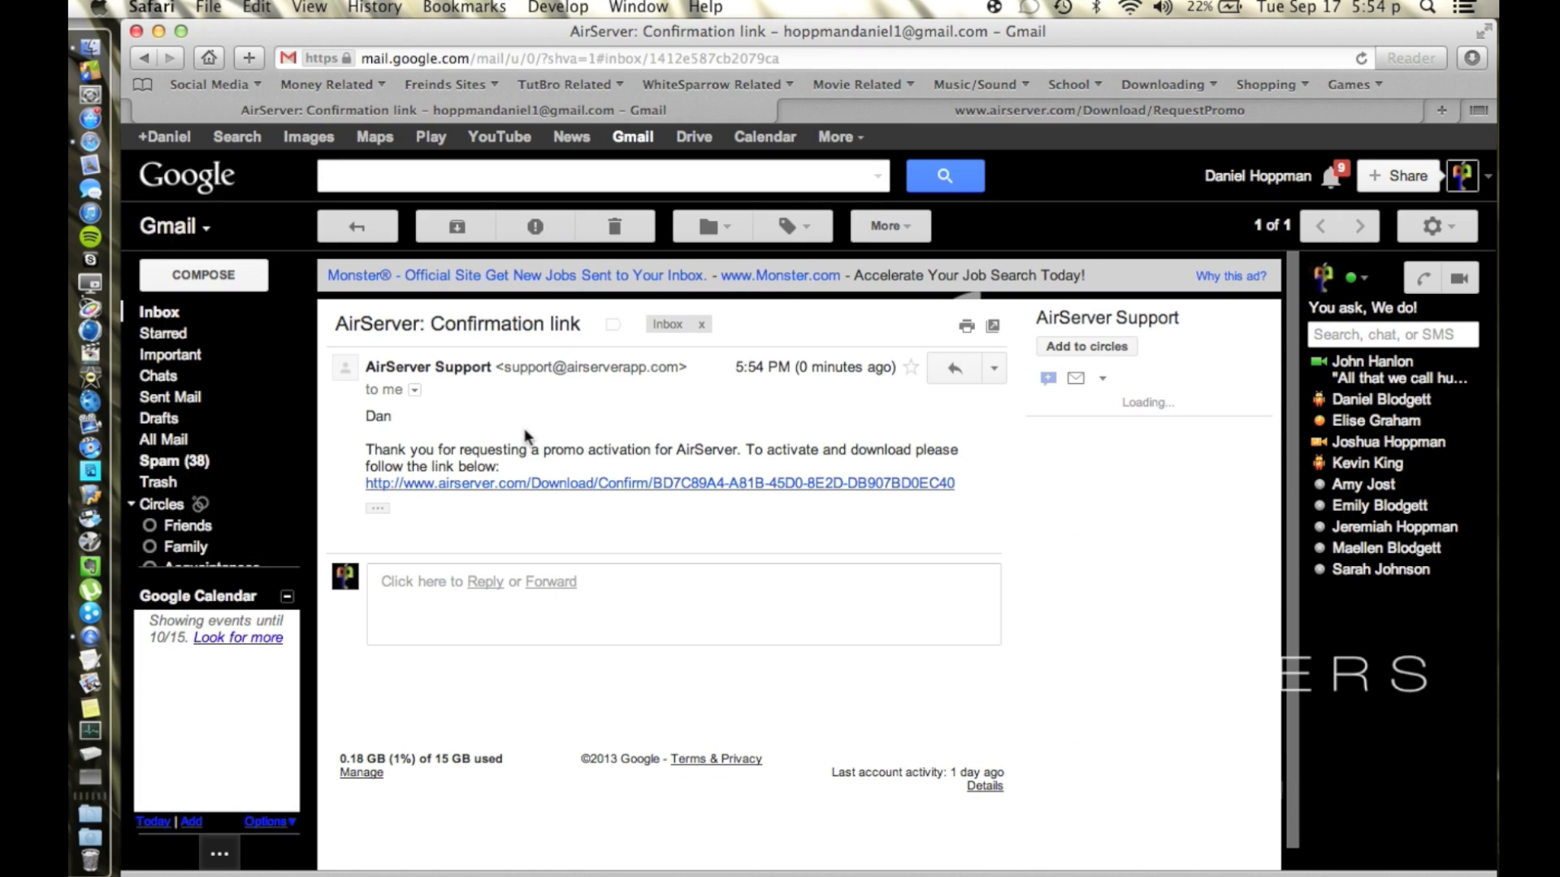
left_click(658, 482)
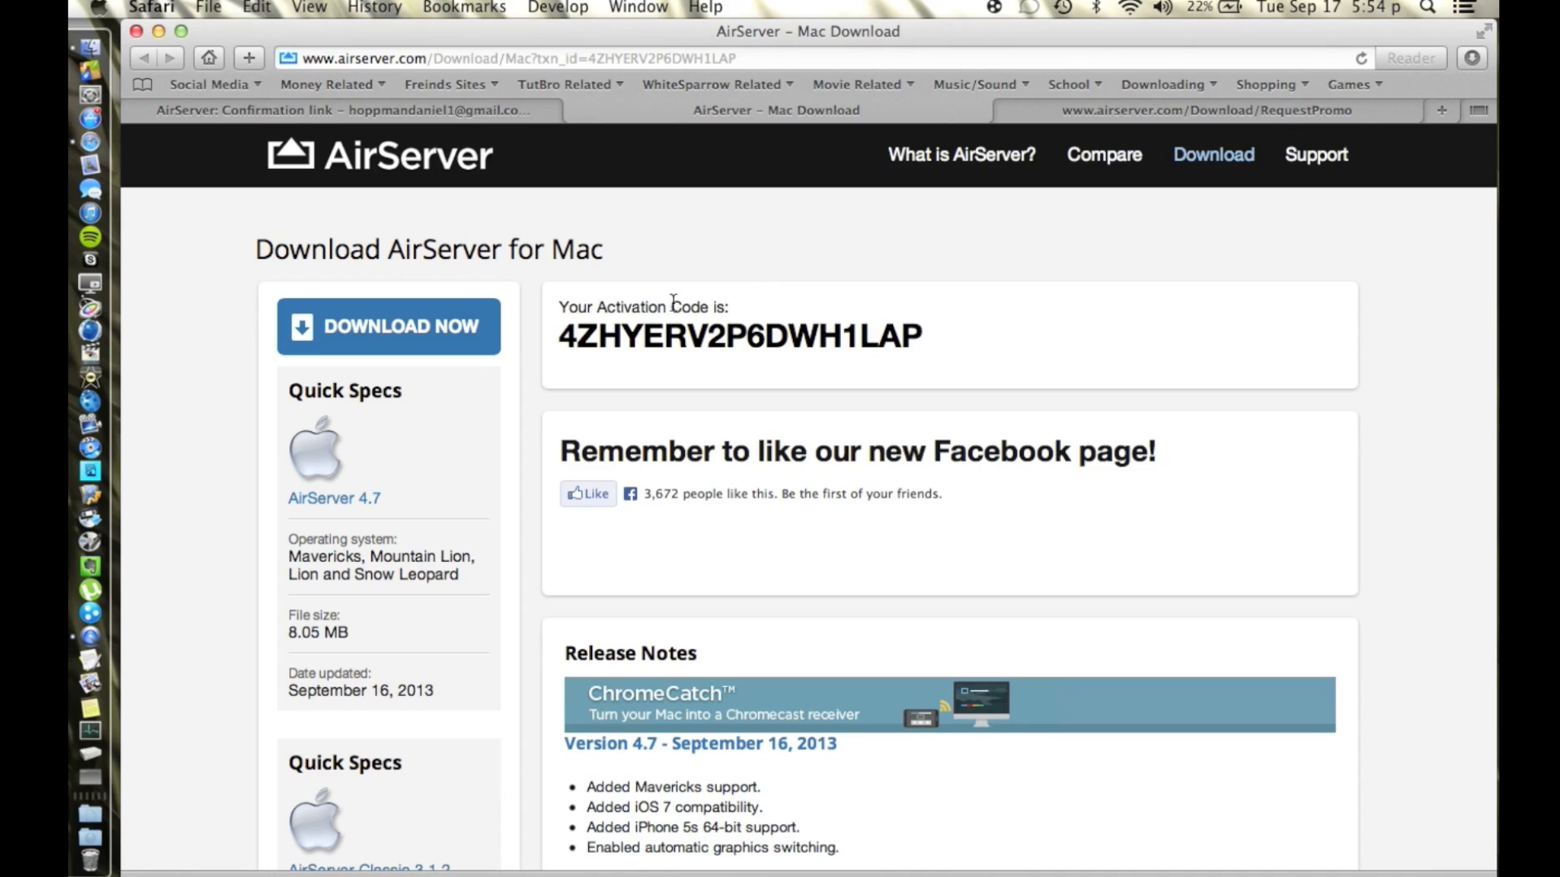
mouse_move(942, 346)
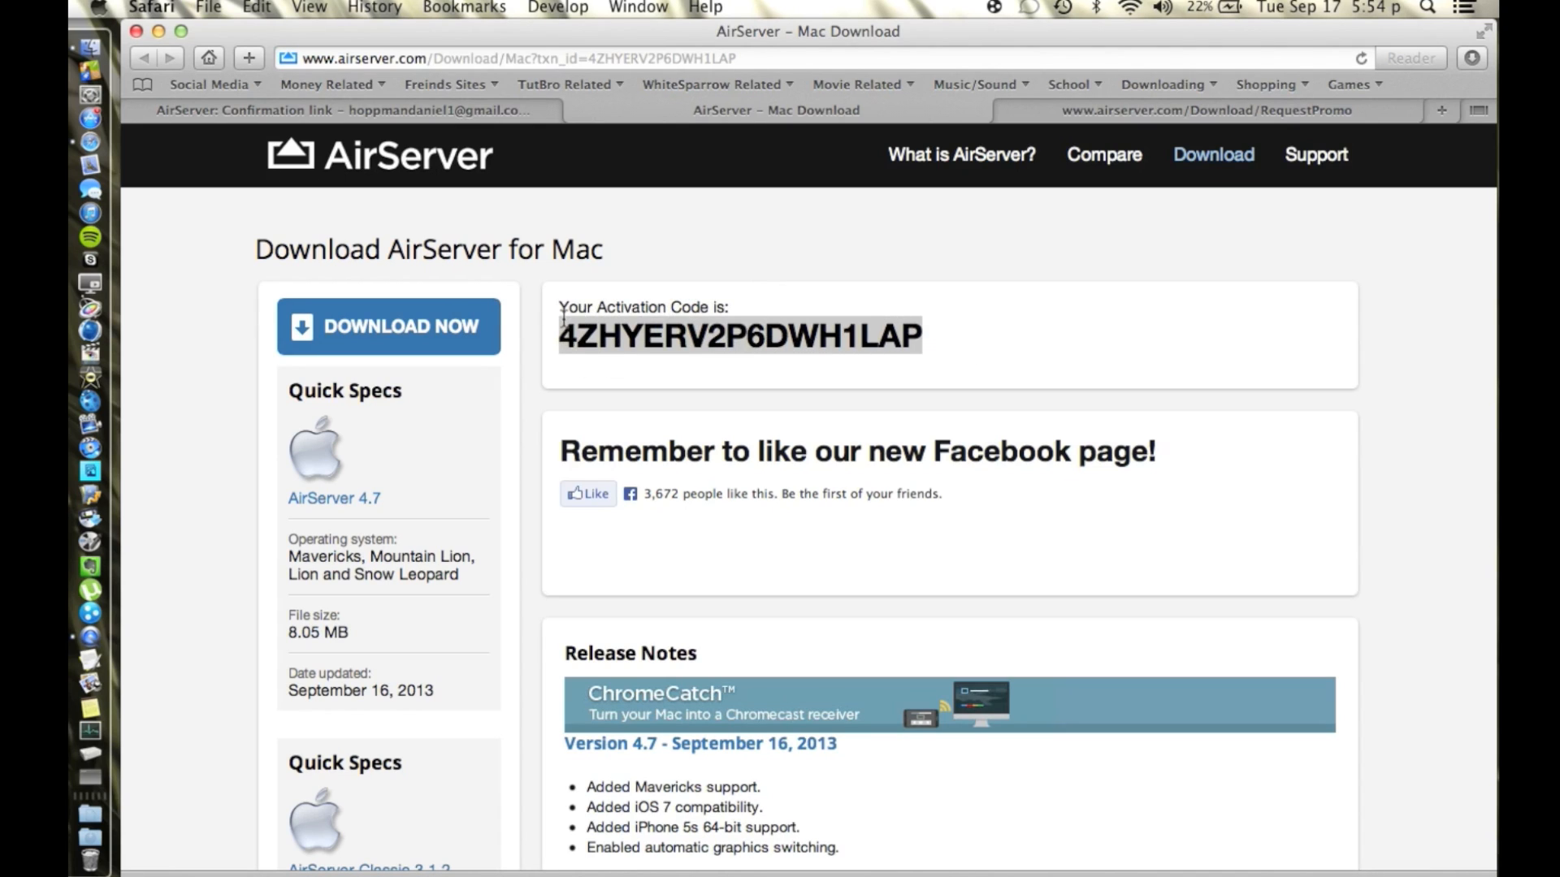
Step: Download the AirServer installer for Mac and put Safari away
left_click(1426, 8)
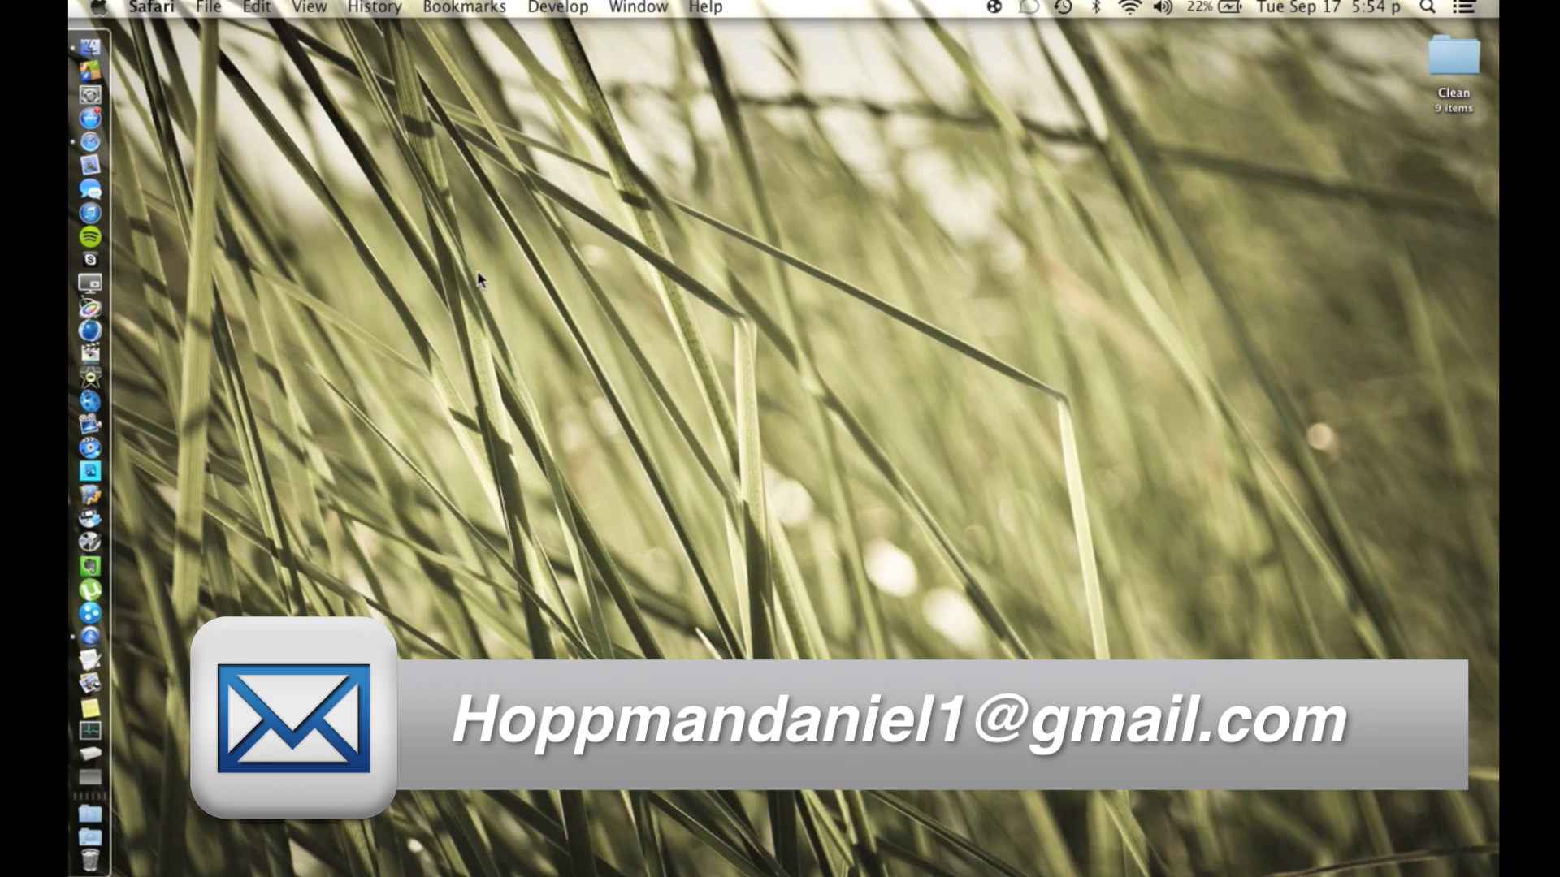
Step: Show the desktop and reveal AirServer-4.7.dmg in the Dock's Downloads stack
left_click(479, 289)
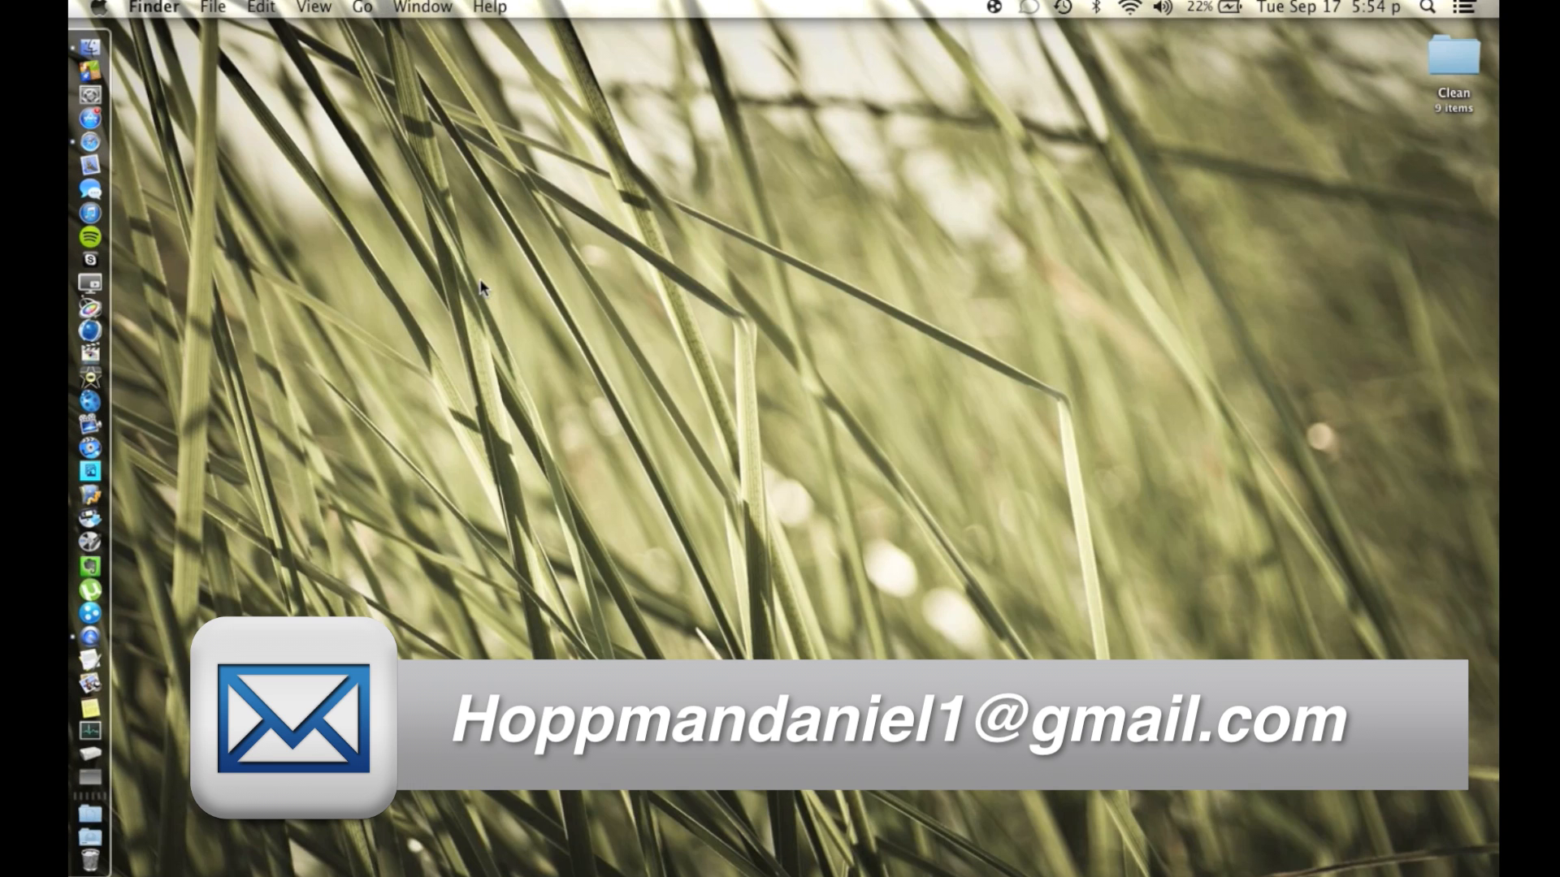
mouse_move(481, 289)
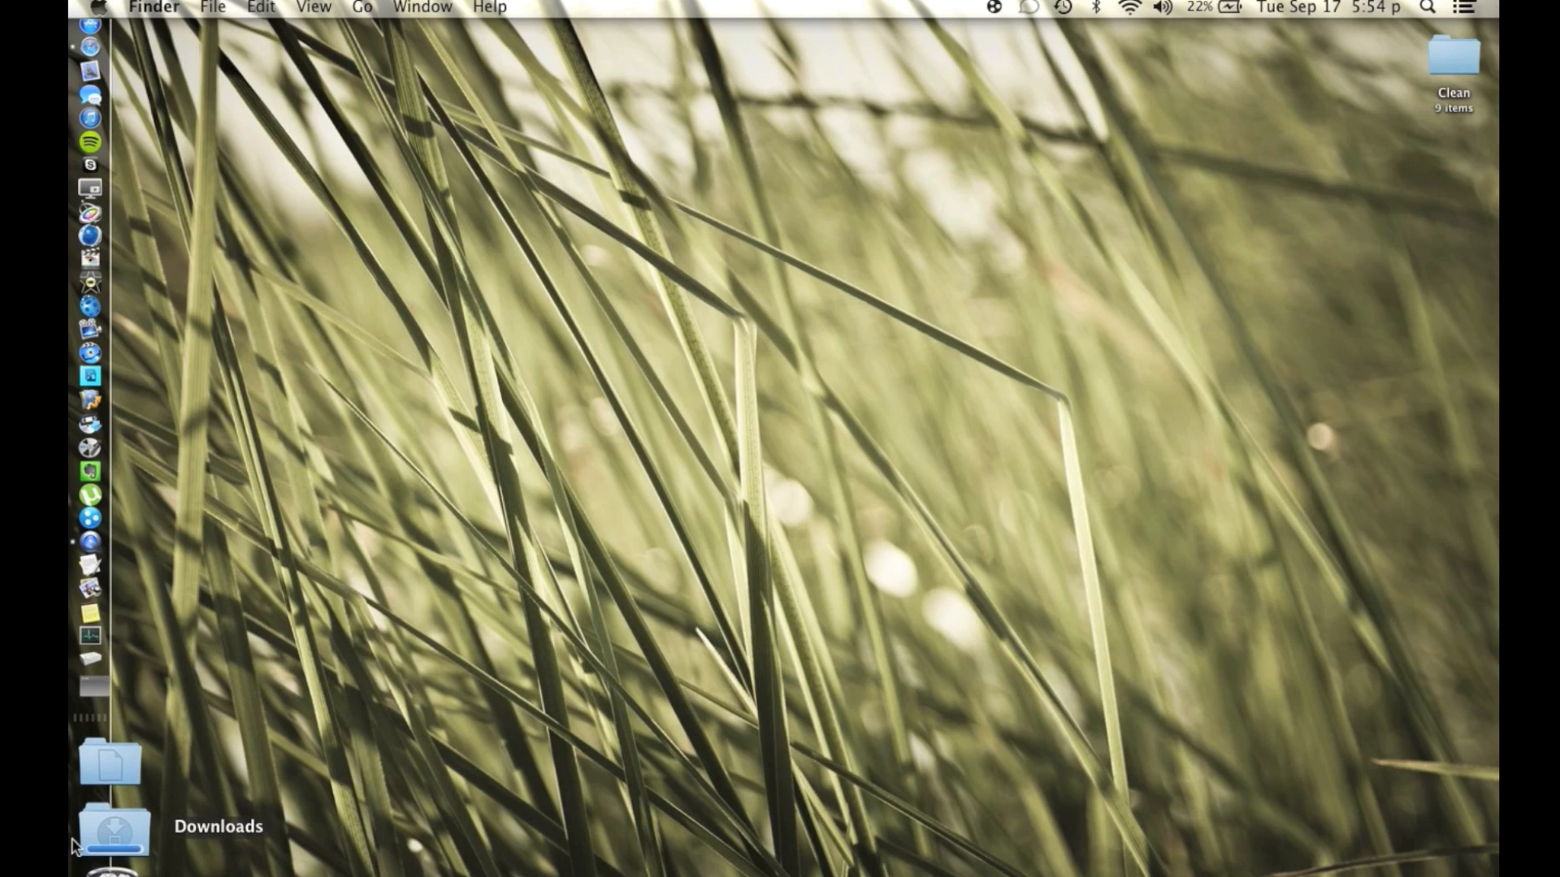
left_click(111, 826)
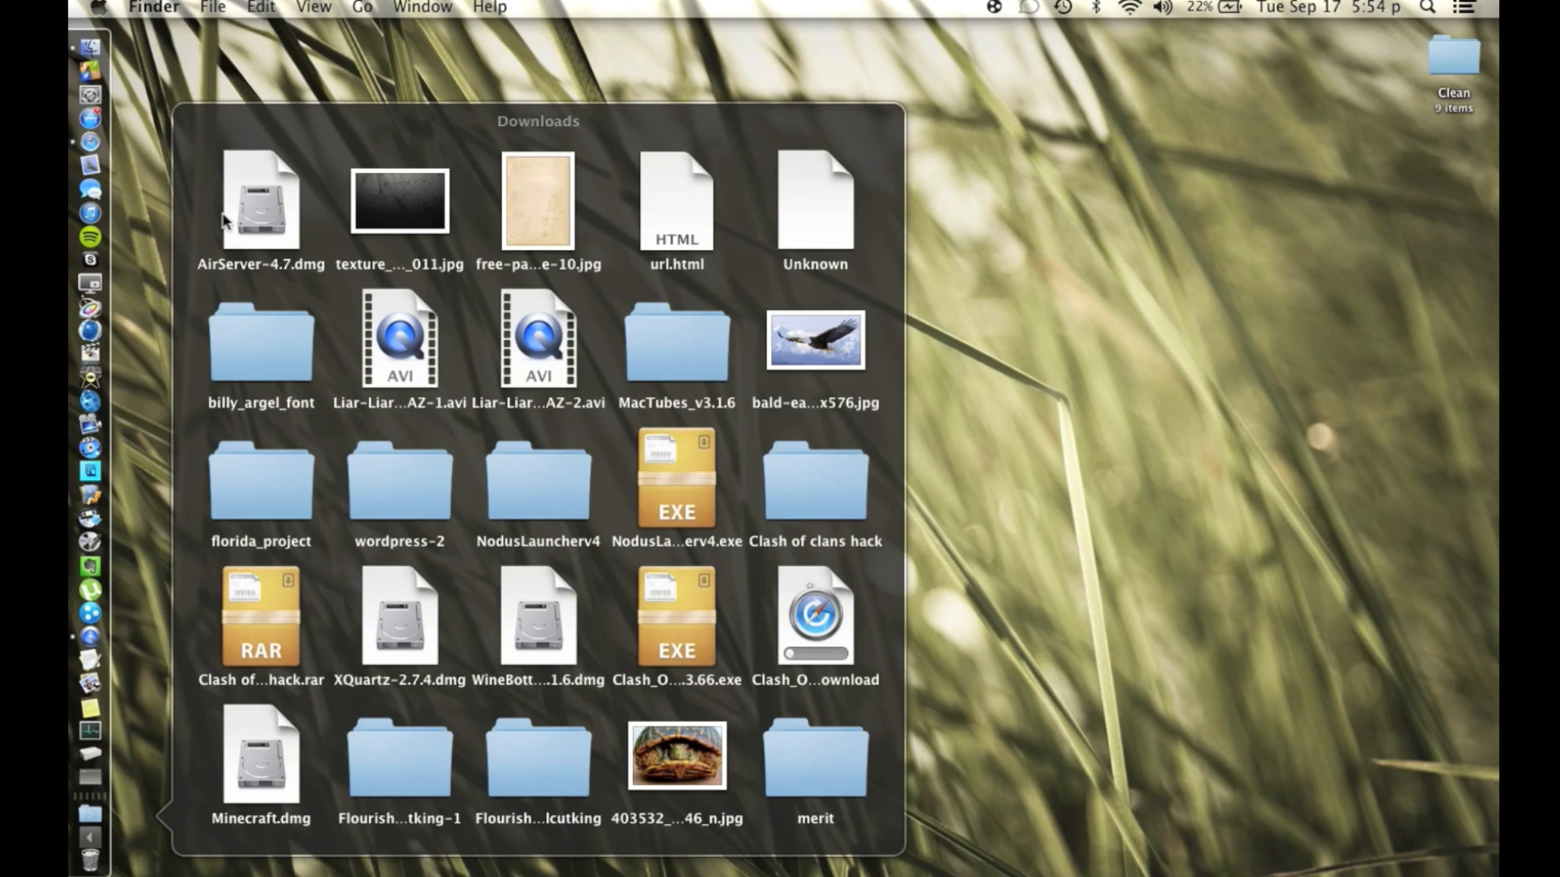
mouse_move(286, 286)
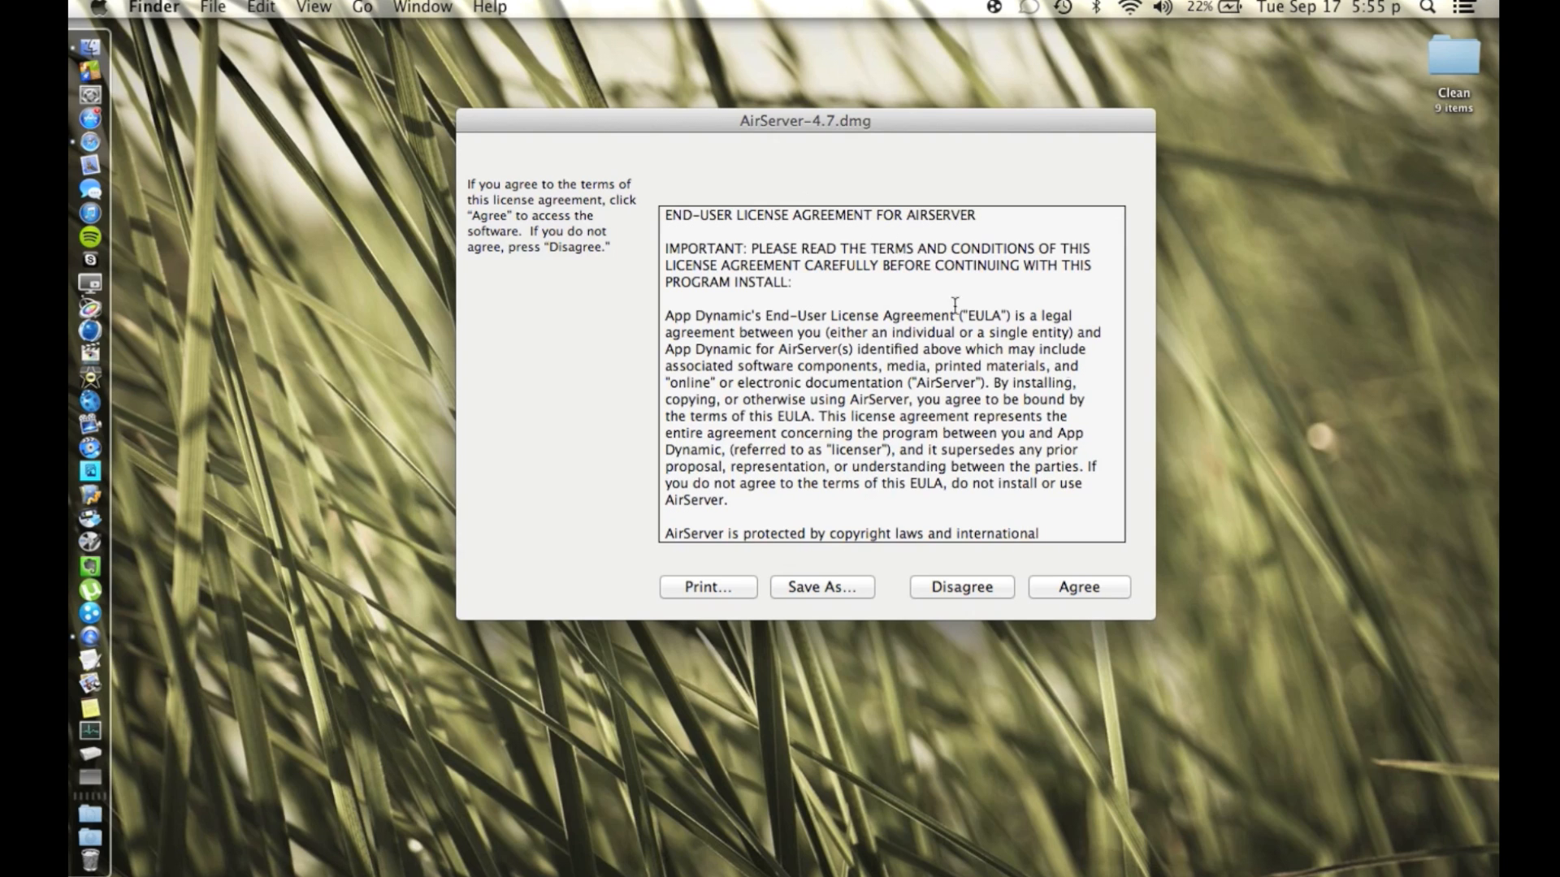
Step: Agree to the licence and skip verifying the AirServer disk image
left_click(1077, 587)
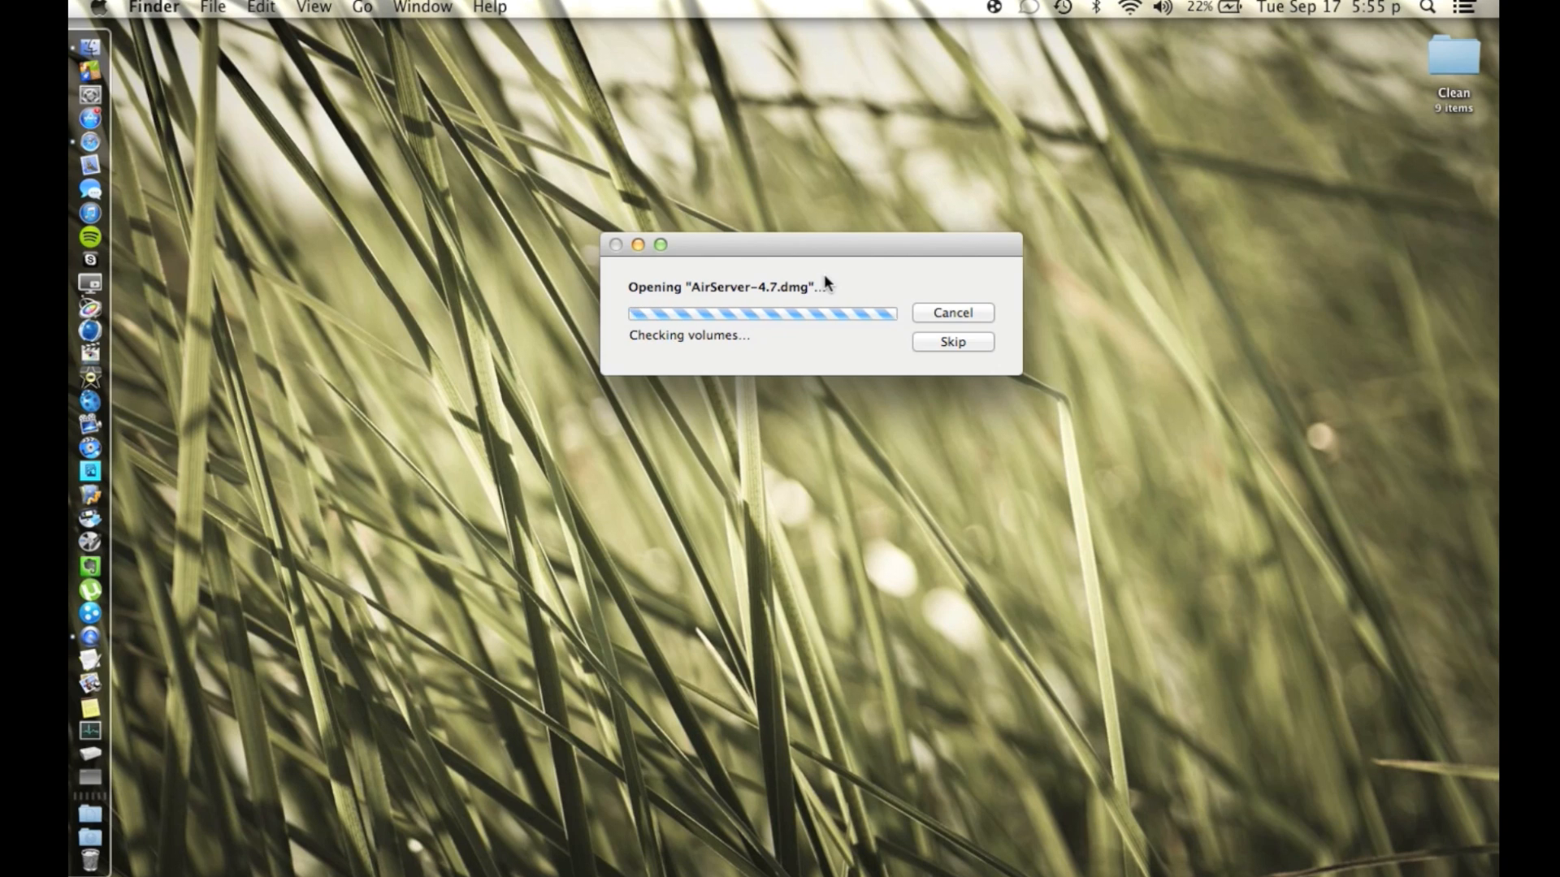
left_click(951, 312)
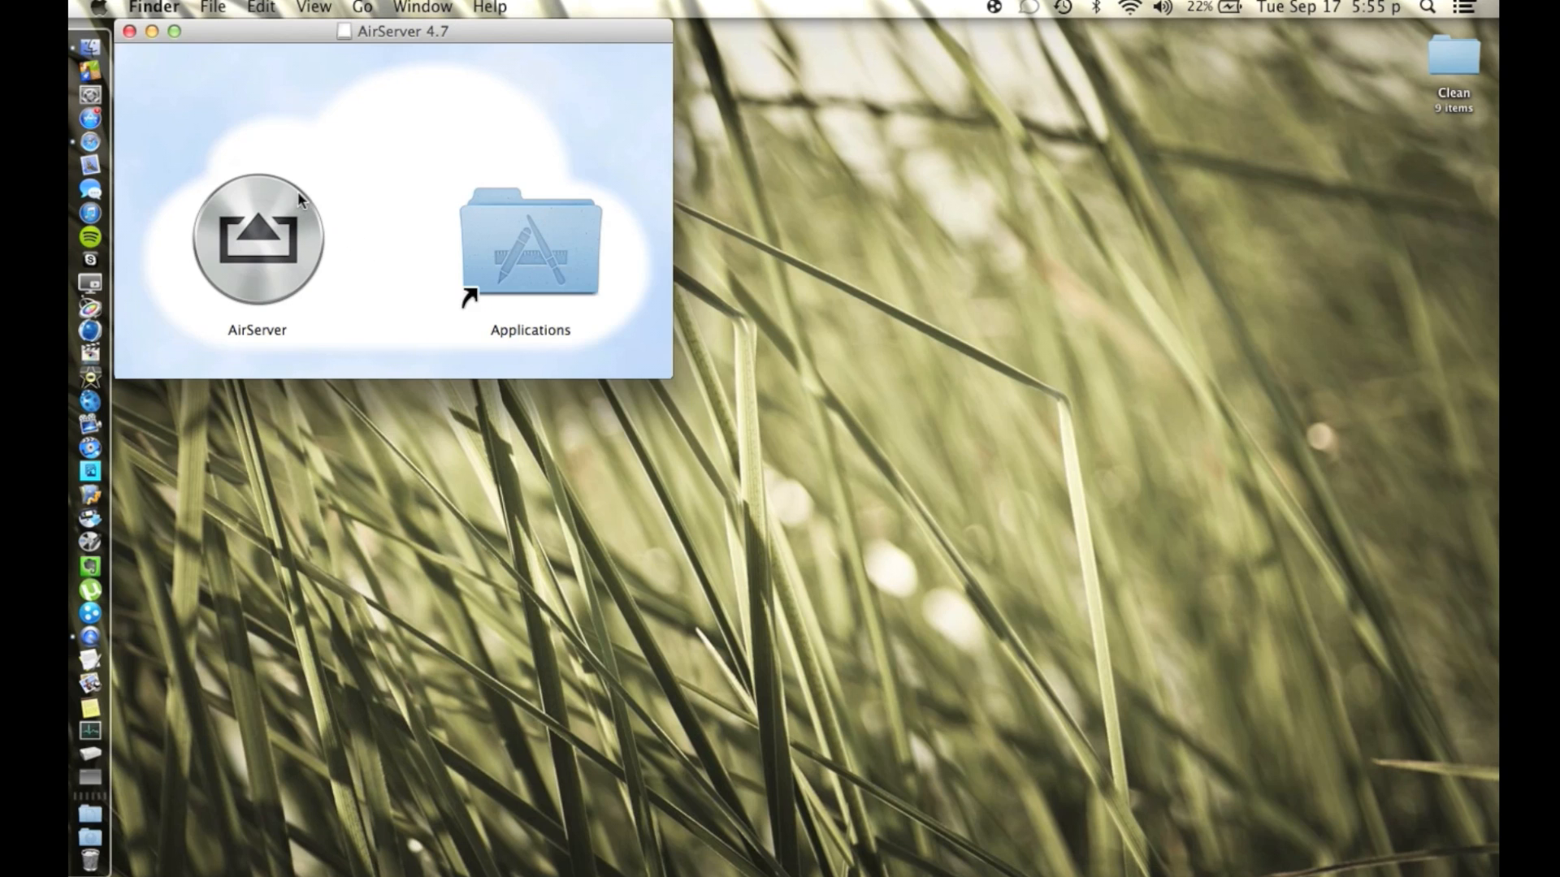
Step: Copy AirServer into Applications, close the disk image and replace the older copy
left_click(257, 239)
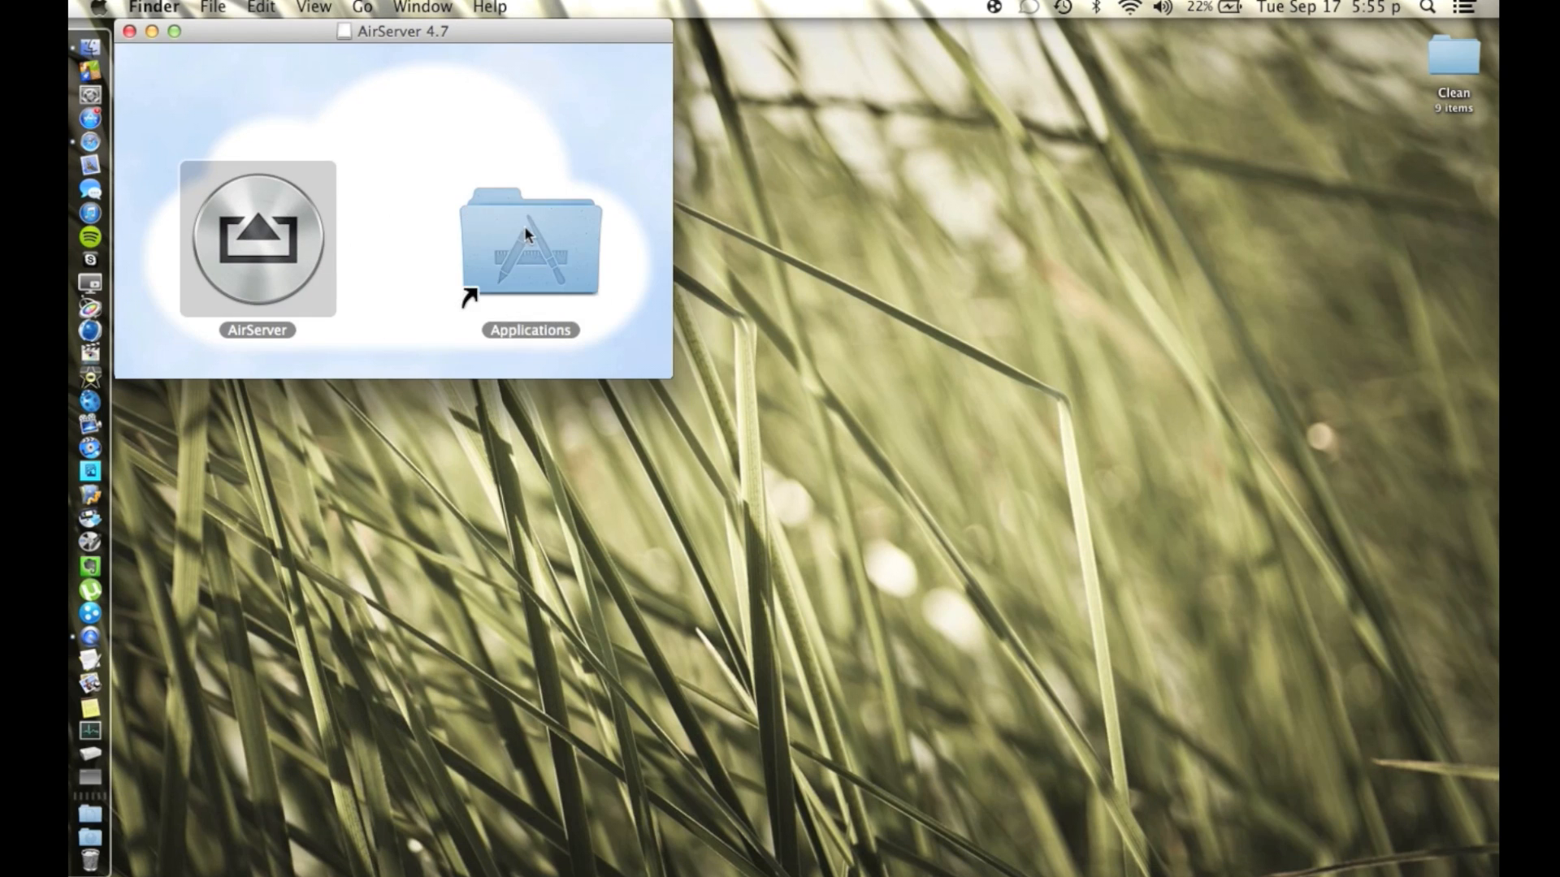
left_click_drag(256, 239, 530, 239)
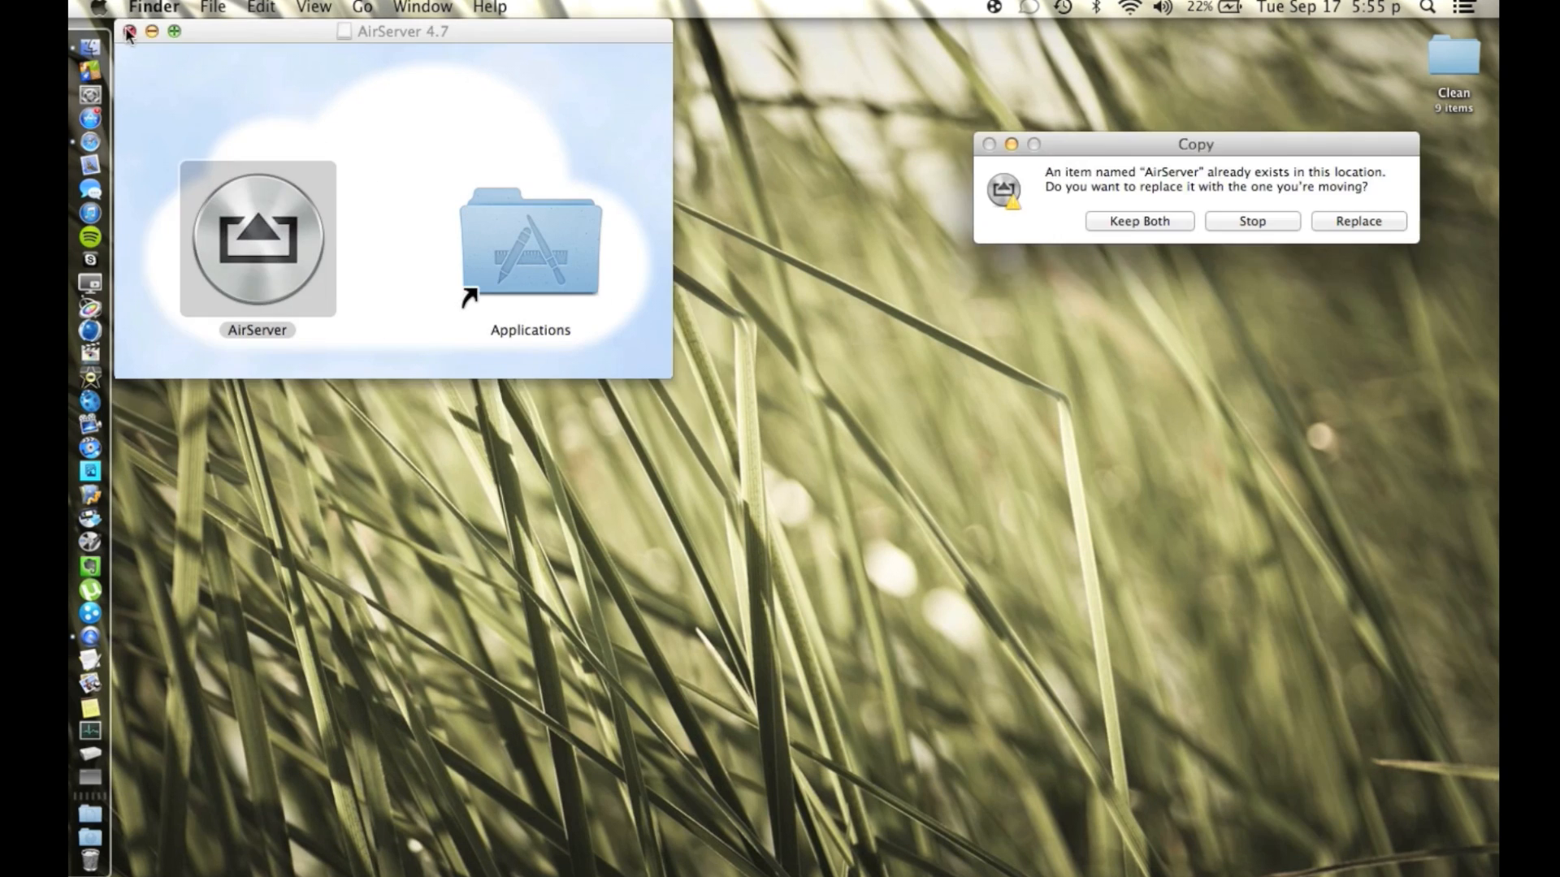
double_click(257, 239)
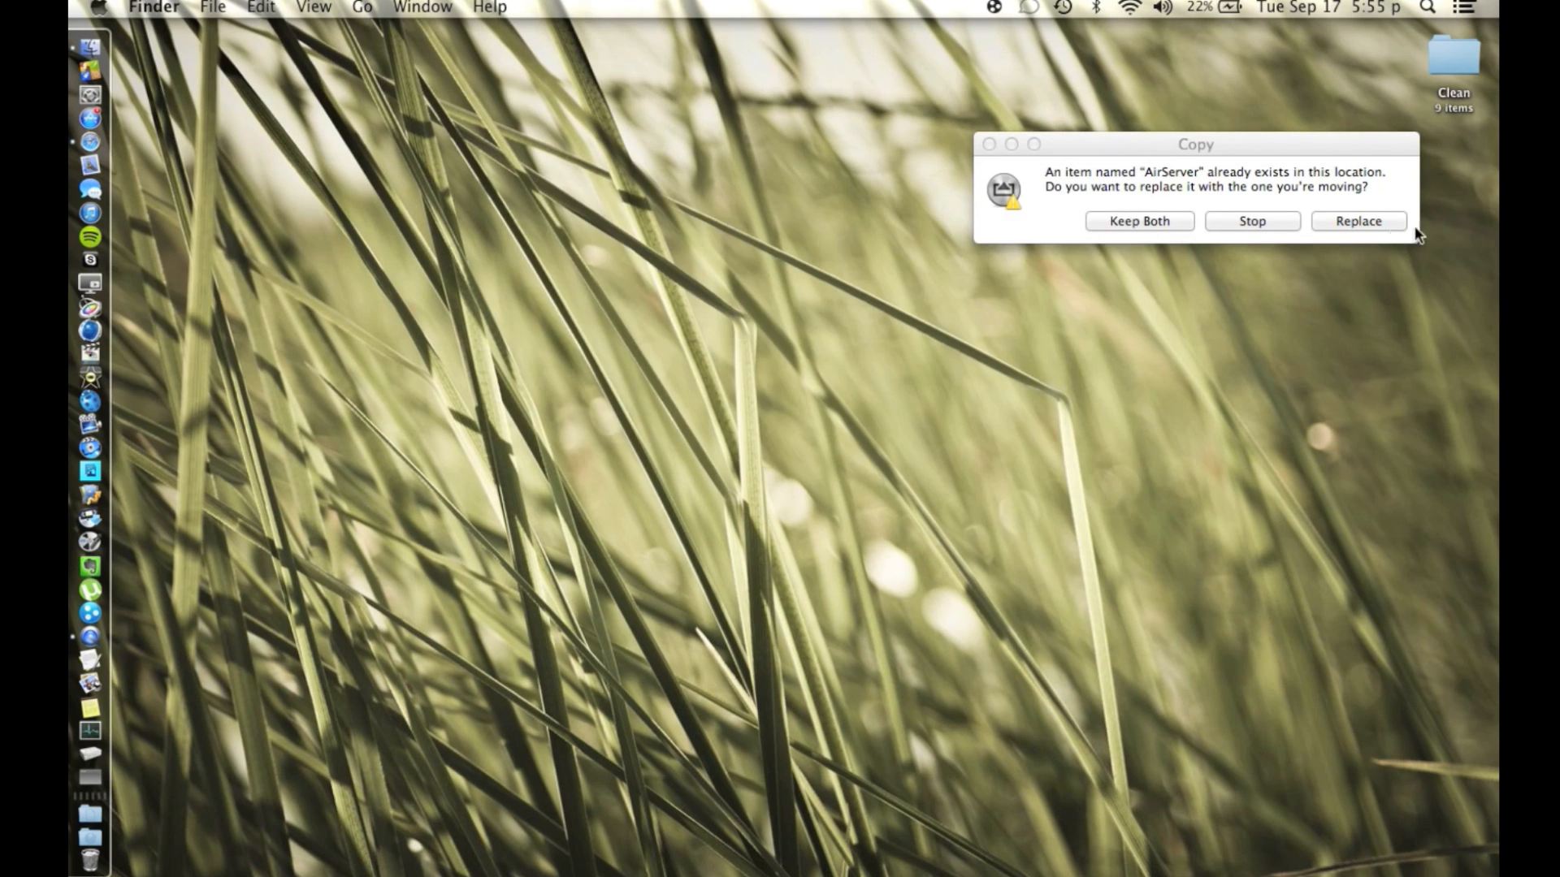
left_click(1358, 221)
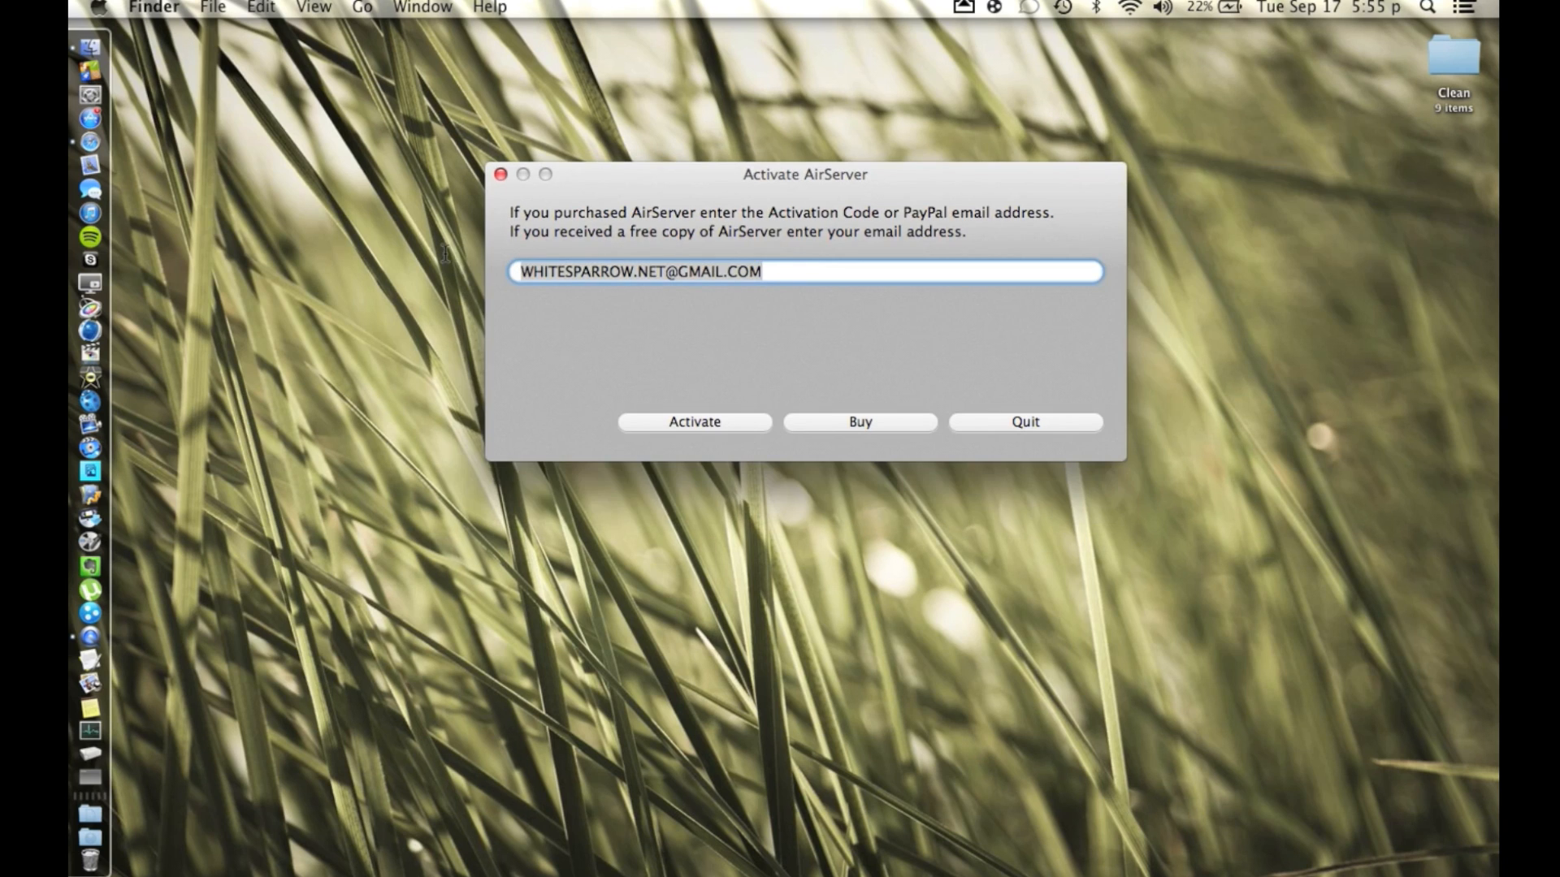
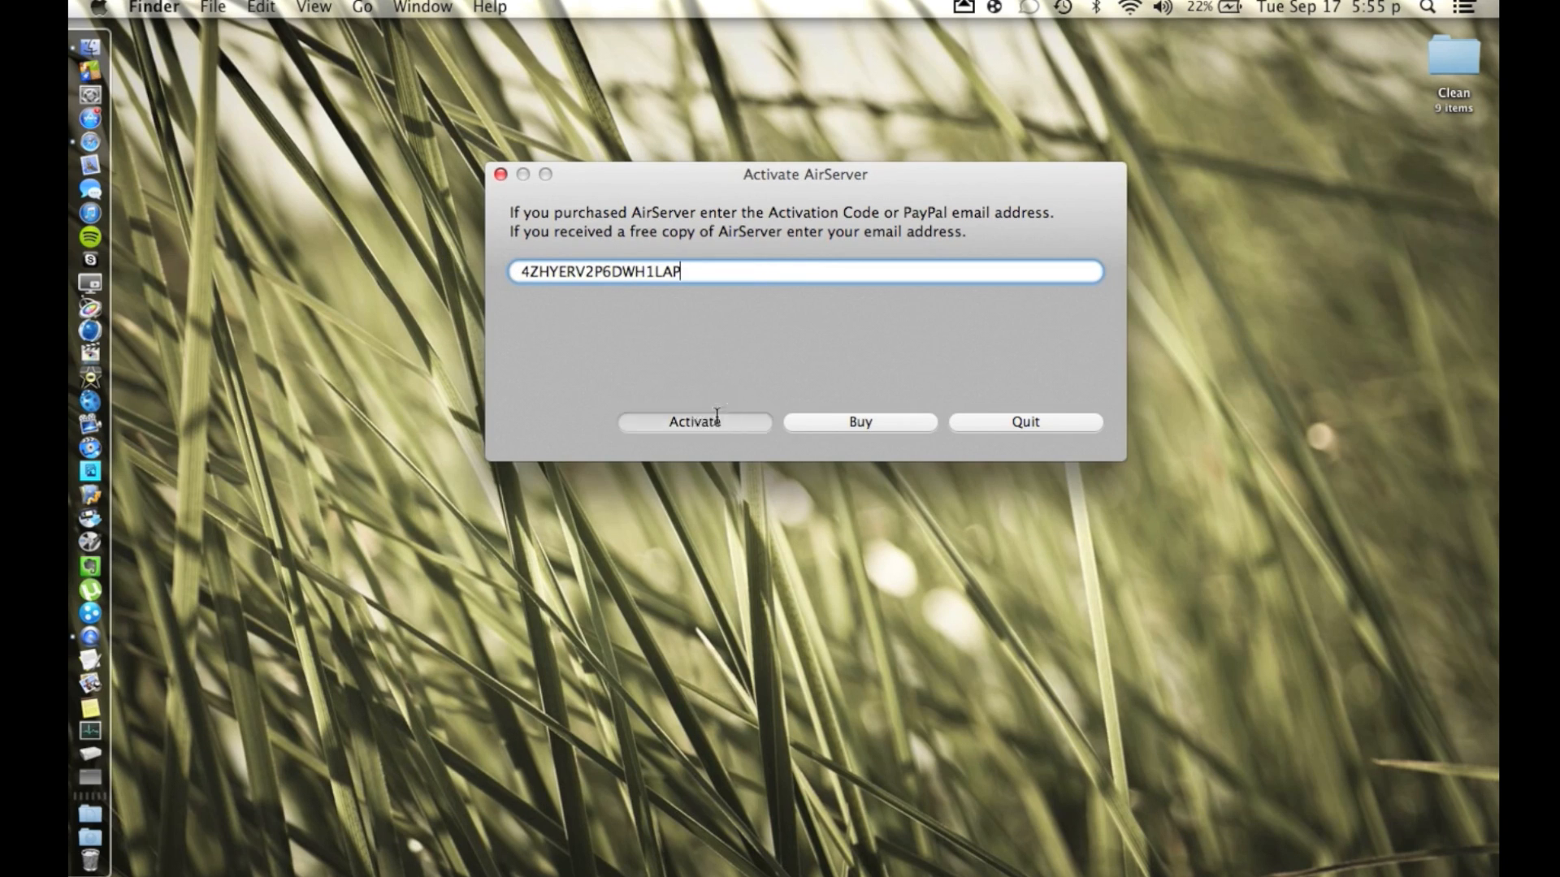
left_click(694, 422)
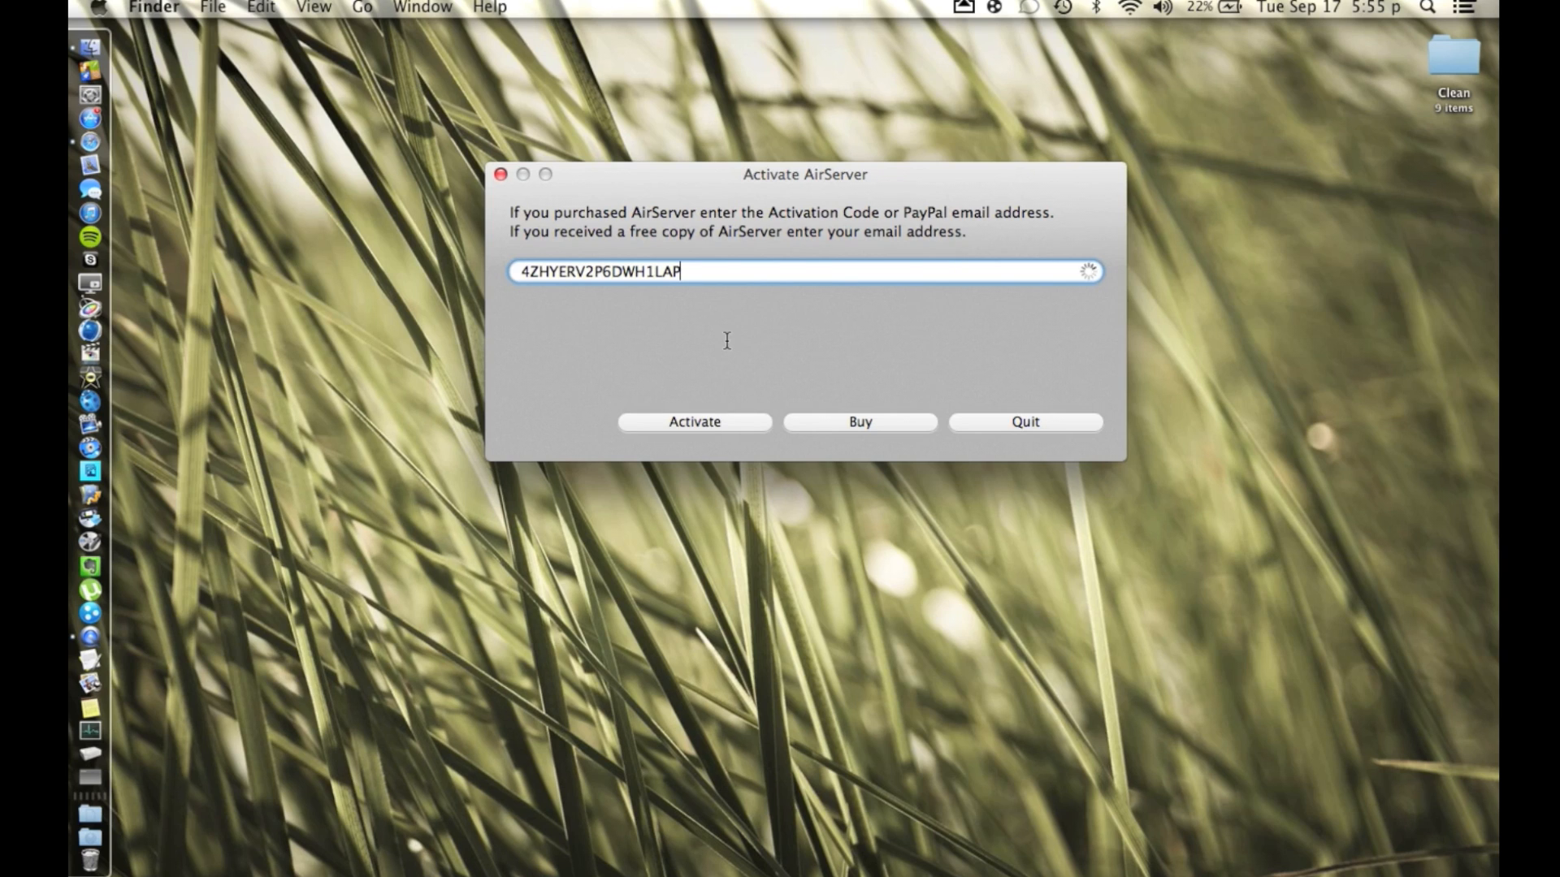
left_click(693, 423)
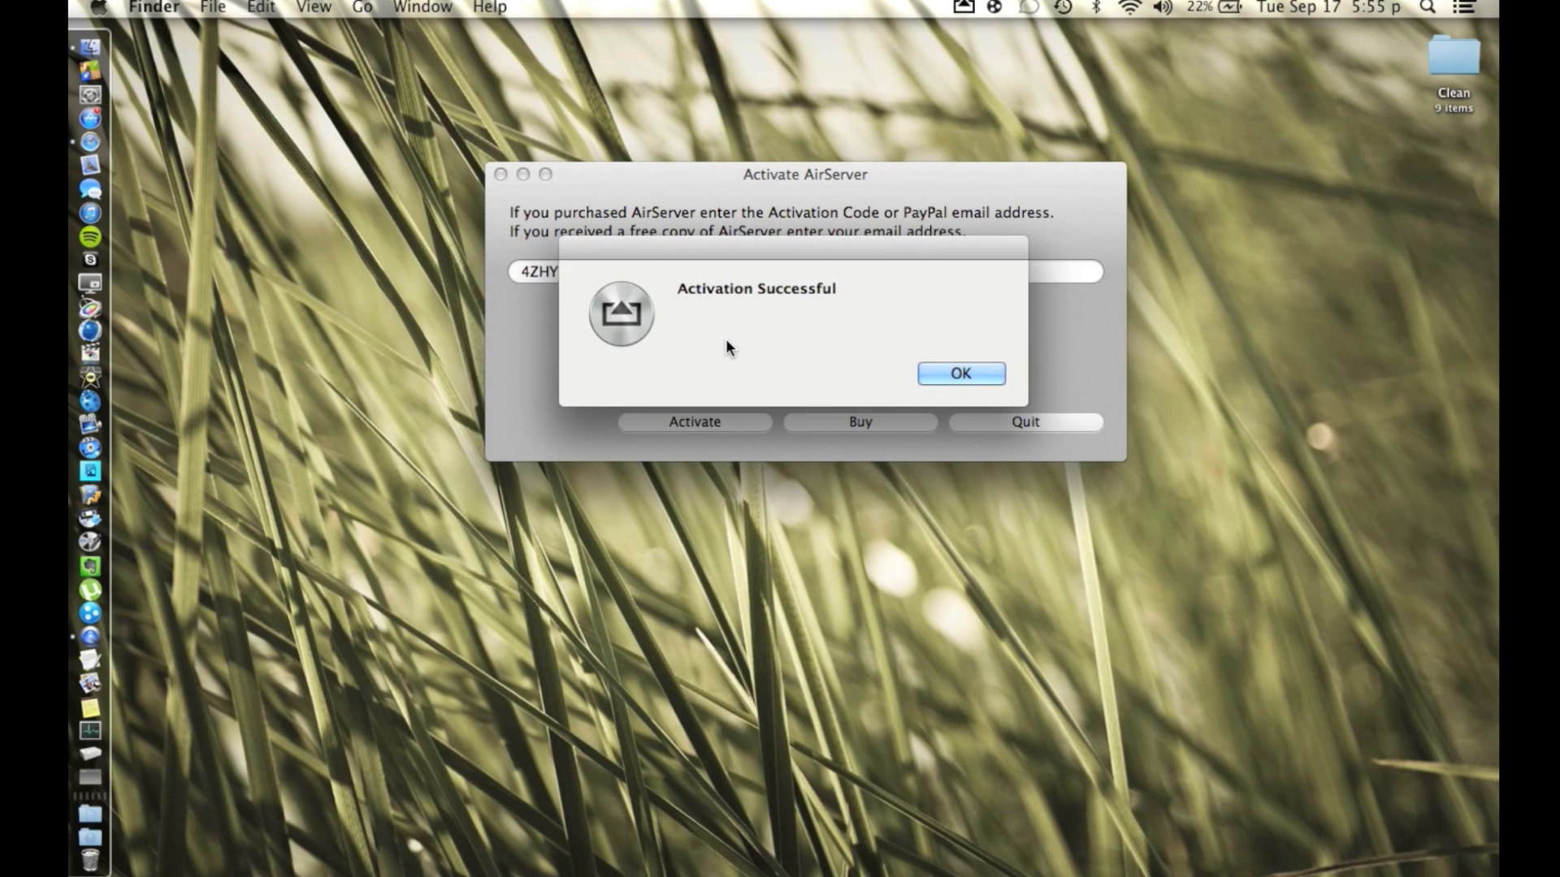
left_click(958, 374)
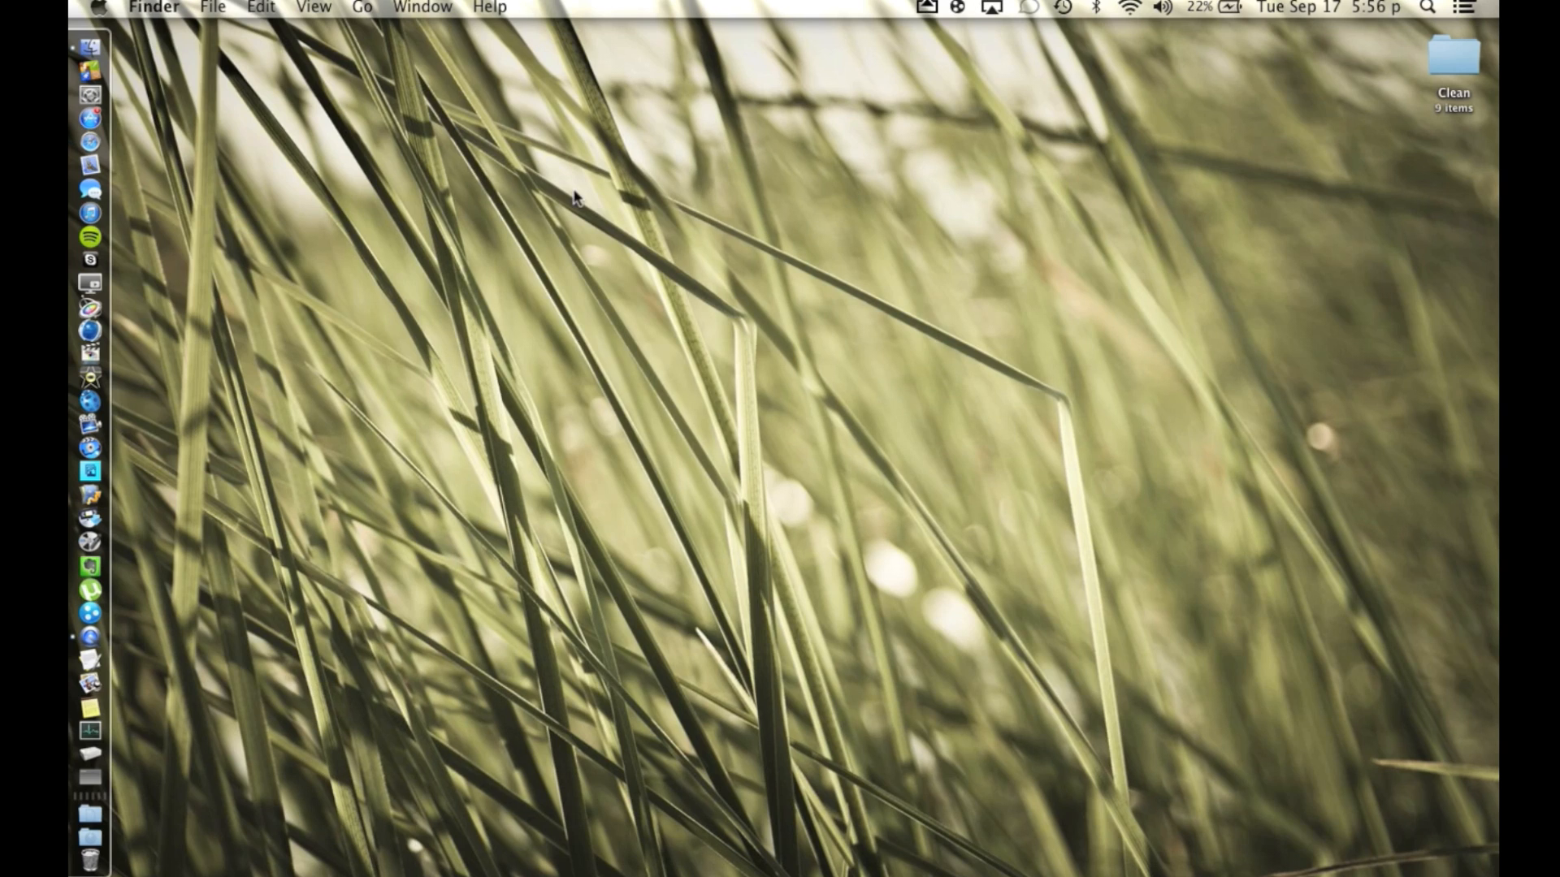
Step: Choose Preferences… from the AirServer menu bar icon, prompting the preferences pane install
left_click(926, 8)
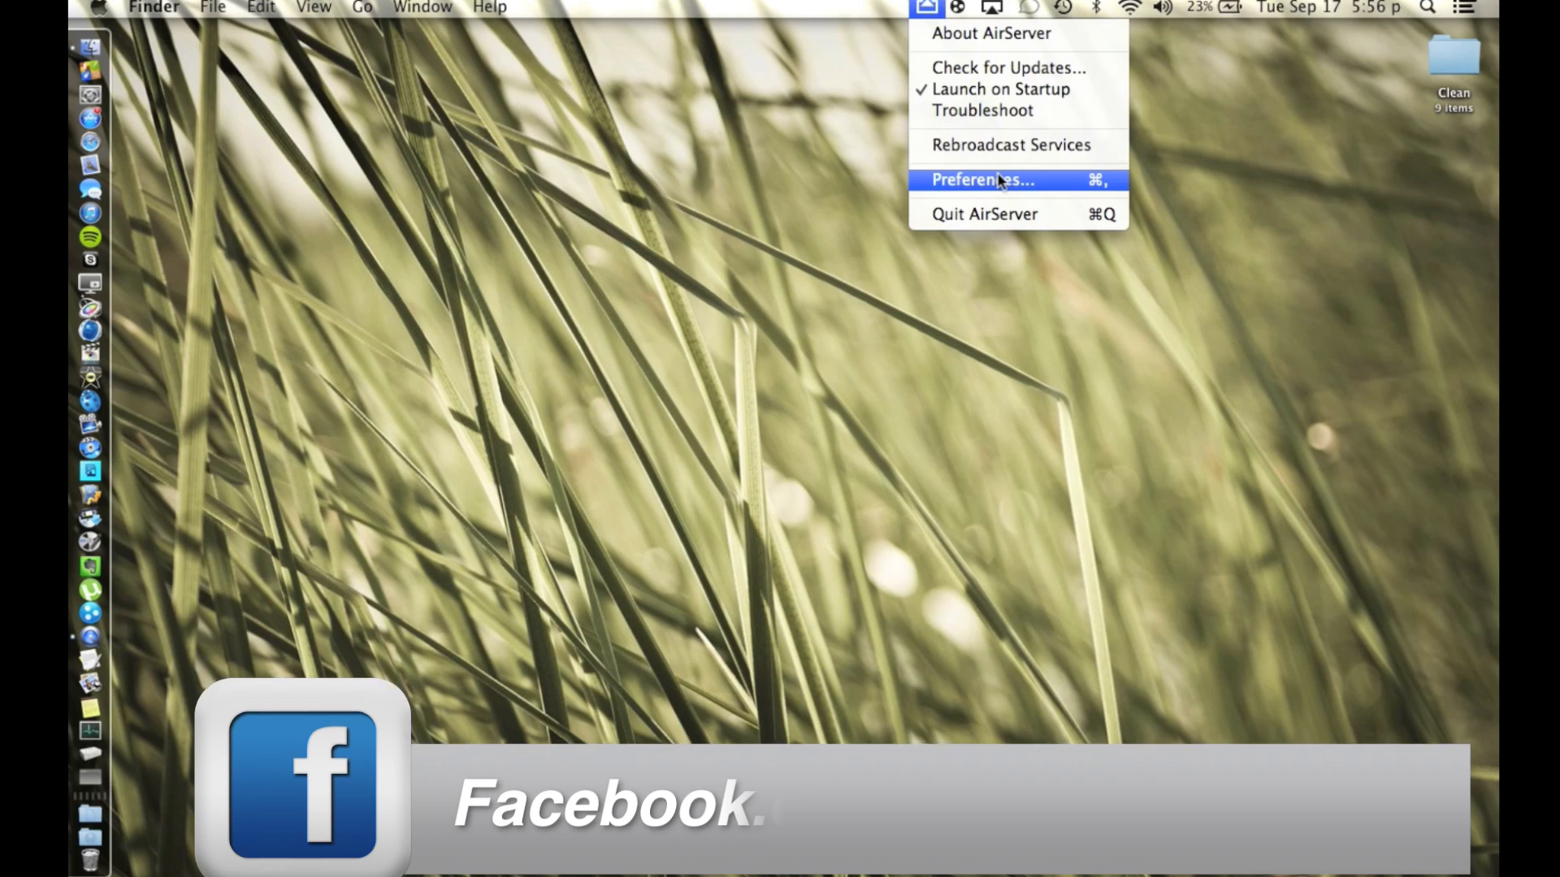
left_click(981, 181)
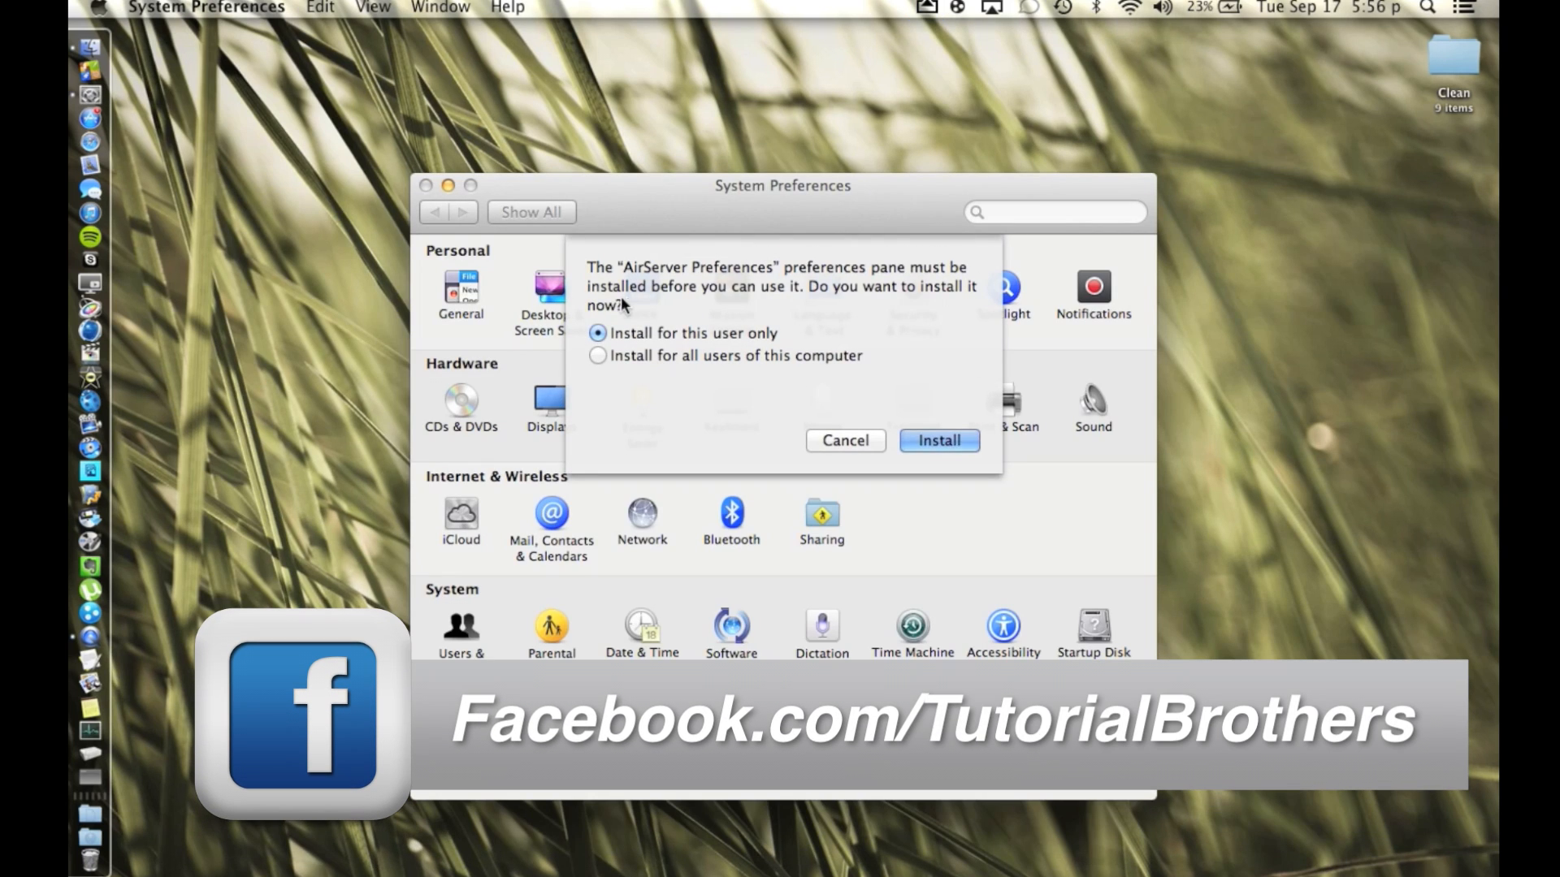
mouse_move(784, 280)
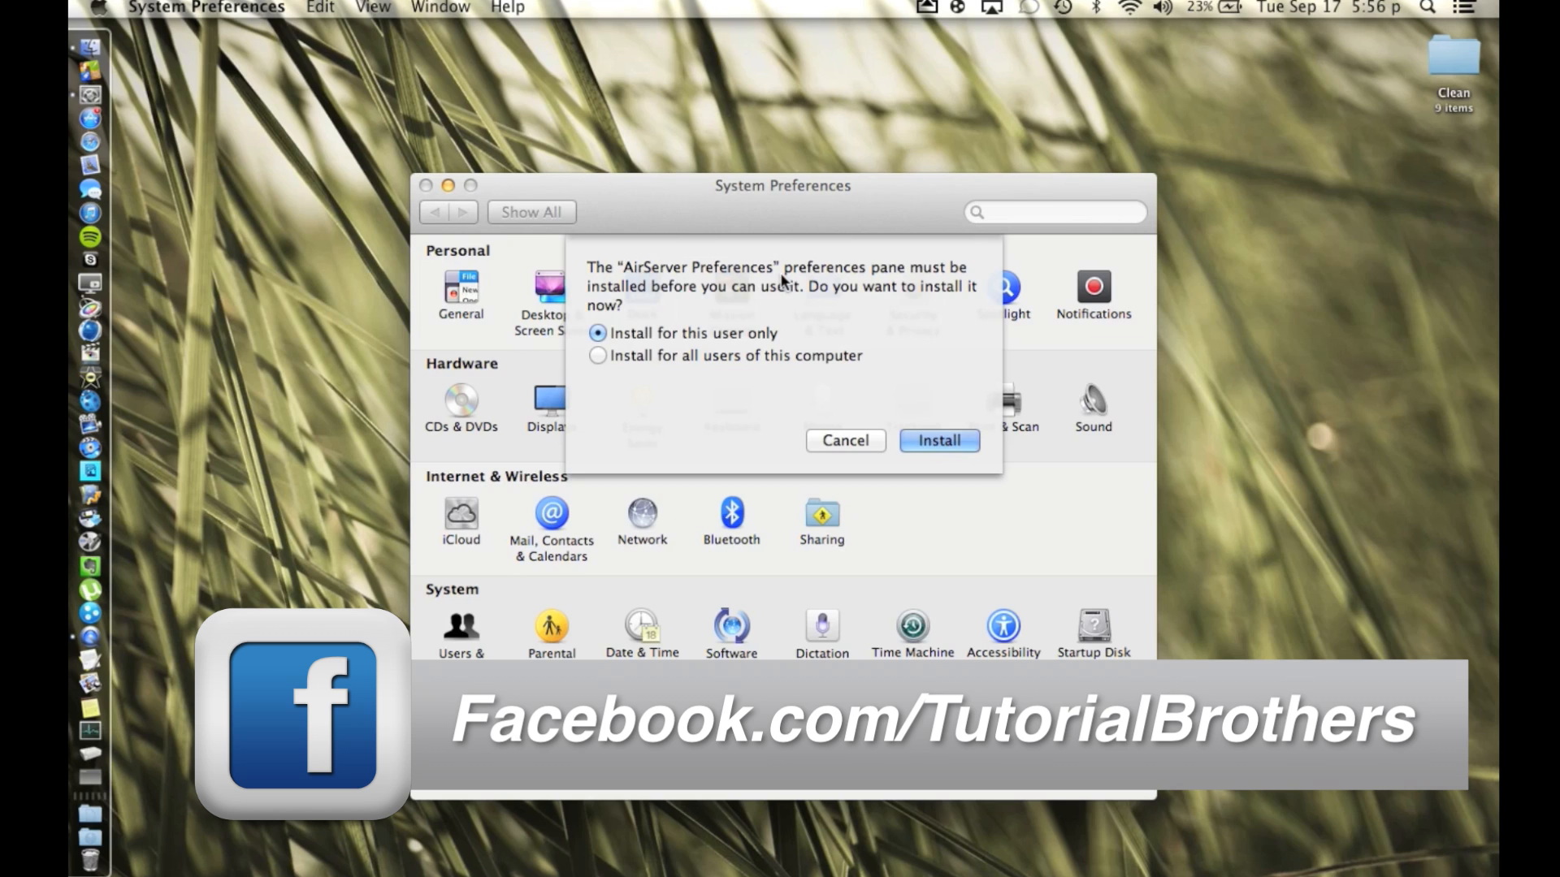
mouse_move(736, 313)
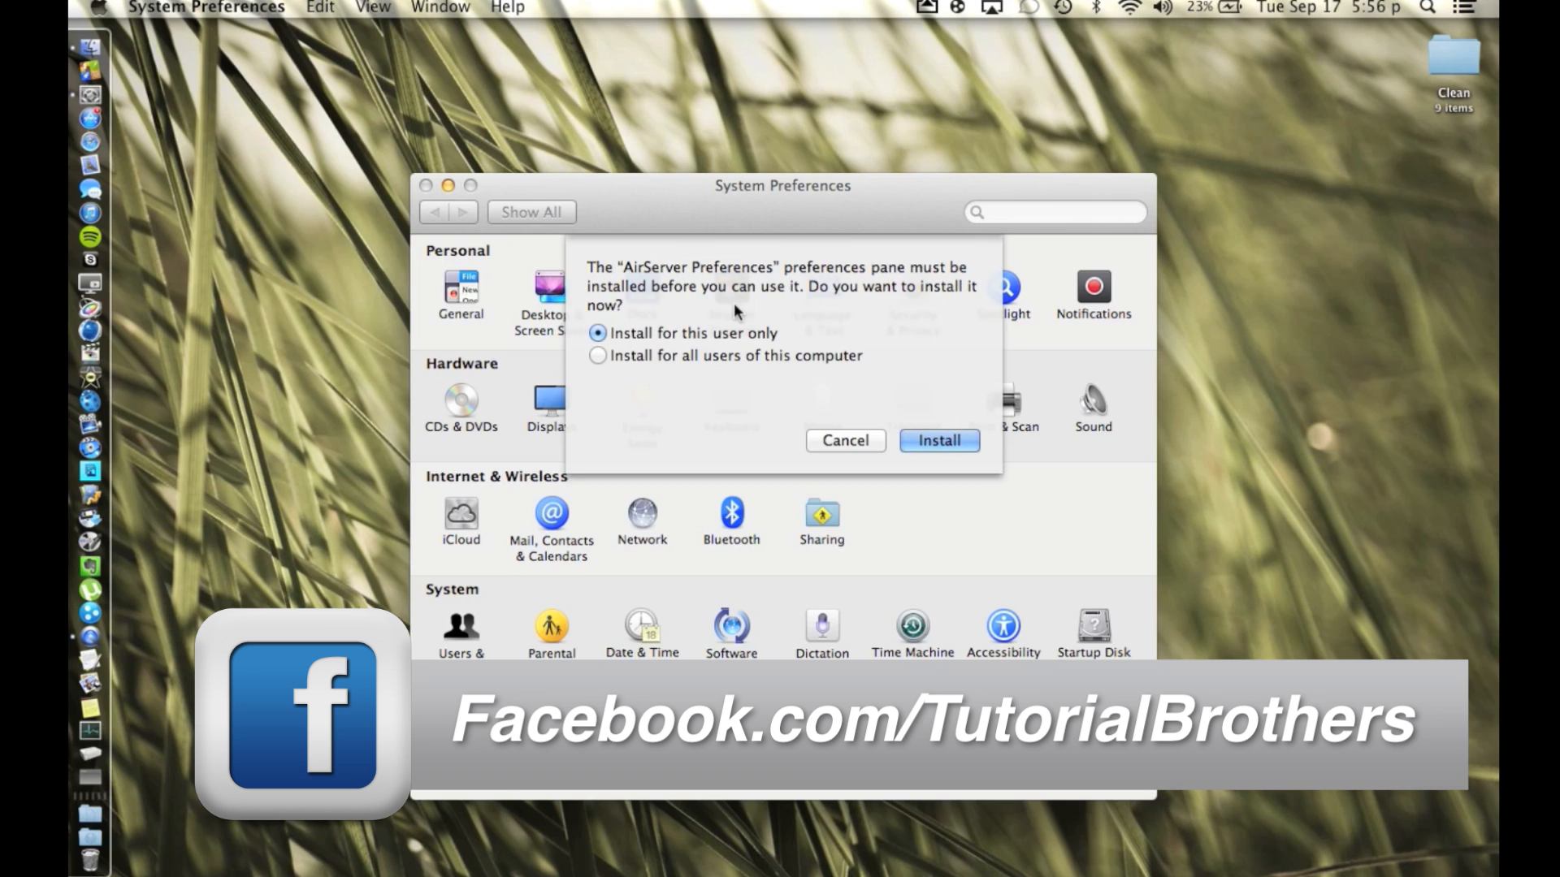
mouse_move(622, 381)
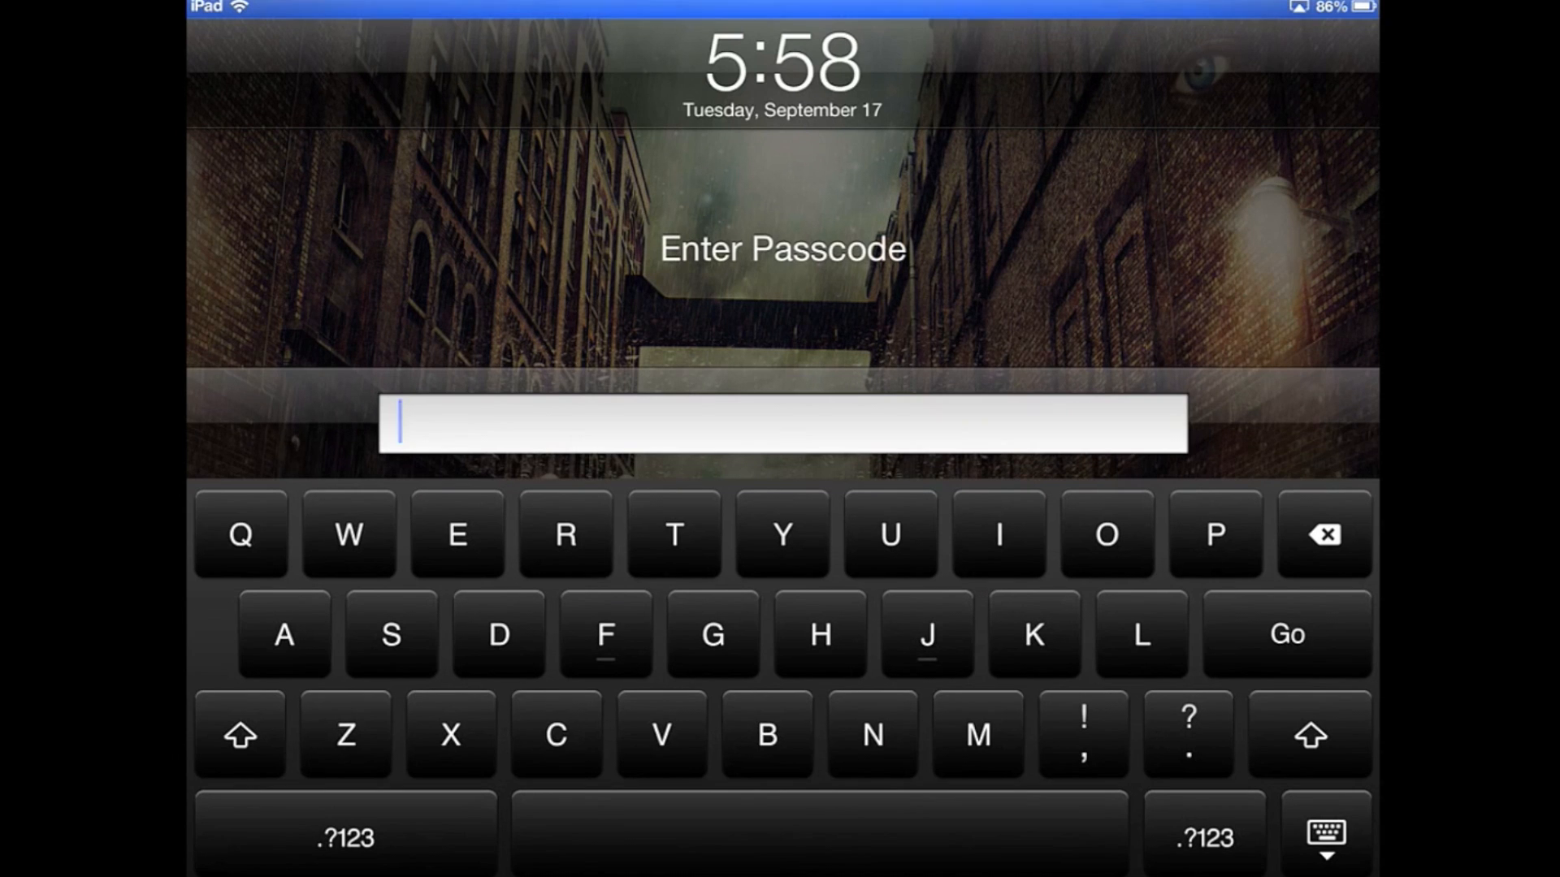
Step: Unlock the iPad with its passcode and reach the AirPlay control
left_click(345, 835)
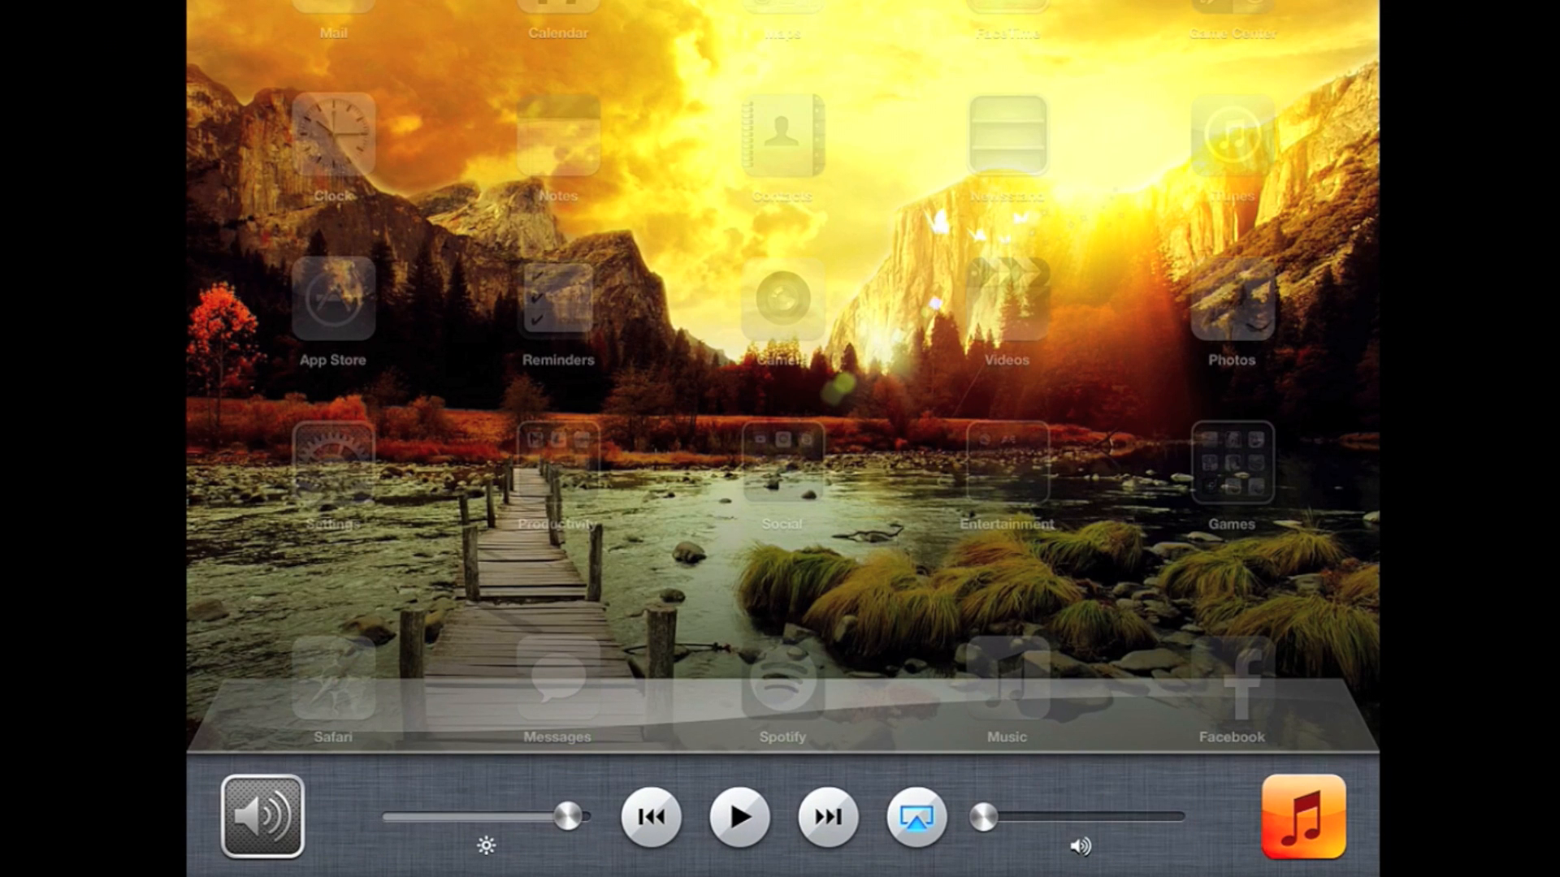
left_click(914, 815)
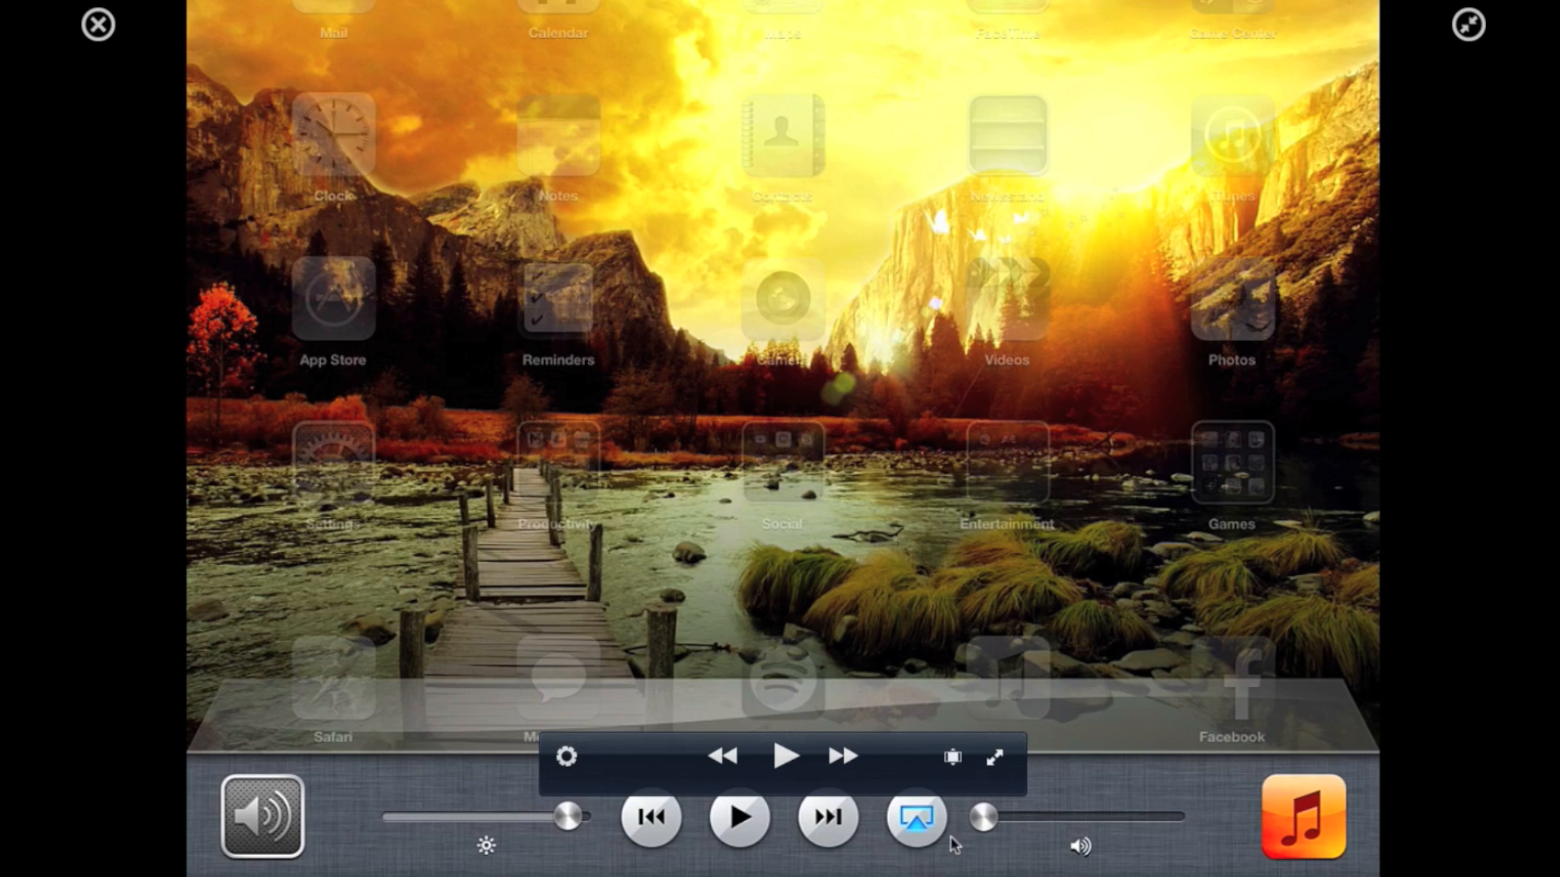
mouse_move(330, 109)
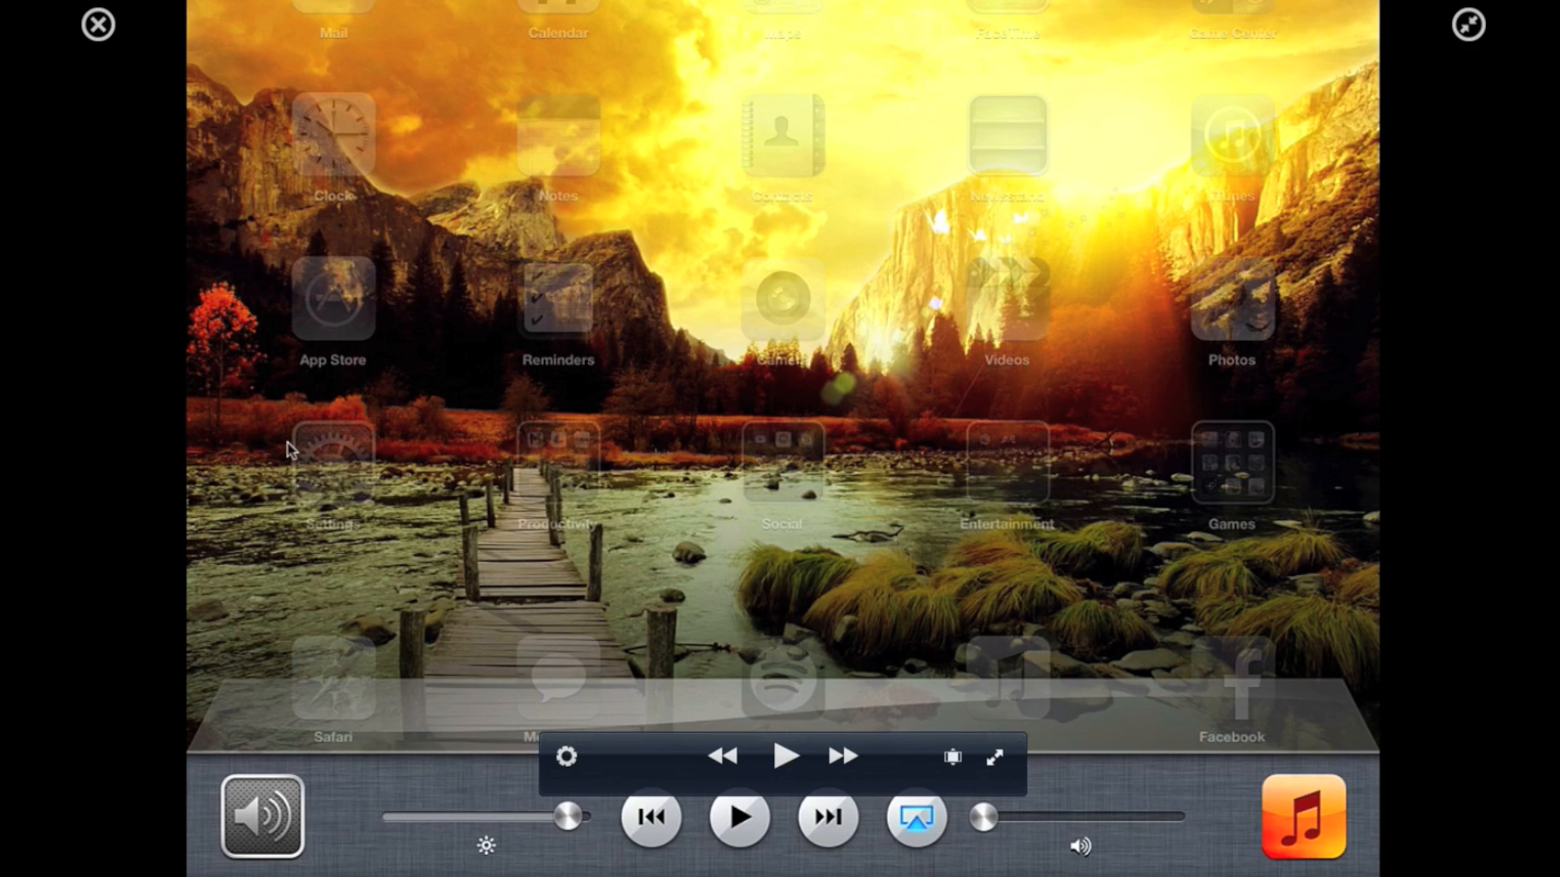
left_click(915, 818)
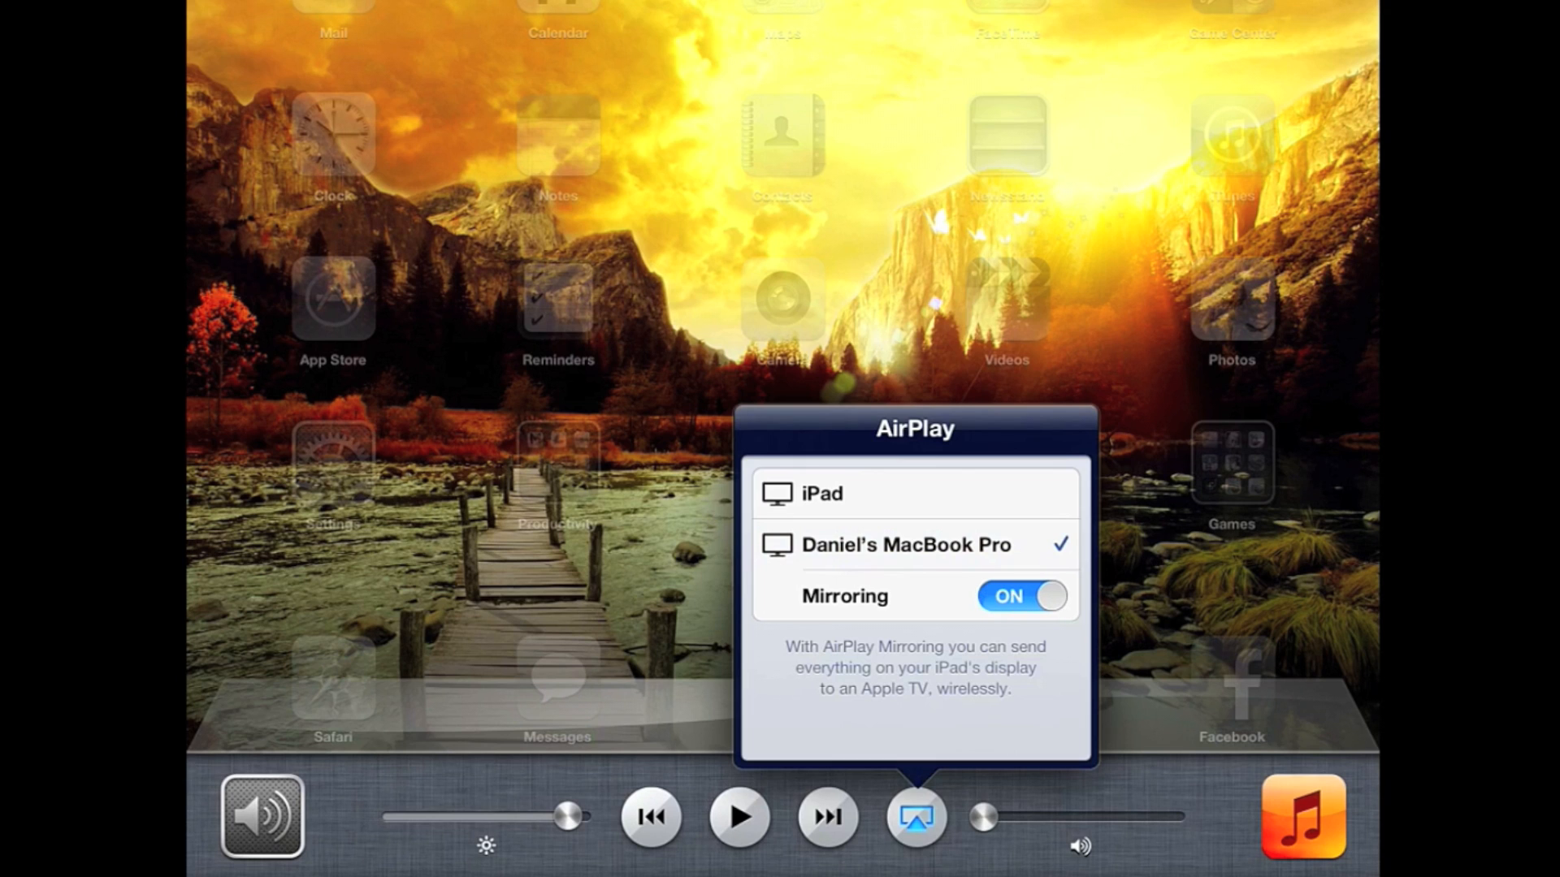
left_click(460, 497)
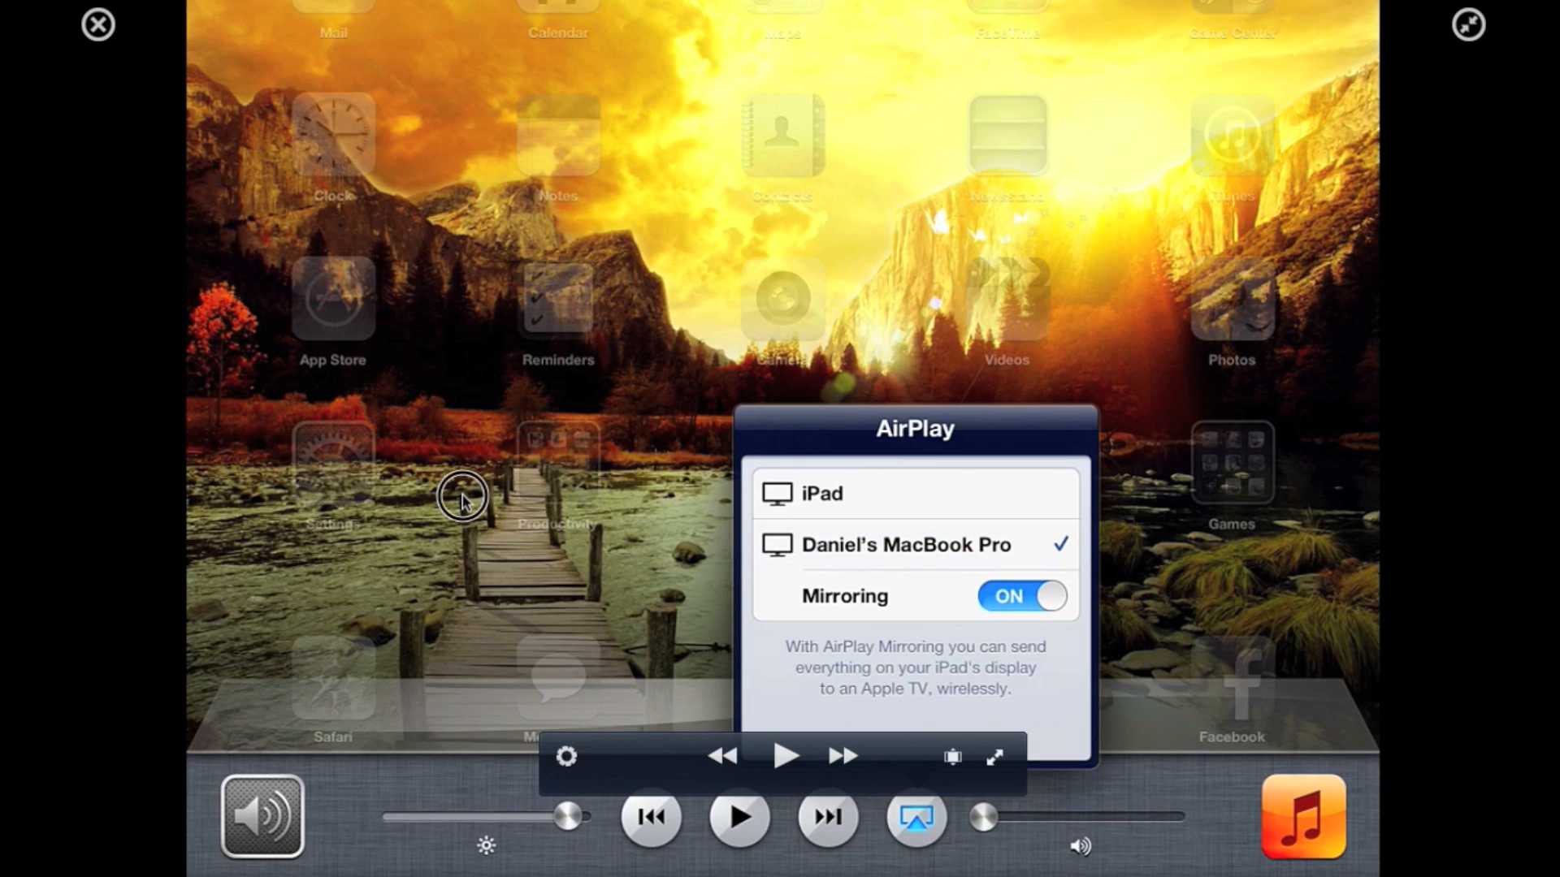
mouse_move(787, 781)
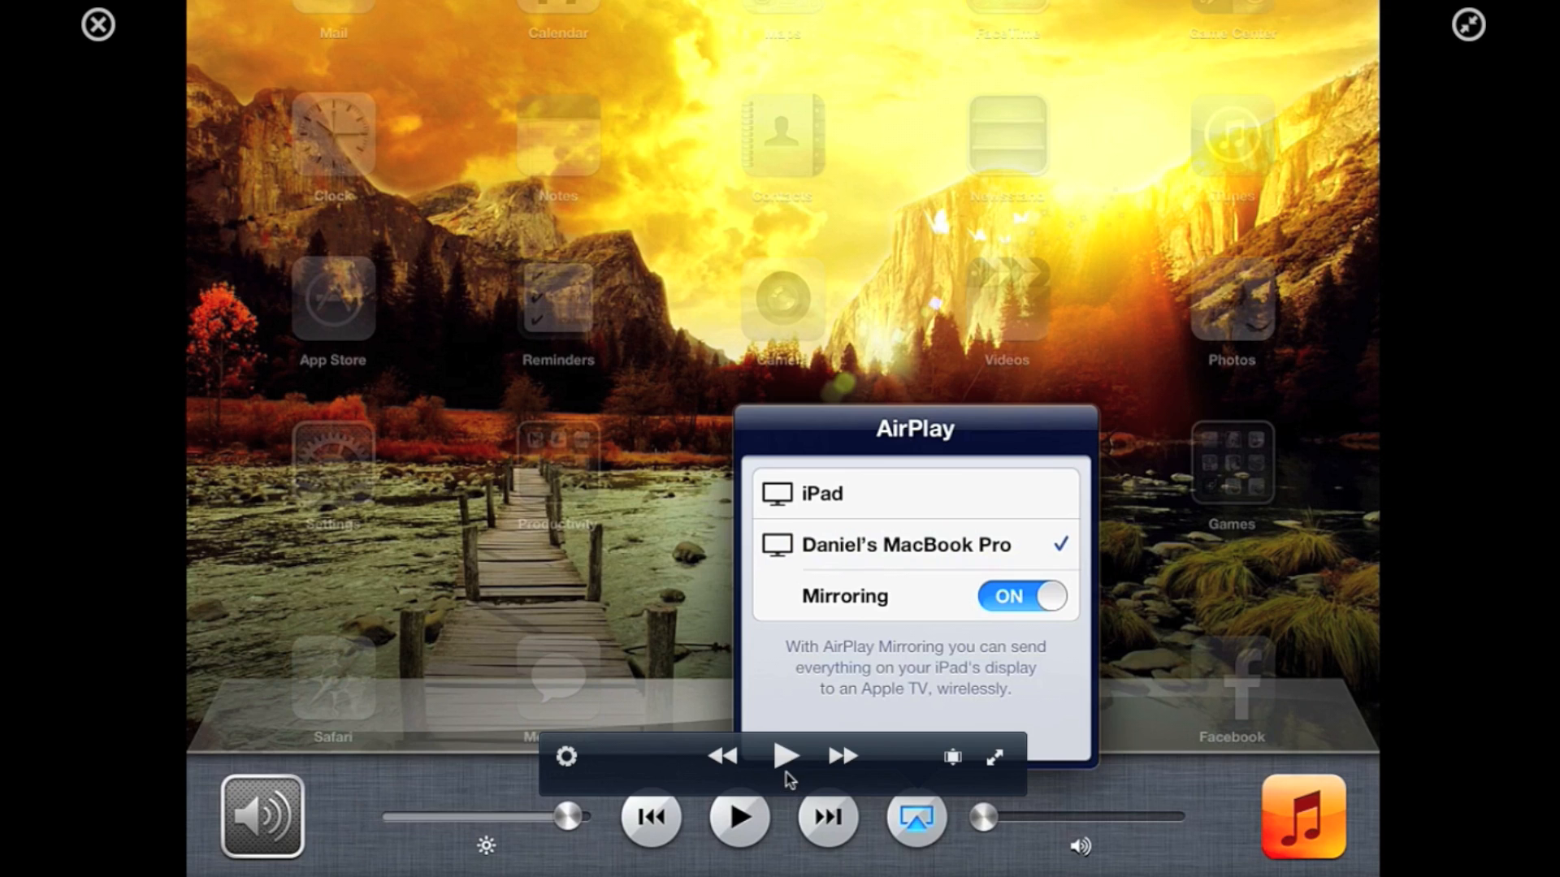
mouse_move(1346, 52)
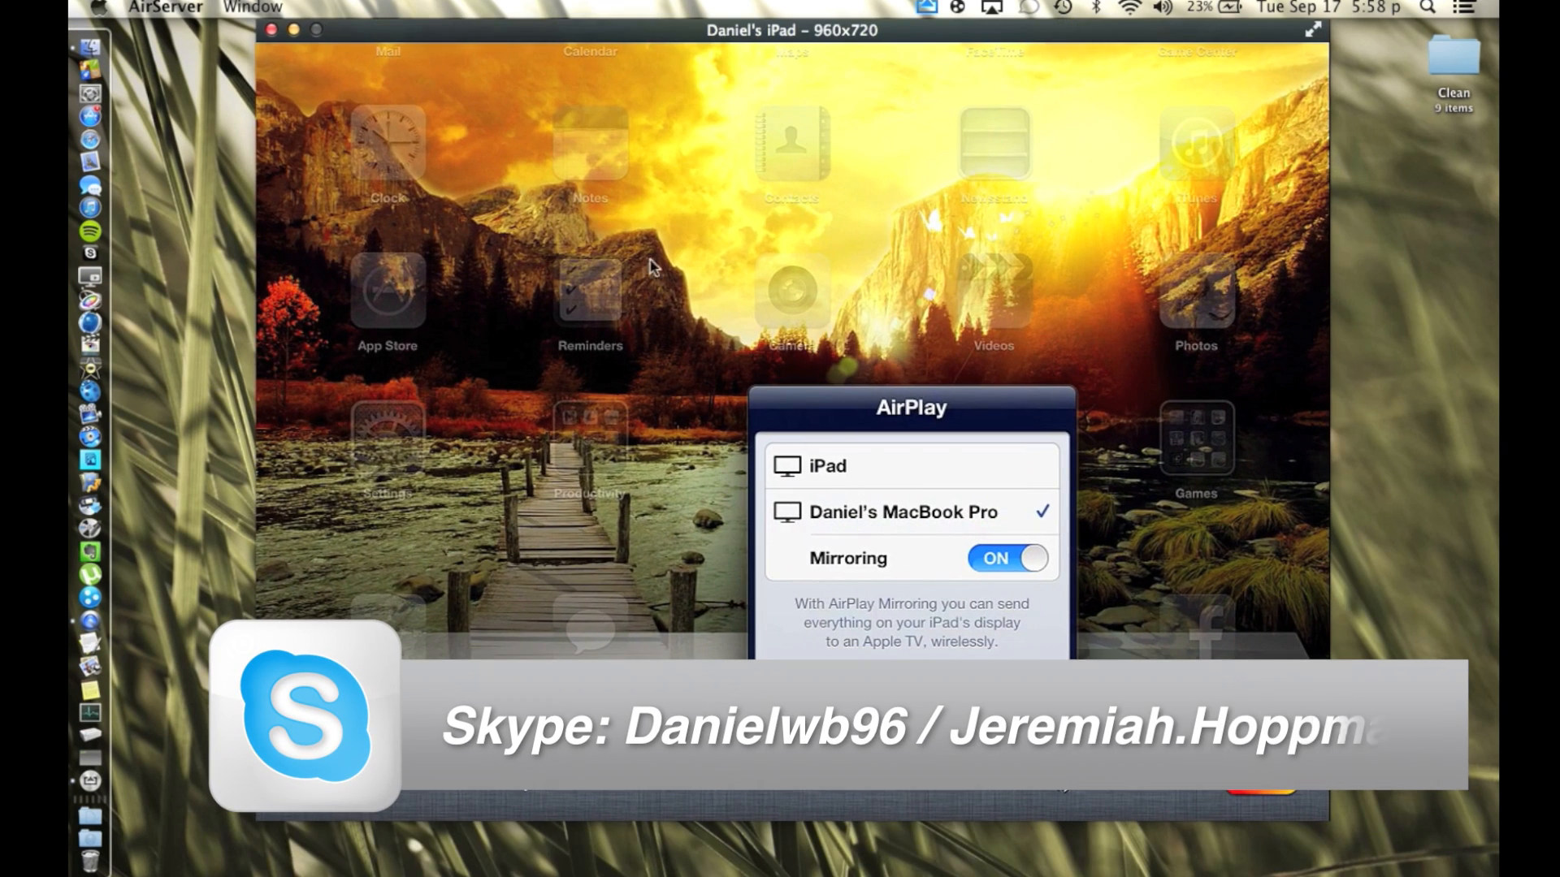
mouse_move(1355, 37)
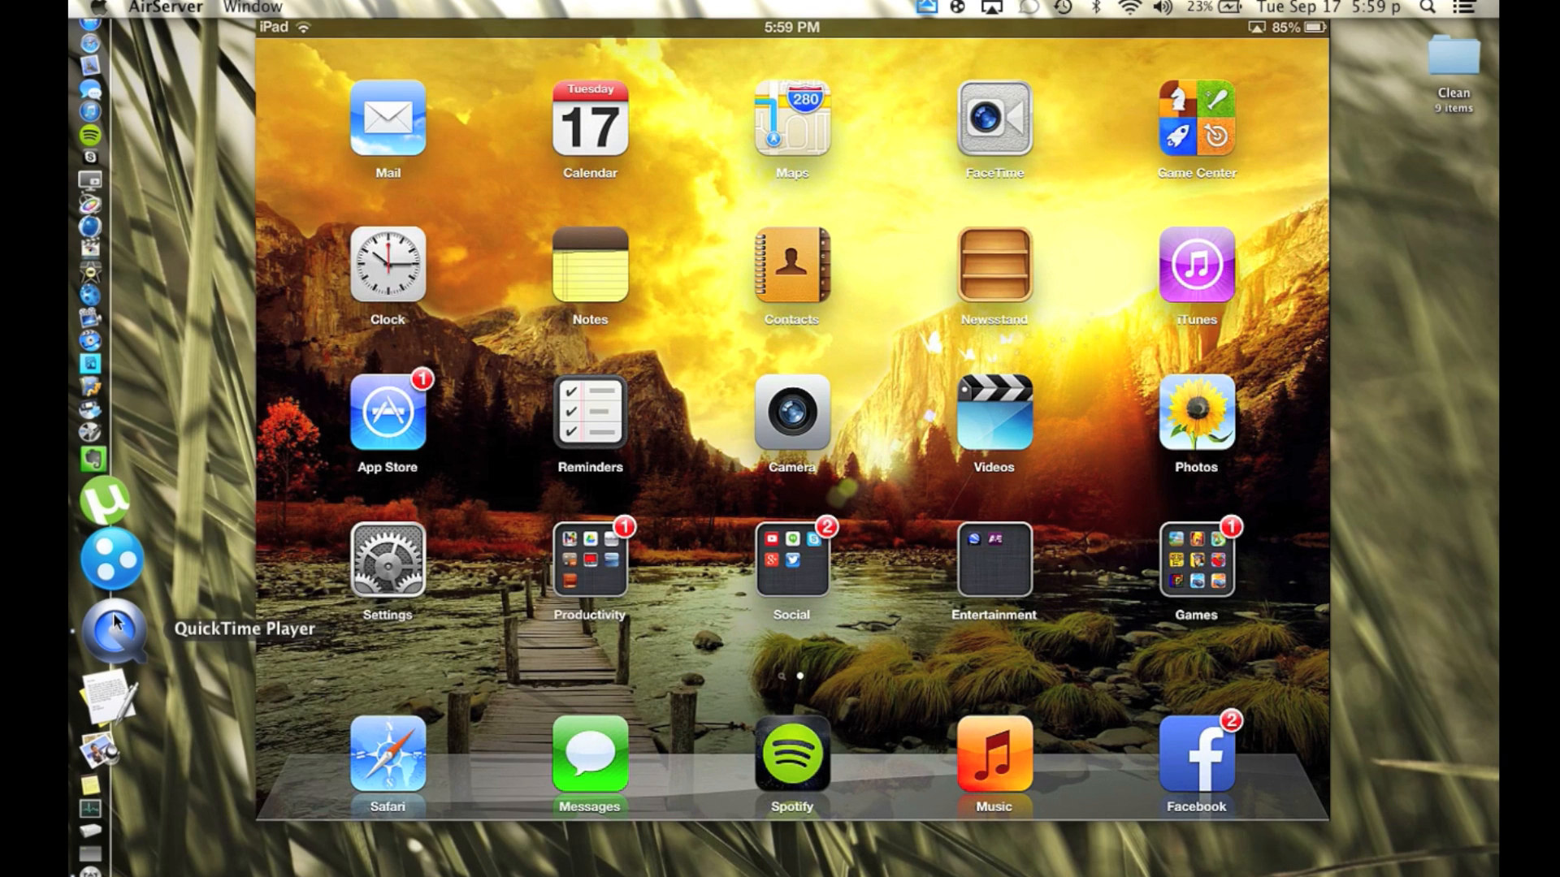
Step: Launch QuickTime Player and show its File menu of recording options
left_click(112, 622)
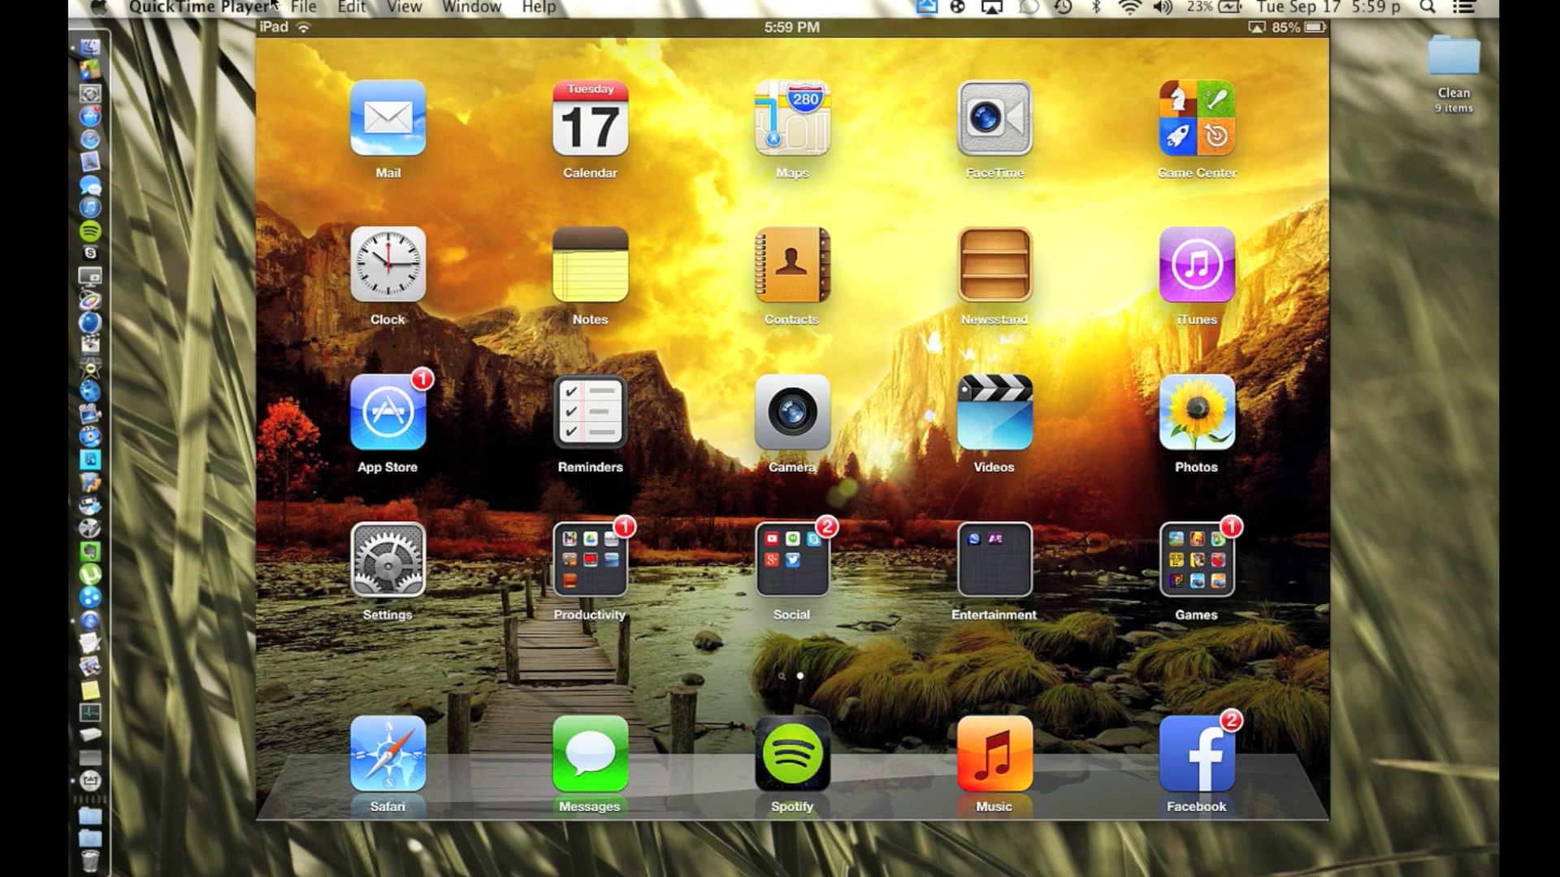
left_click(304, 6)
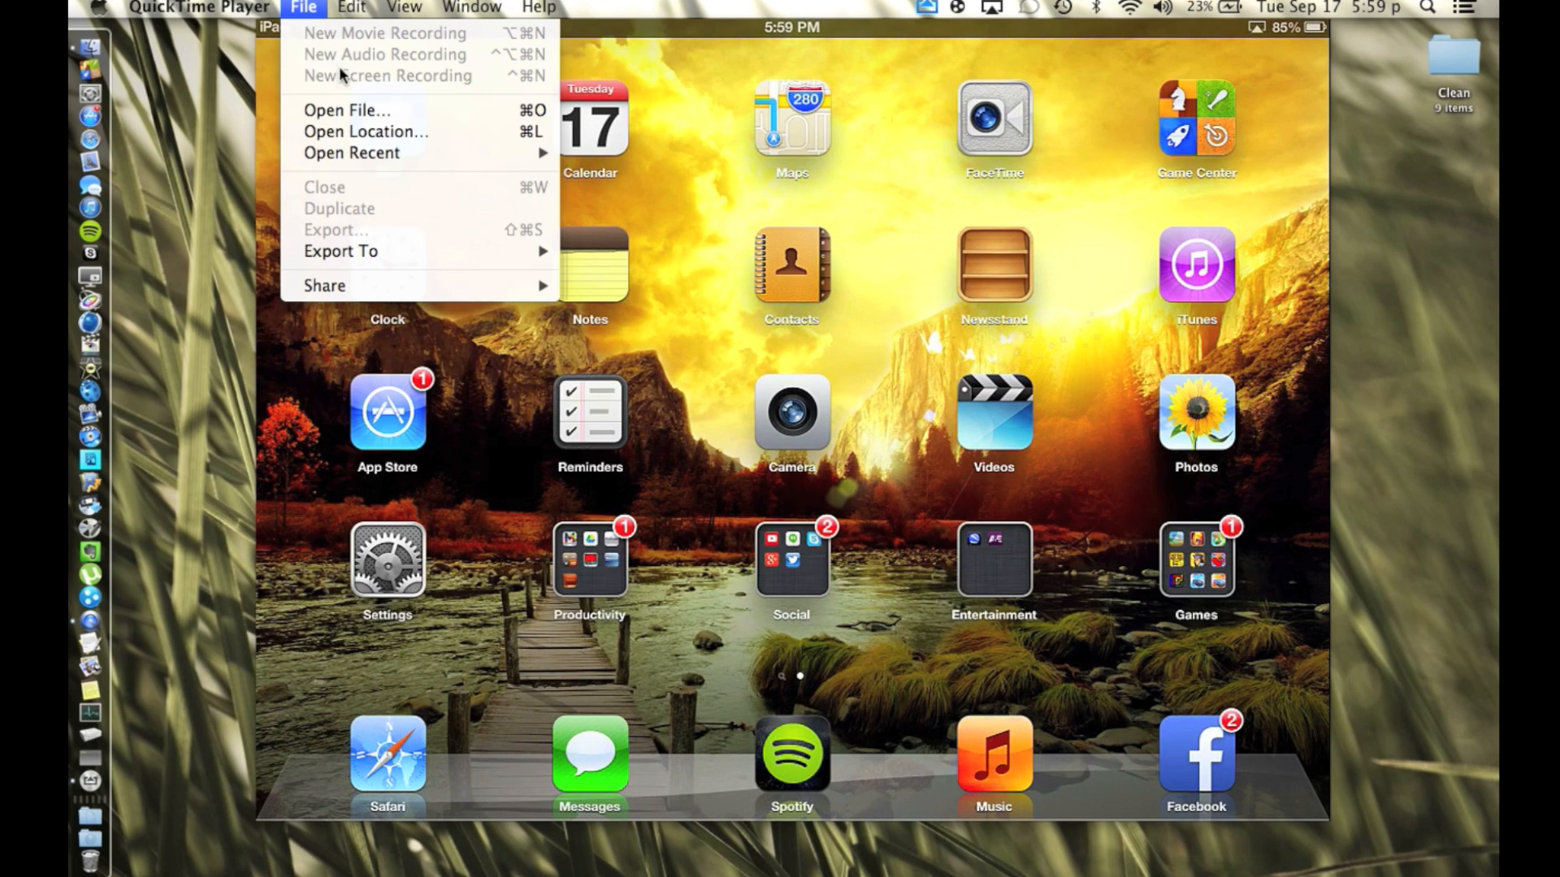
mouse_move(342, 84)
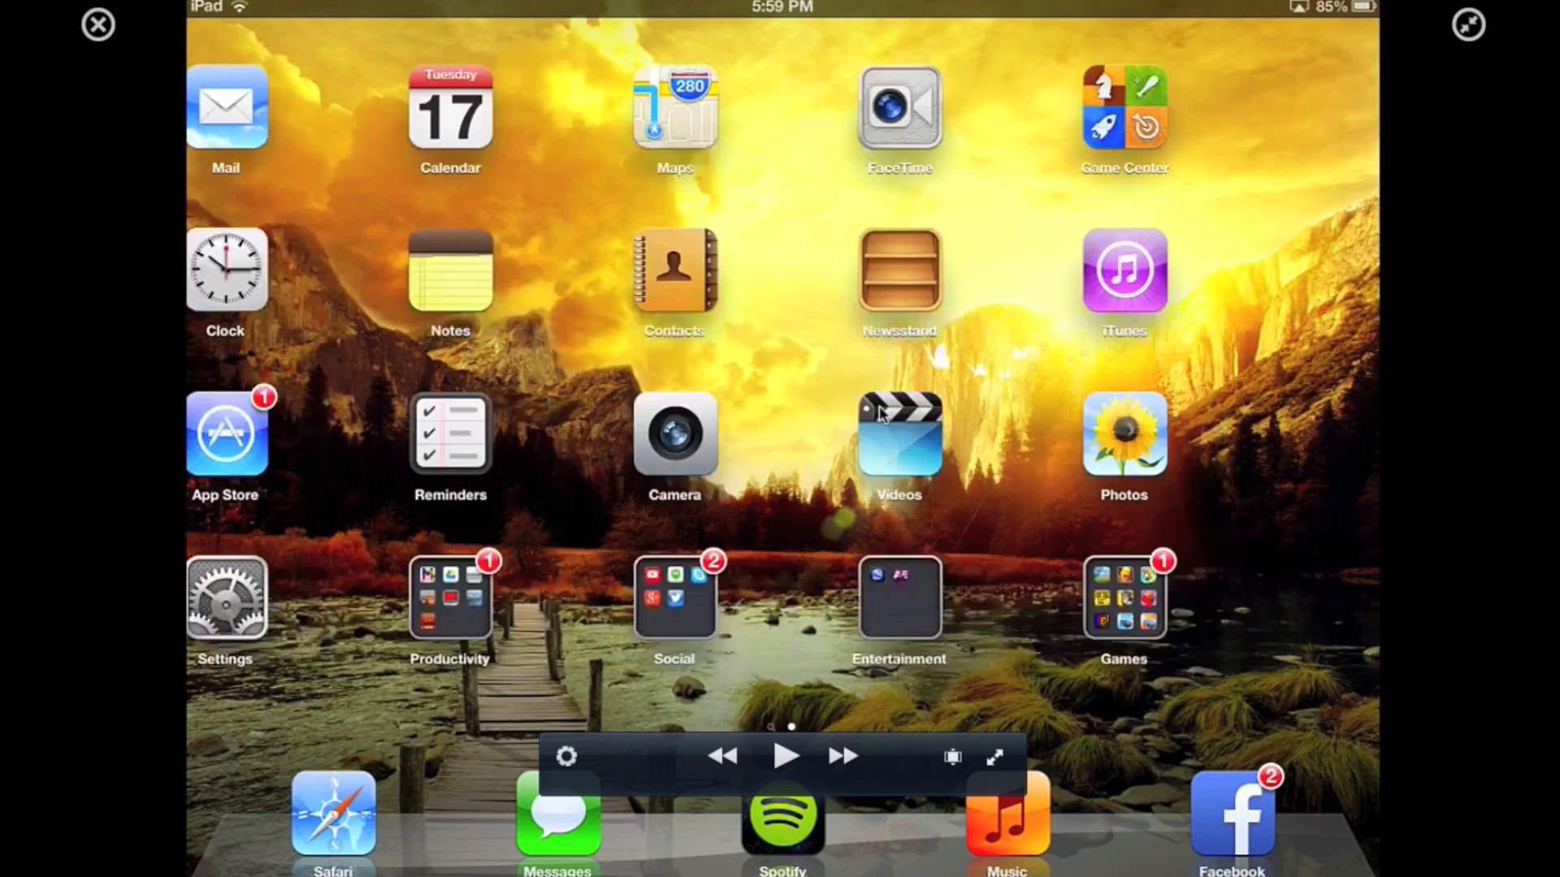
Step: Start the Scottrade Mobile and A&E updates from the App Store Updates list, then return home
left_click(673, 435)
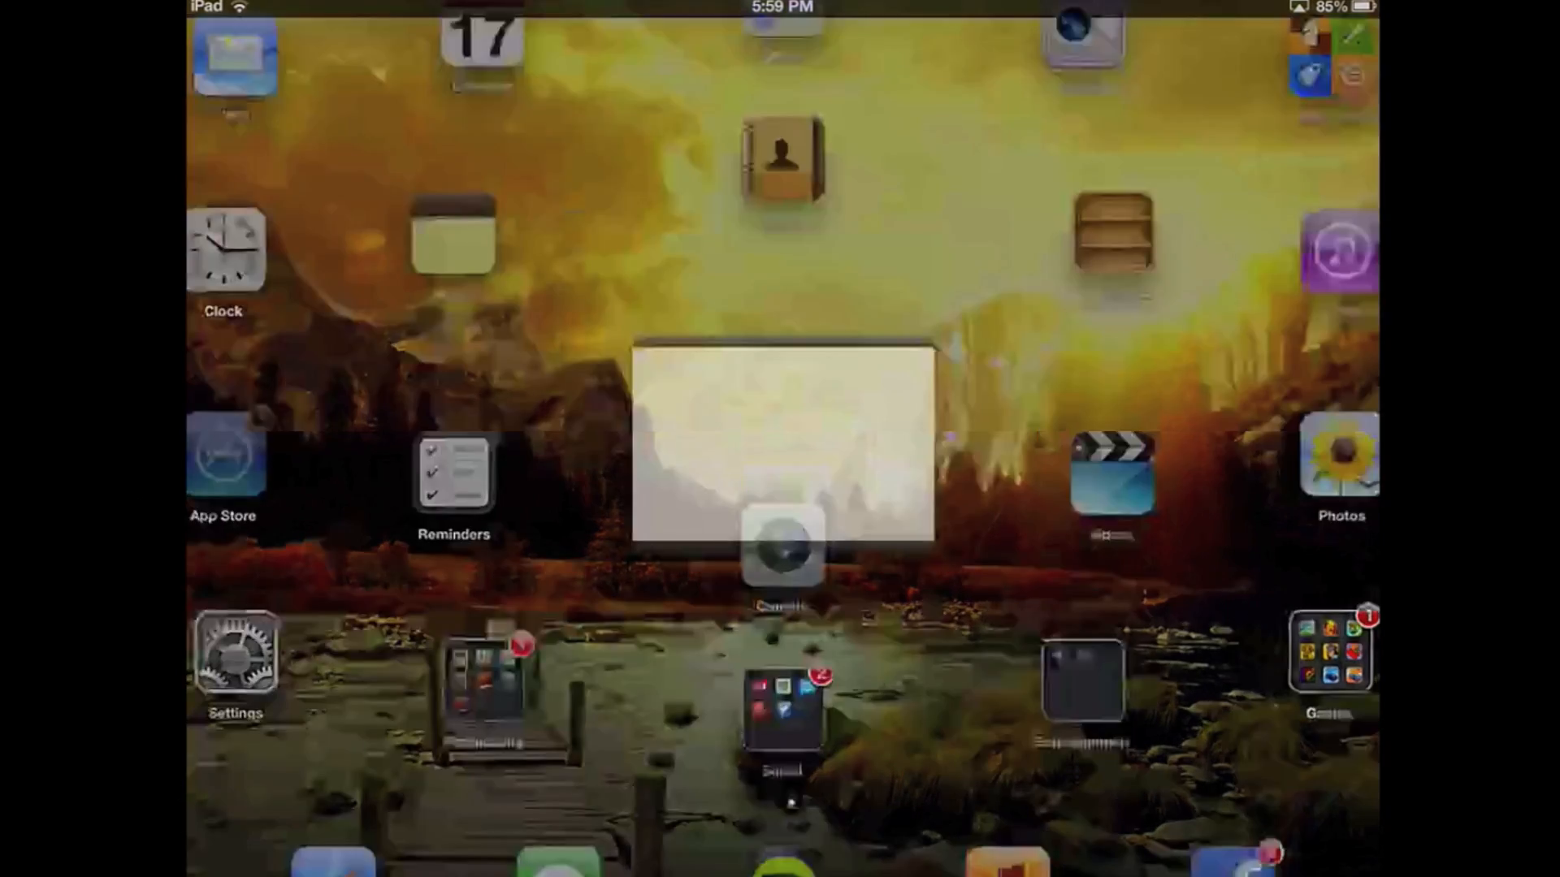
left_click(223, 458)
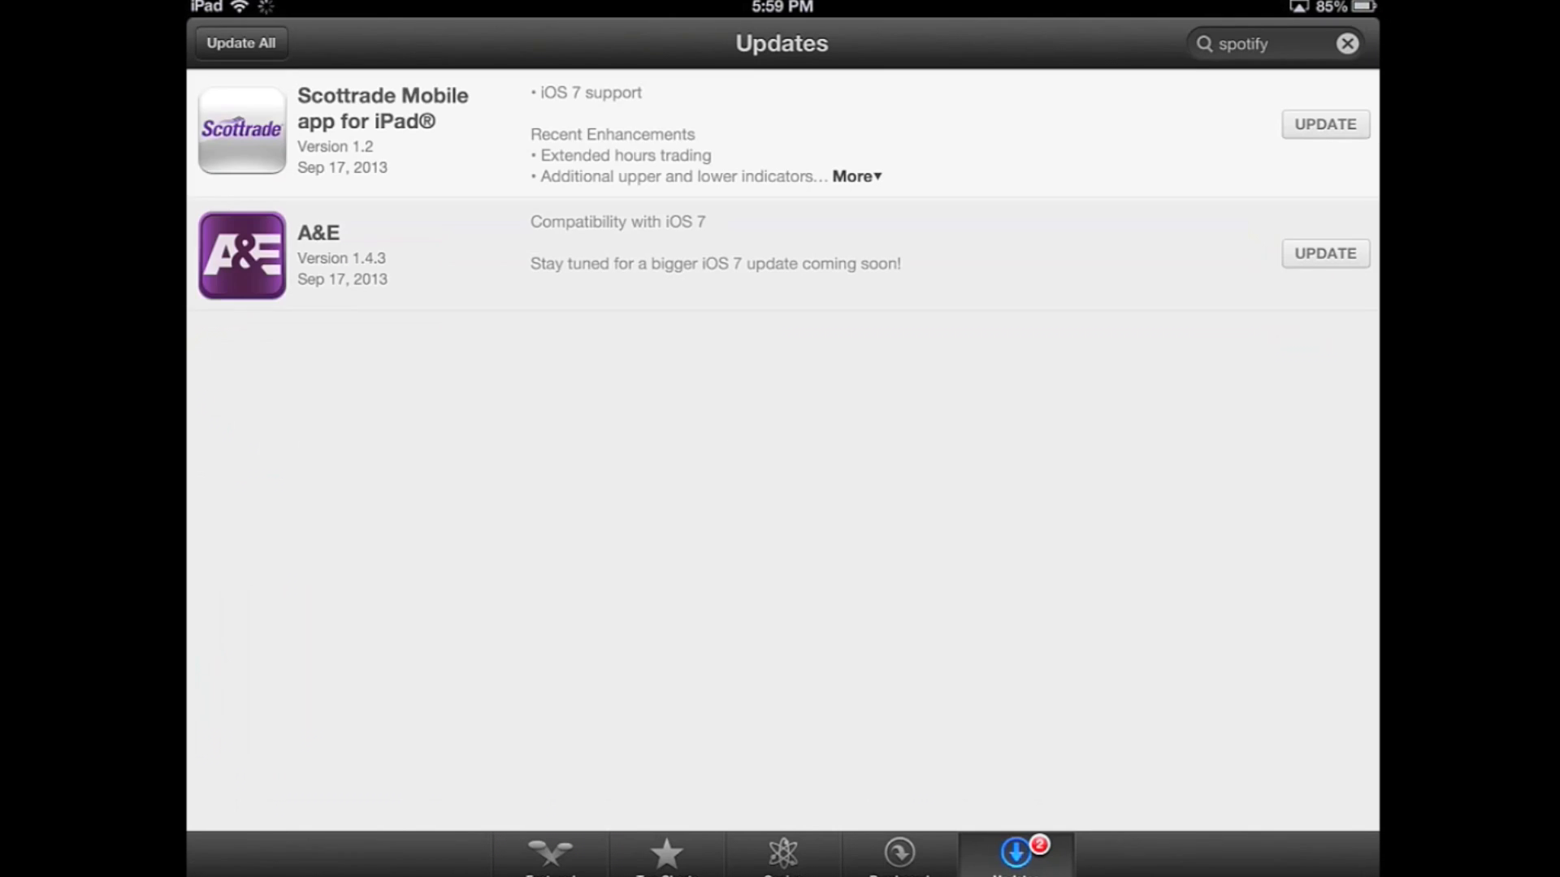
left_click(239, 43)
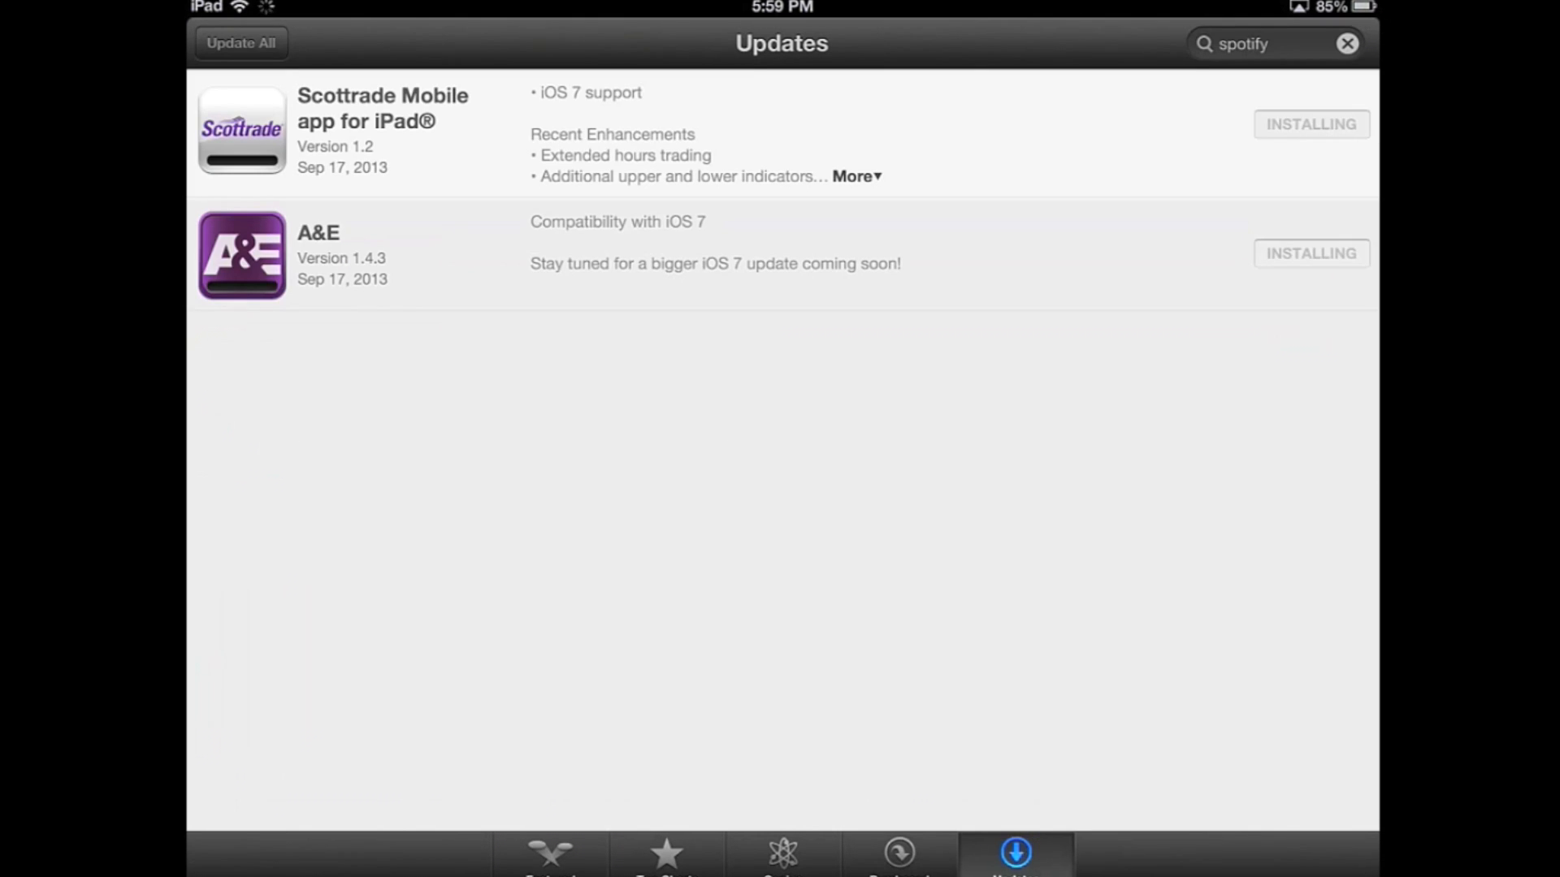
key("home")
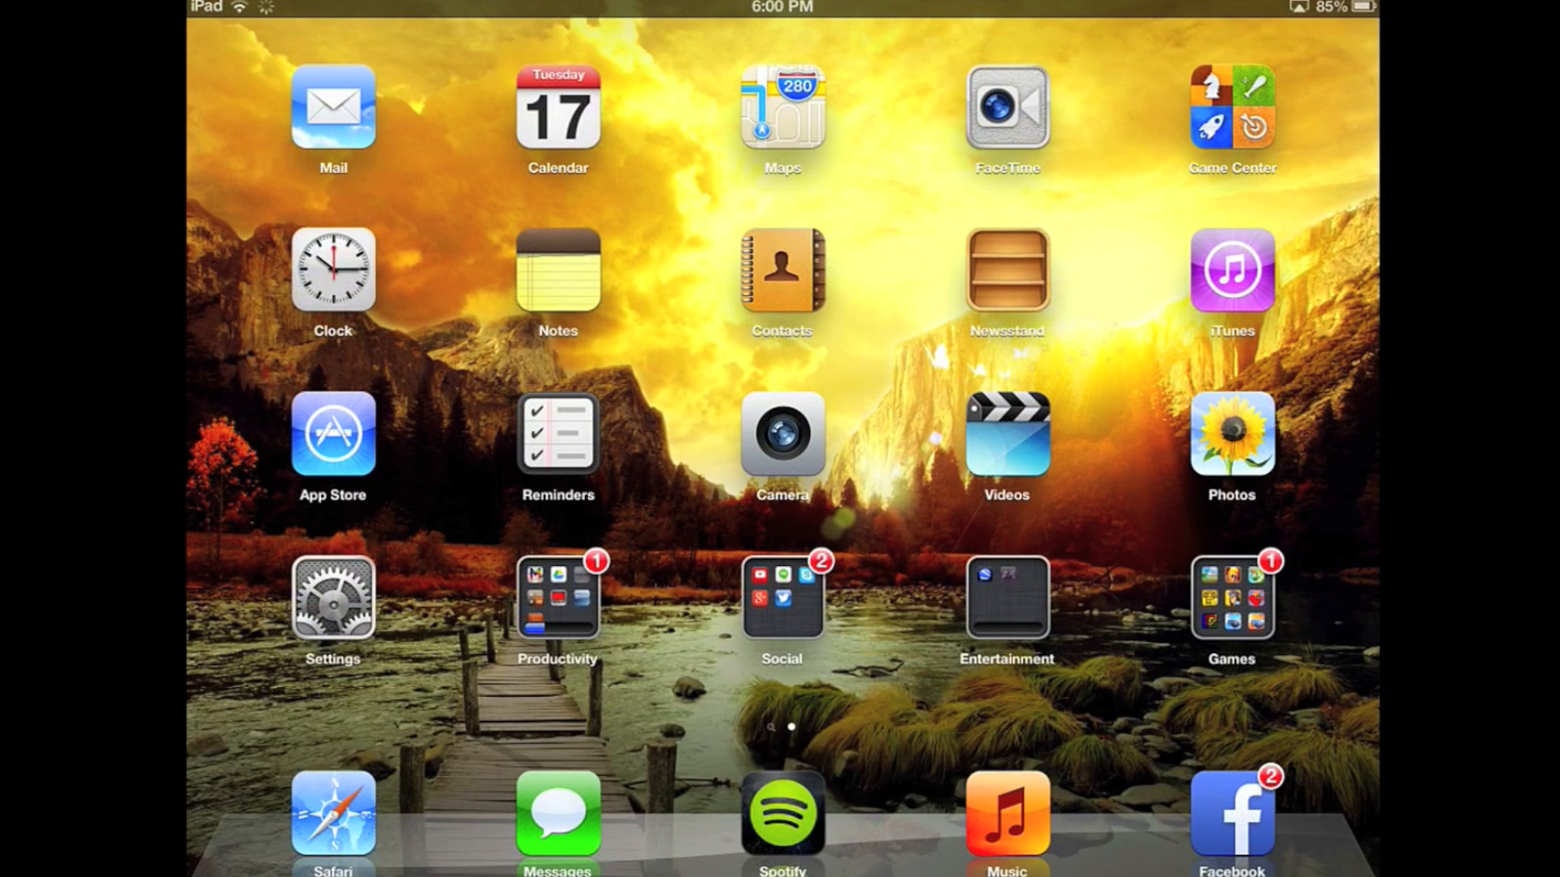
left_click(913, 816)
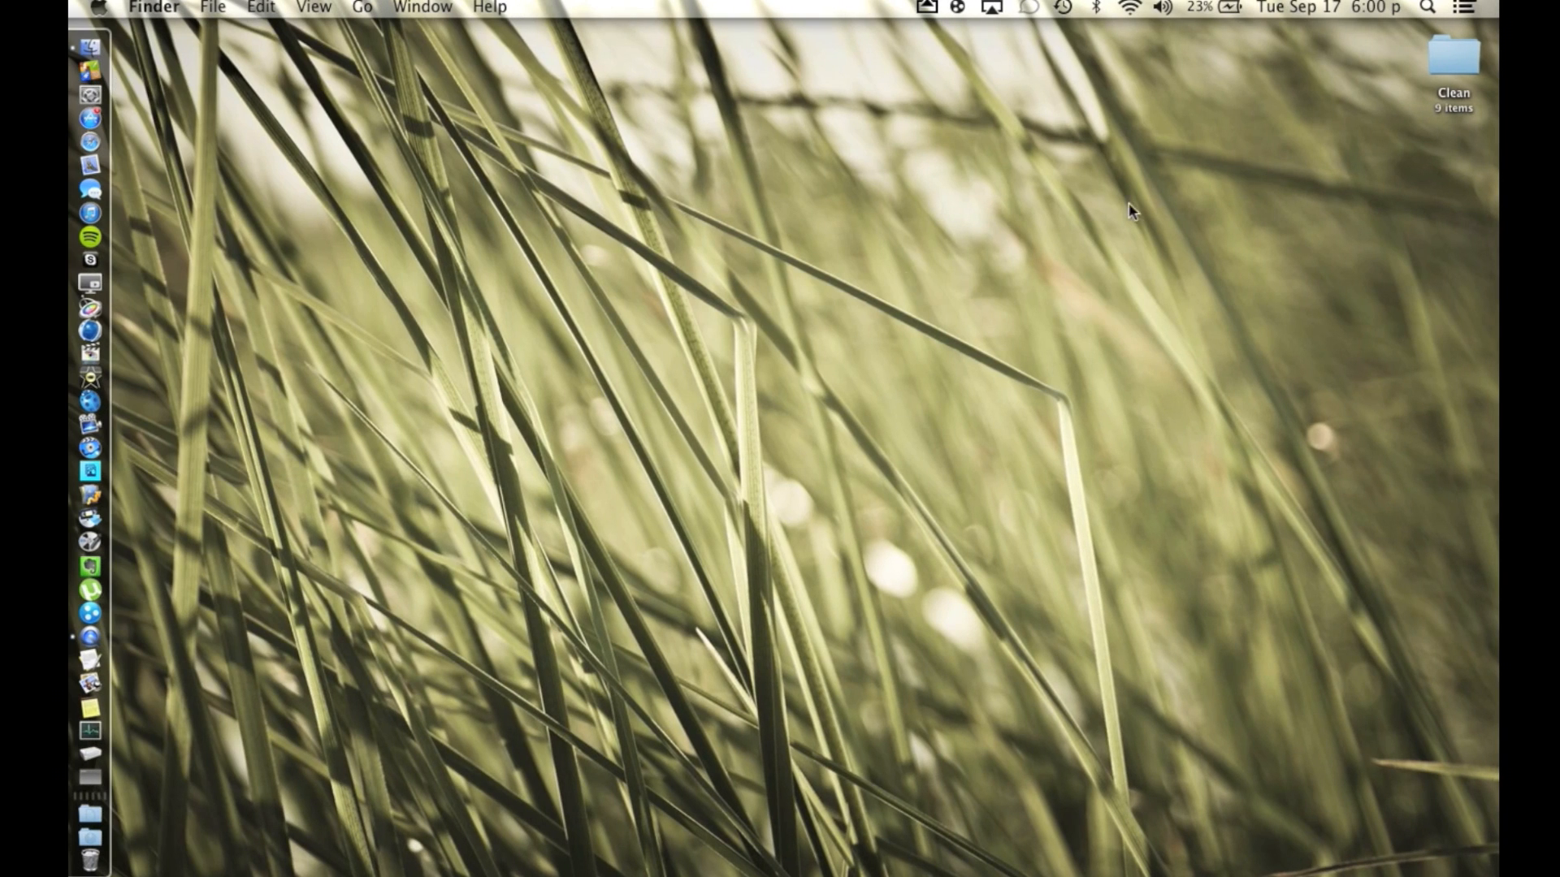
mouse_move(320, 661)
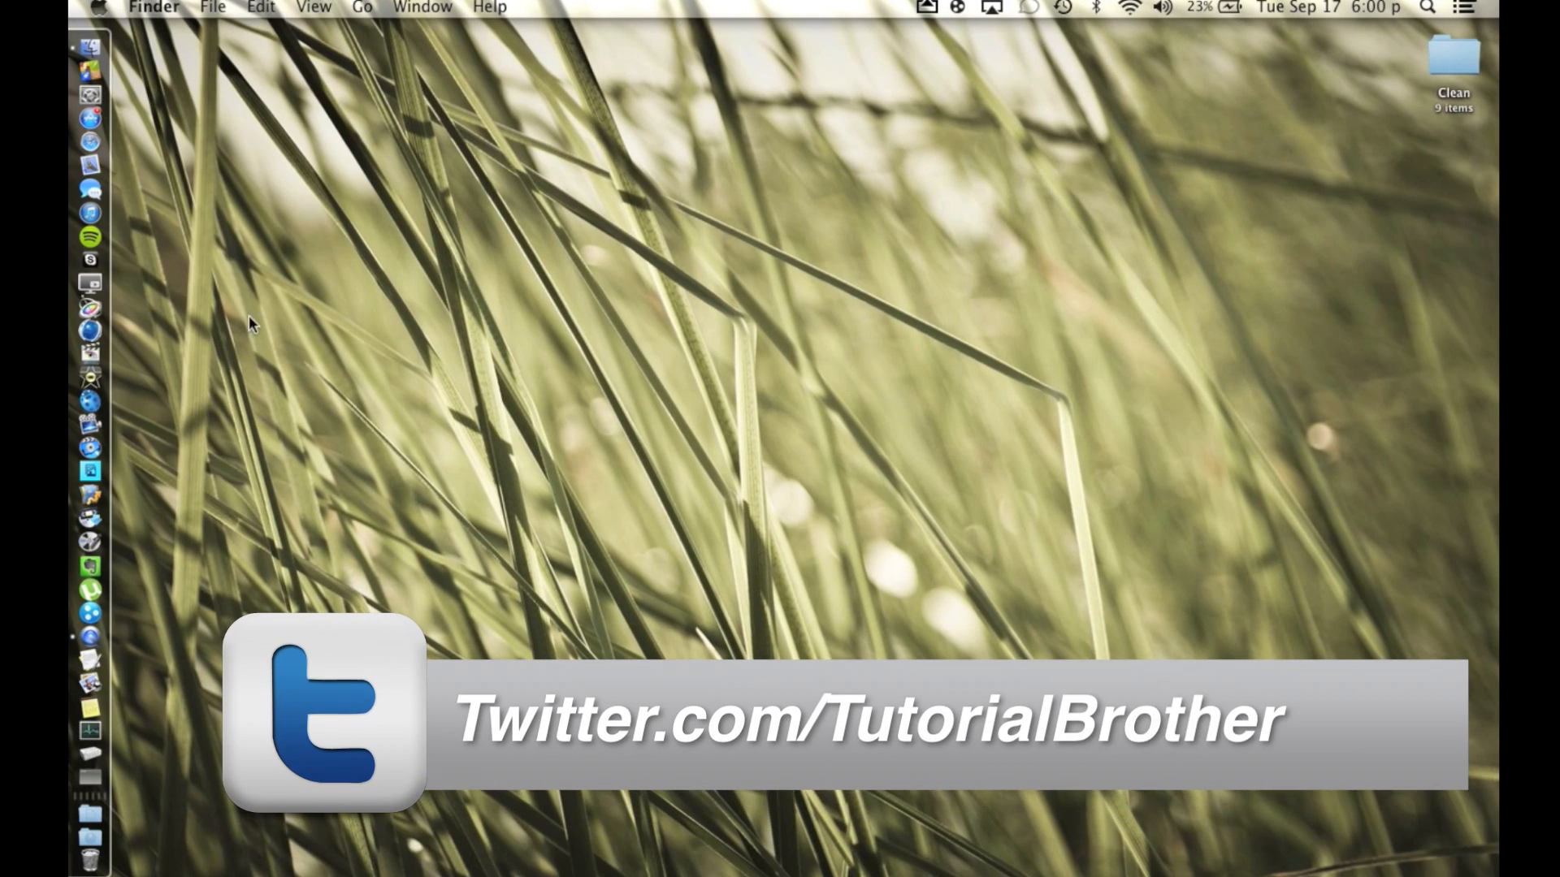
mouse_move(945, 52)
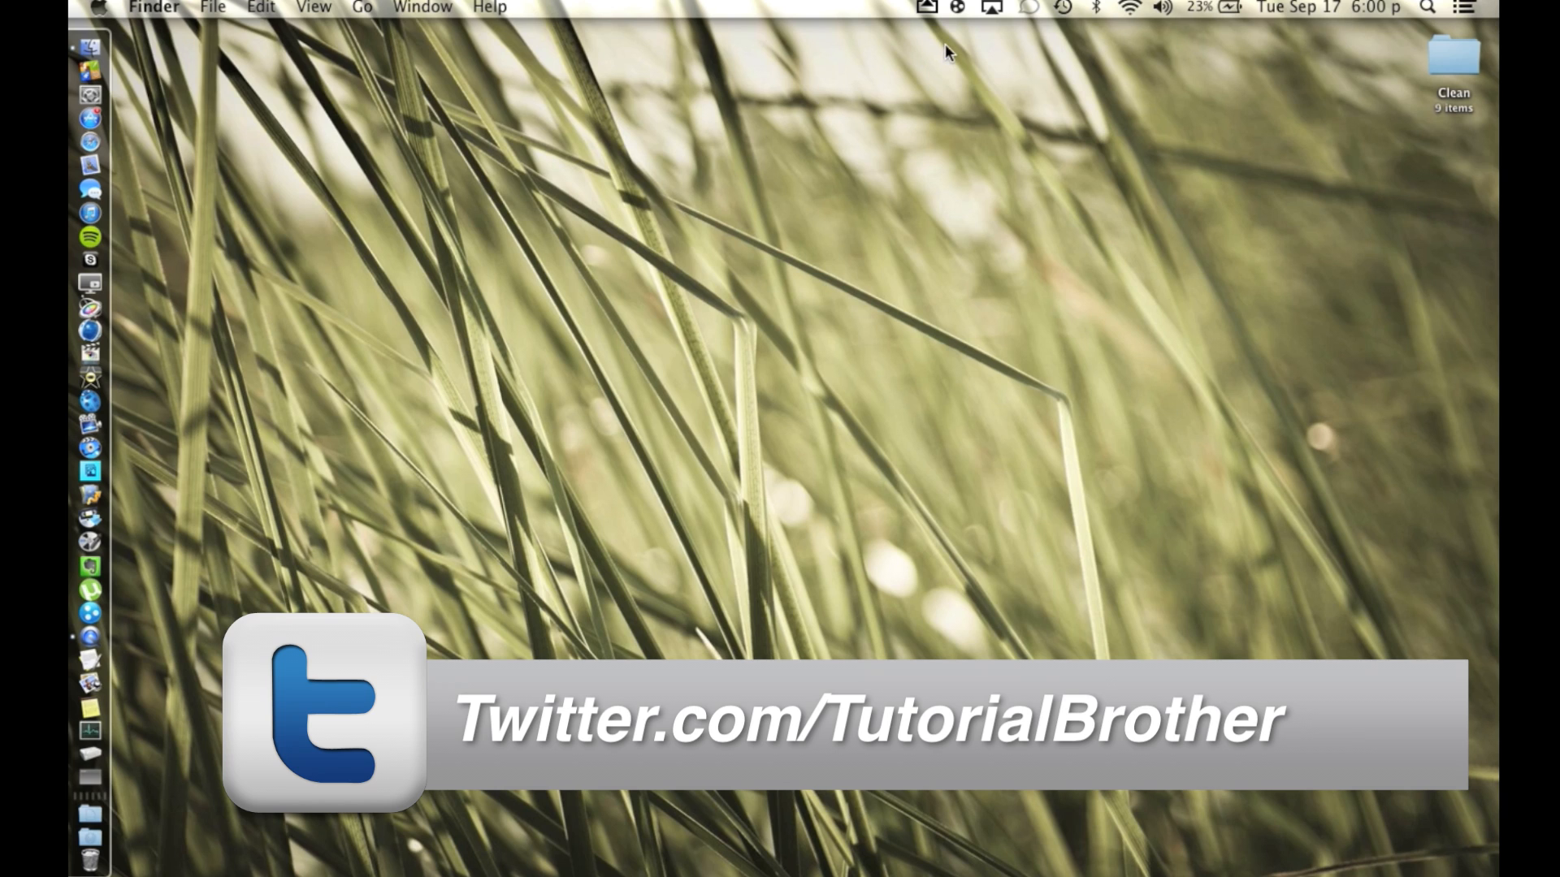